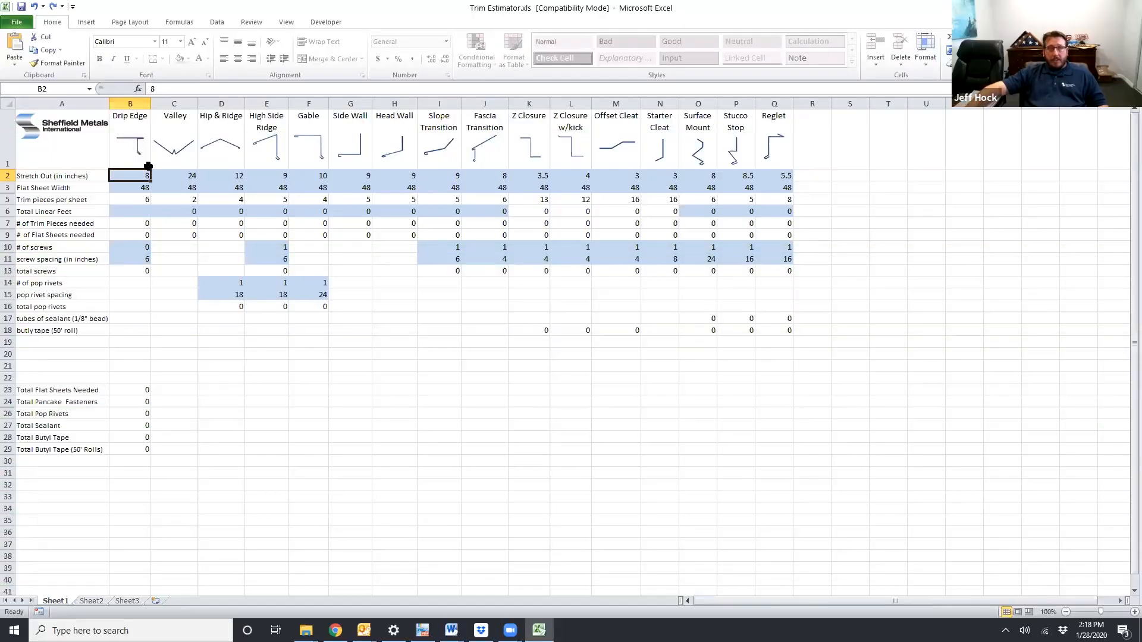
mouse_move(313, 163)
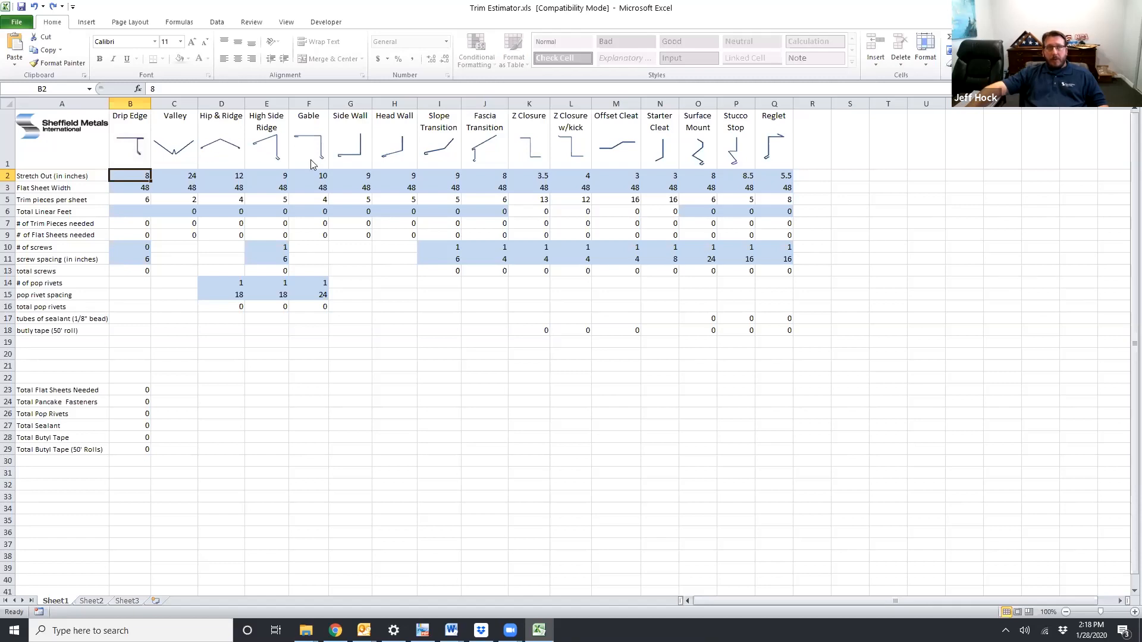
mouse_move(760, 152)
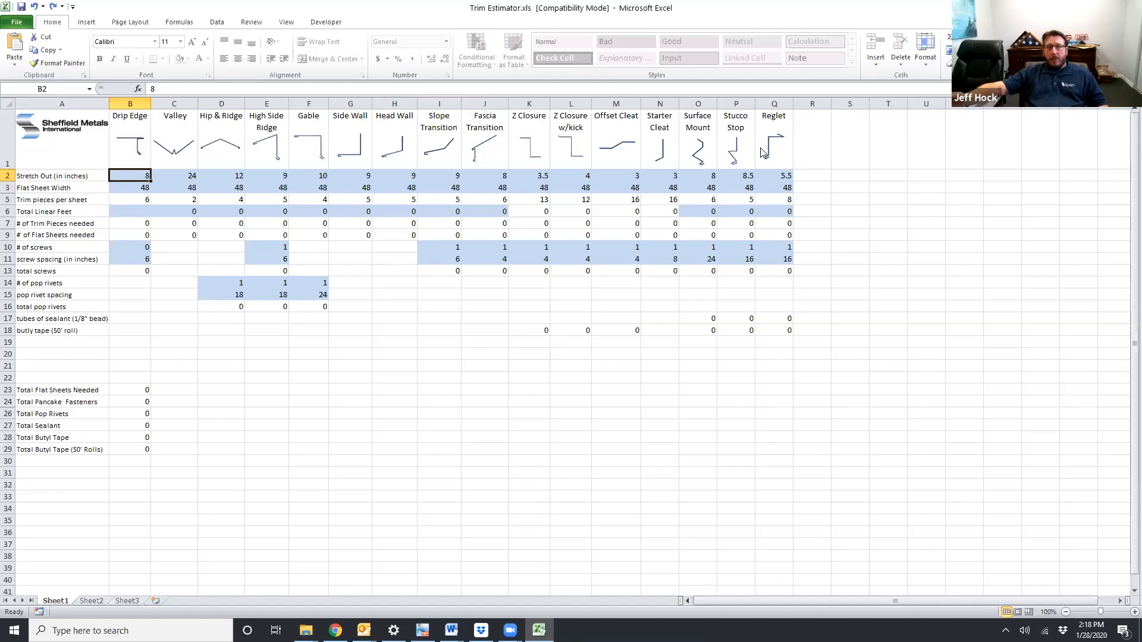
mouse_move(746, 132)
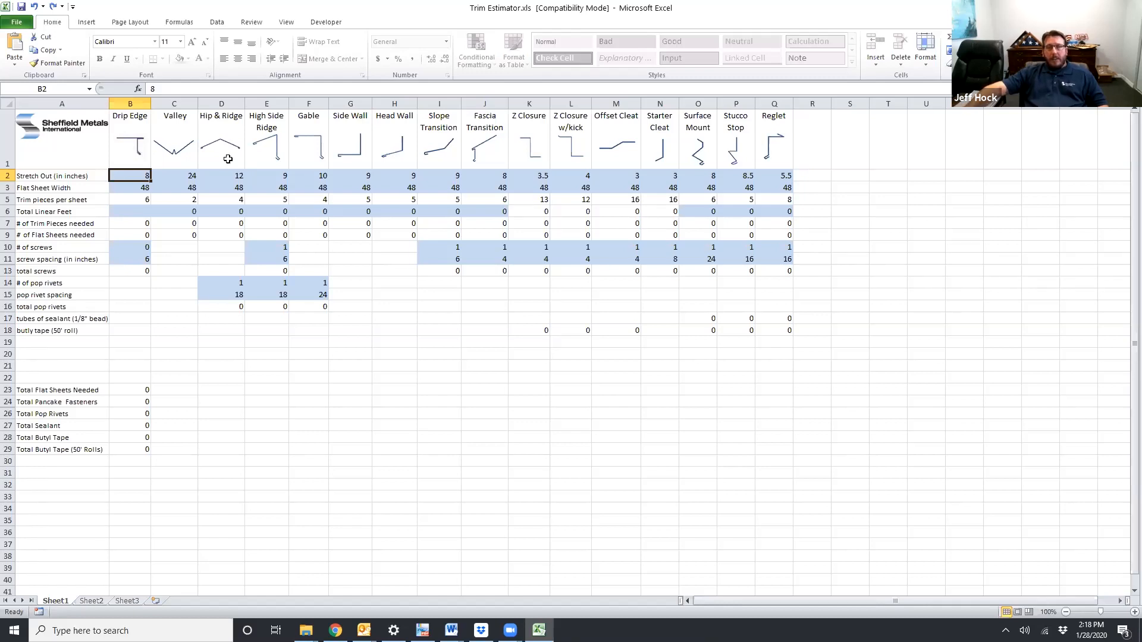
mouse_move(436, 147)
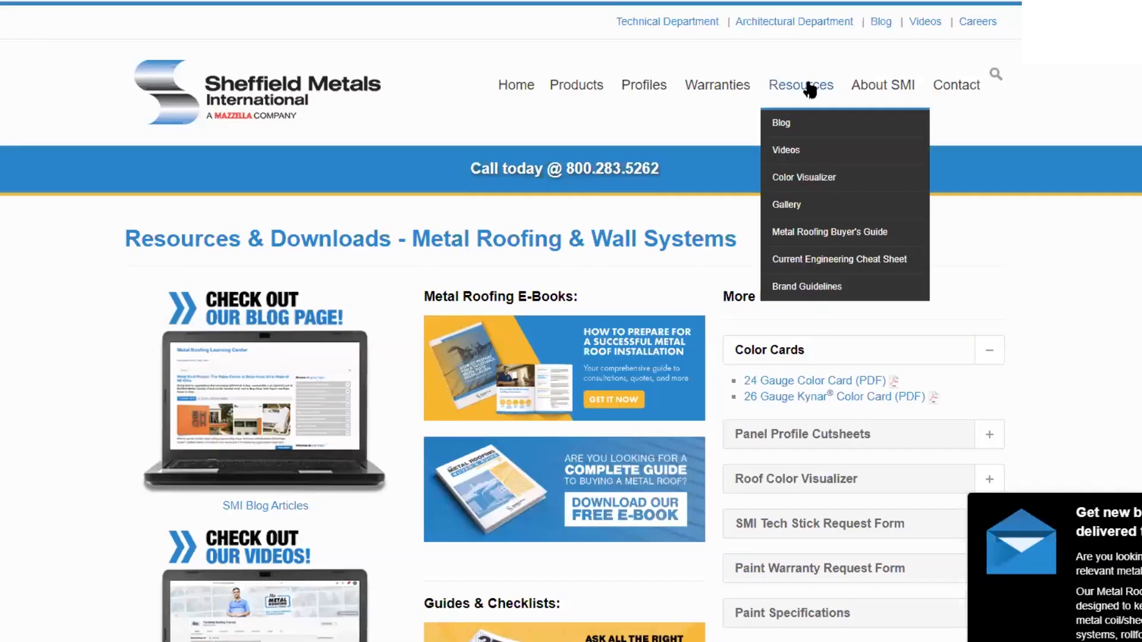
- Expand the Trim Estimator entry on Resources & Downloads and start the XLS download
scroll("down", 3)
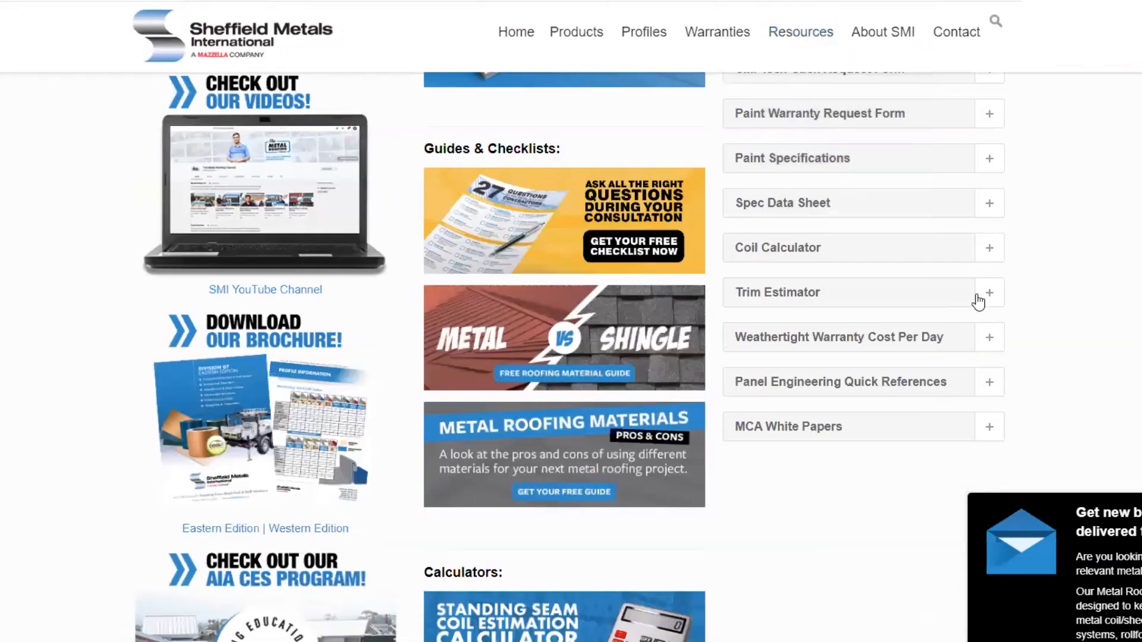
left_click(986, 292)
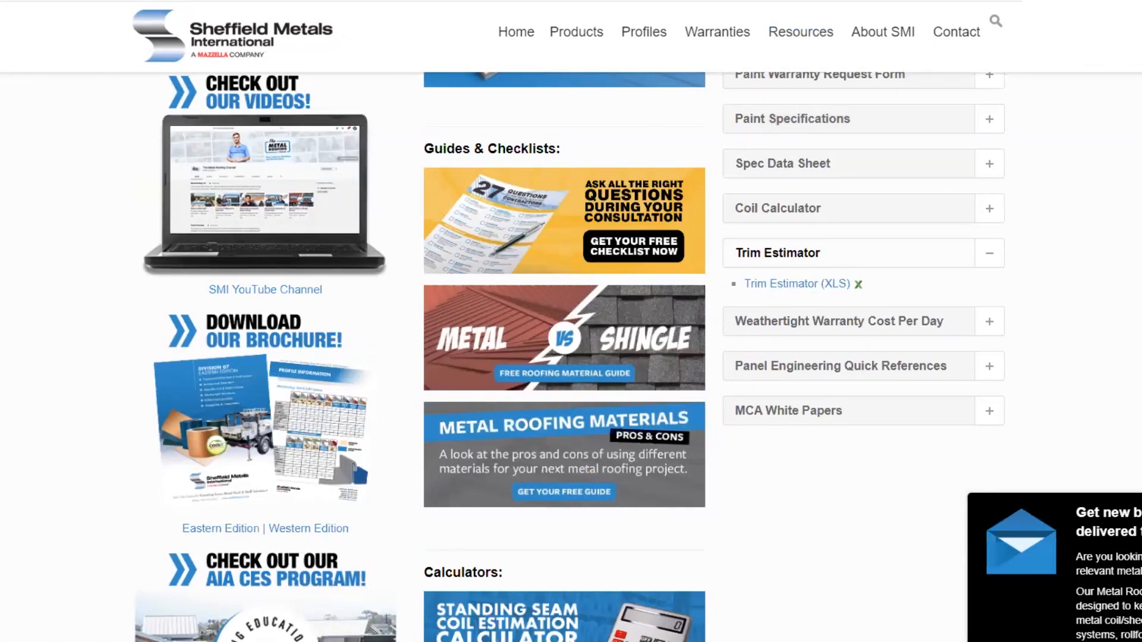
left_click(797, 284)
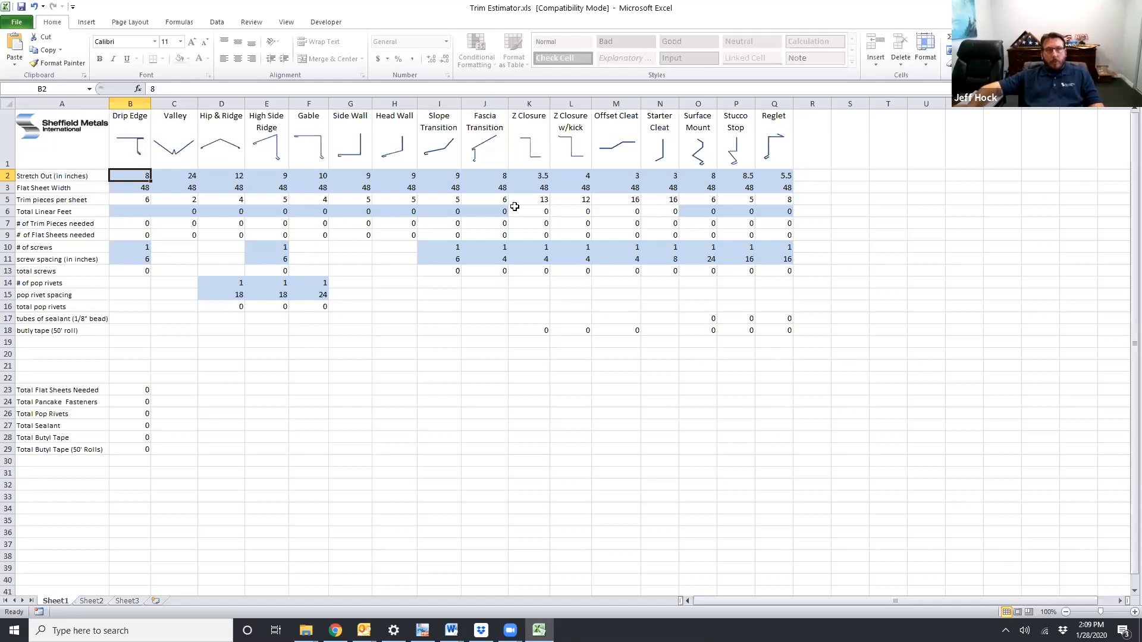
mouse_move(209, 193)
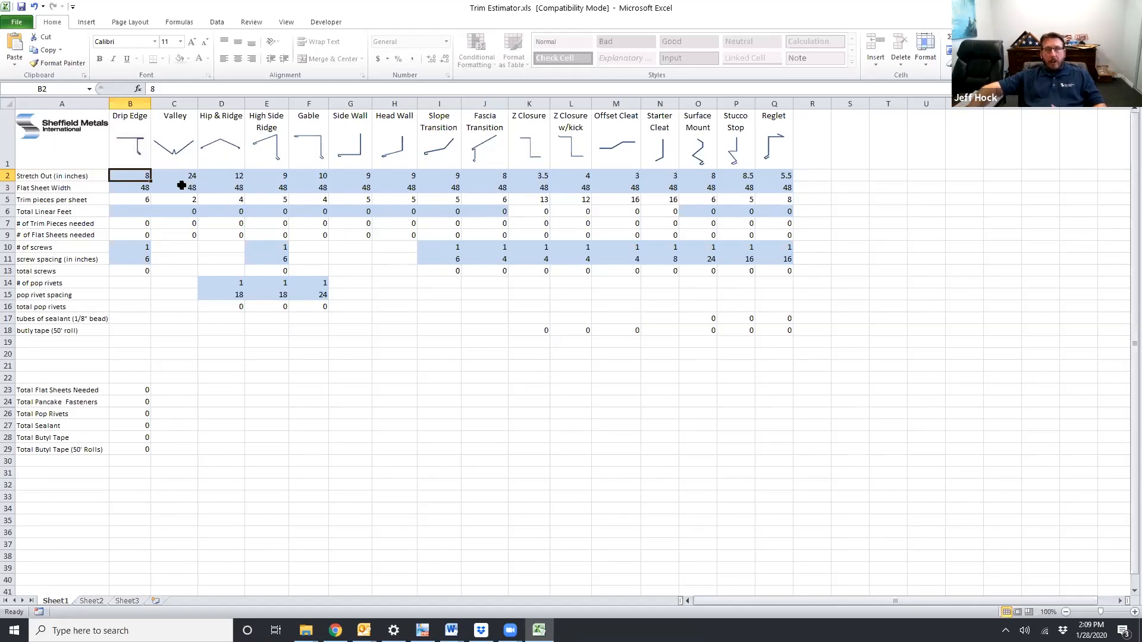
mouse_move(170, 182)
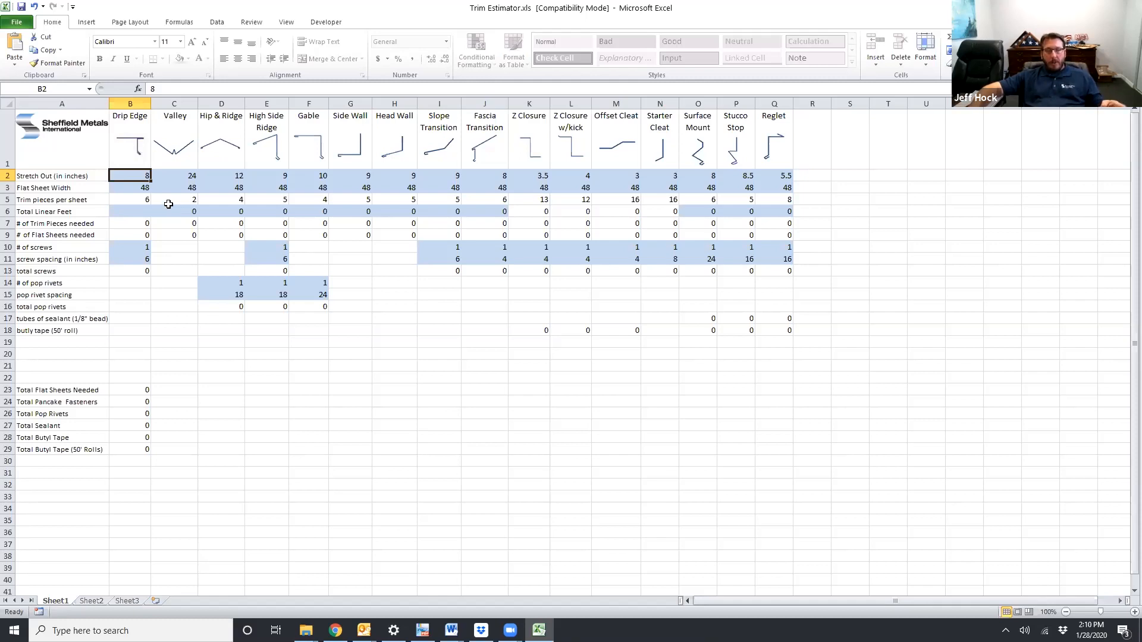
mouse_move(160, 199)
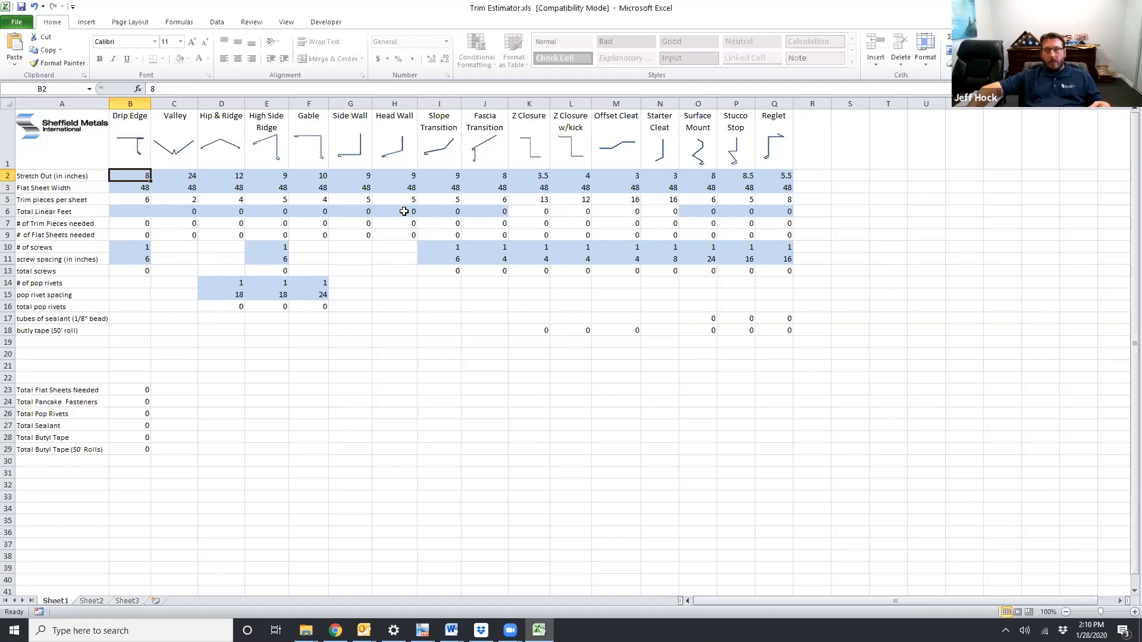
mouse_move(427, 224)
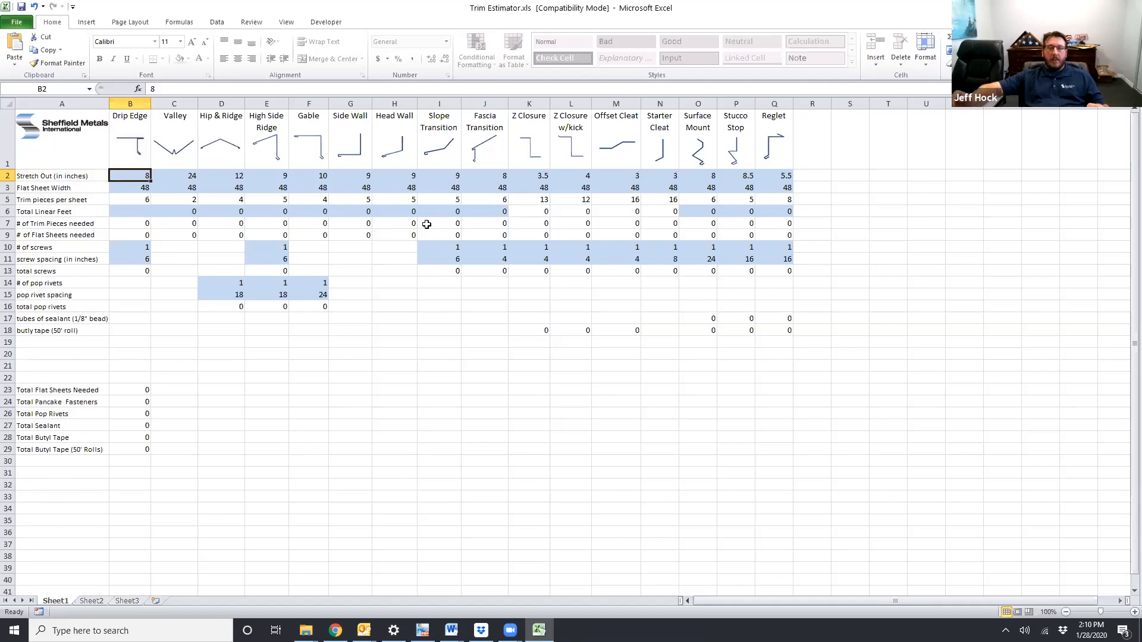
mouse_move(500, 211)
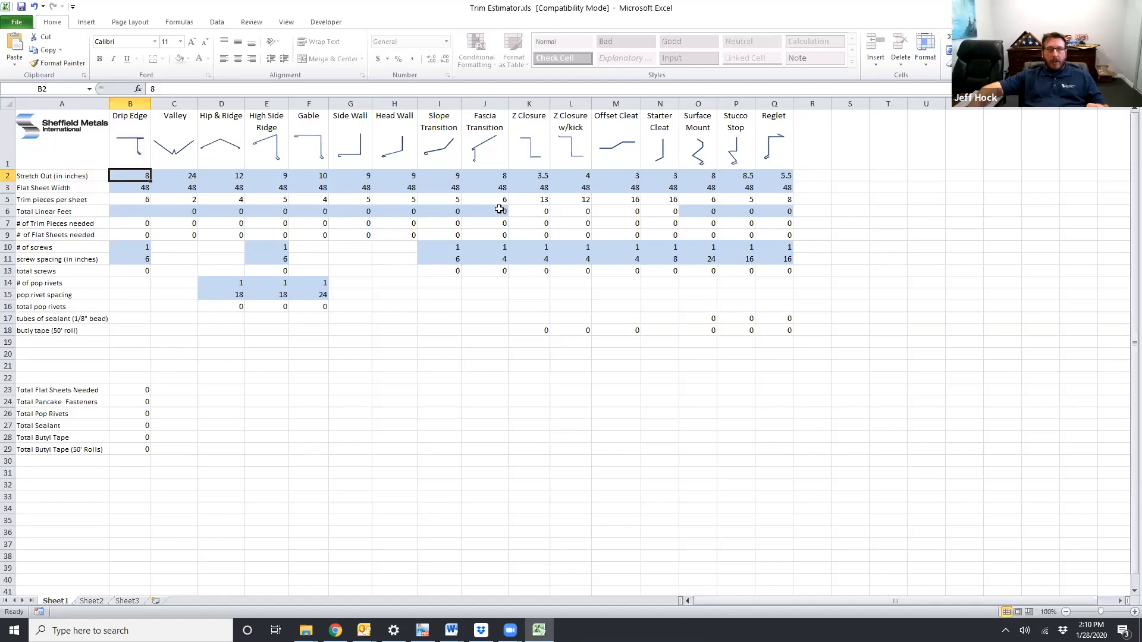
mouse_move(493, 173)
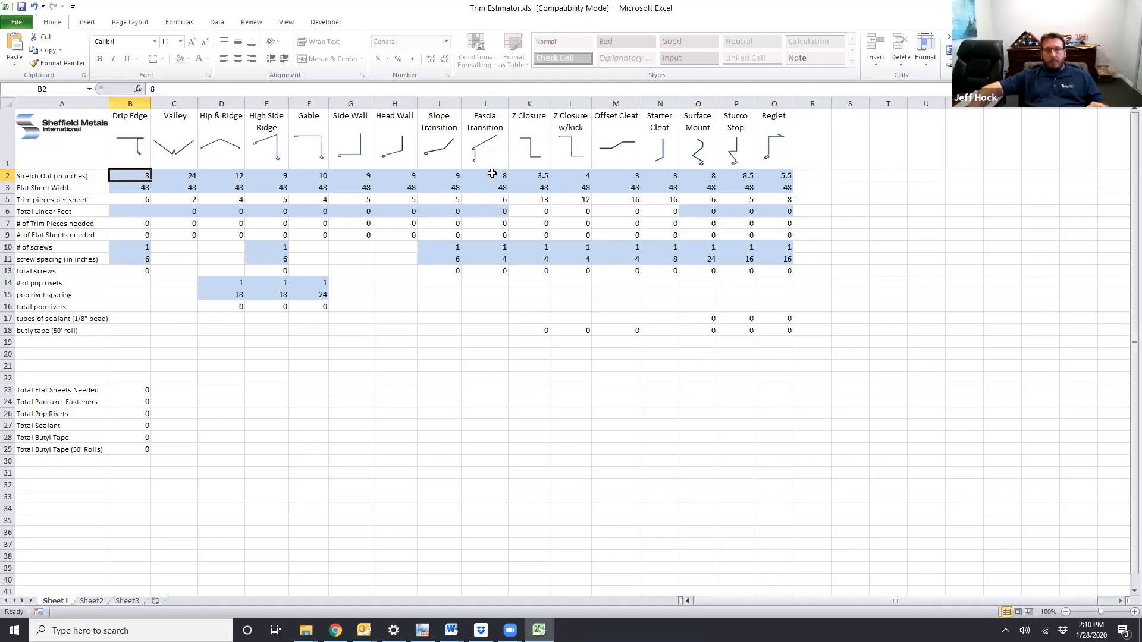
mouse_move(594, 167)
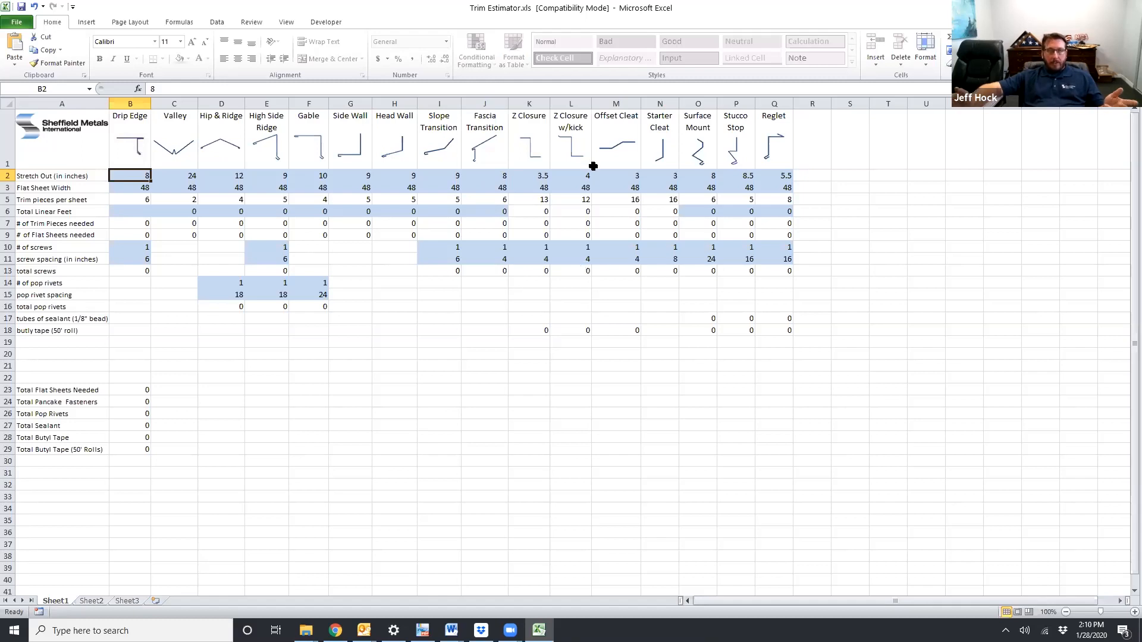
mouse_move(439, 290)
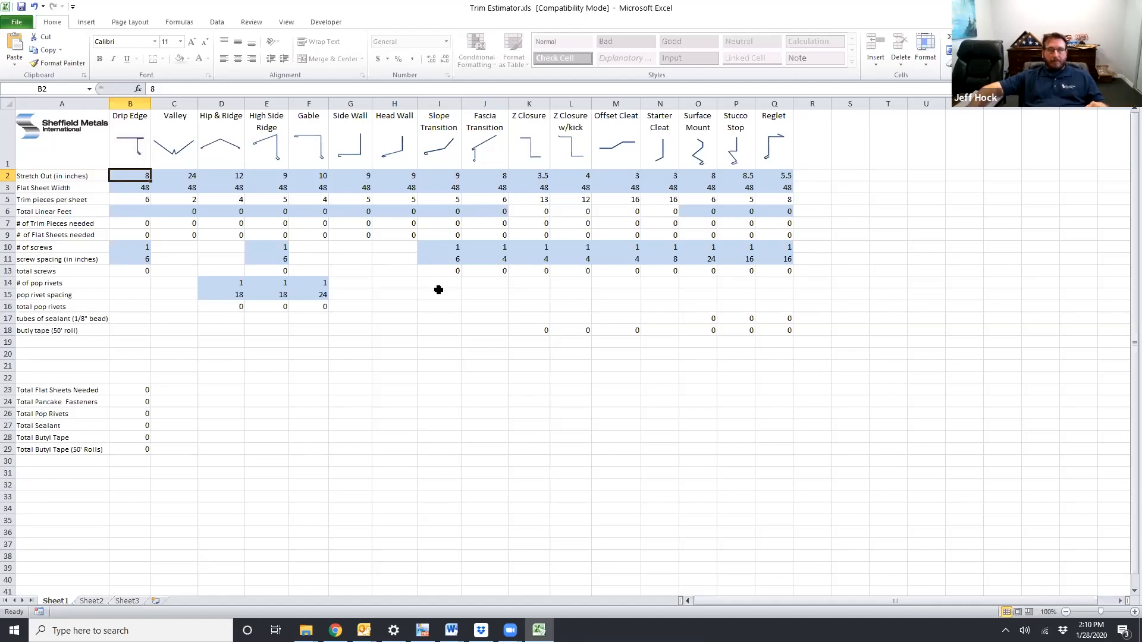
mouse_move(153, 182)
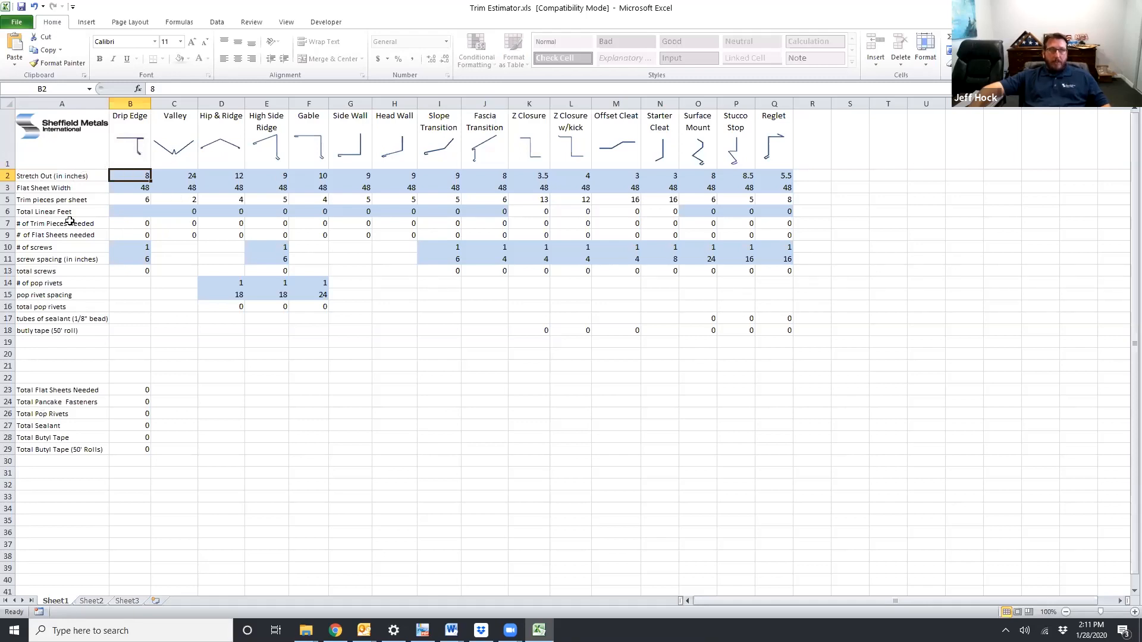
mouse_move(90, 177)
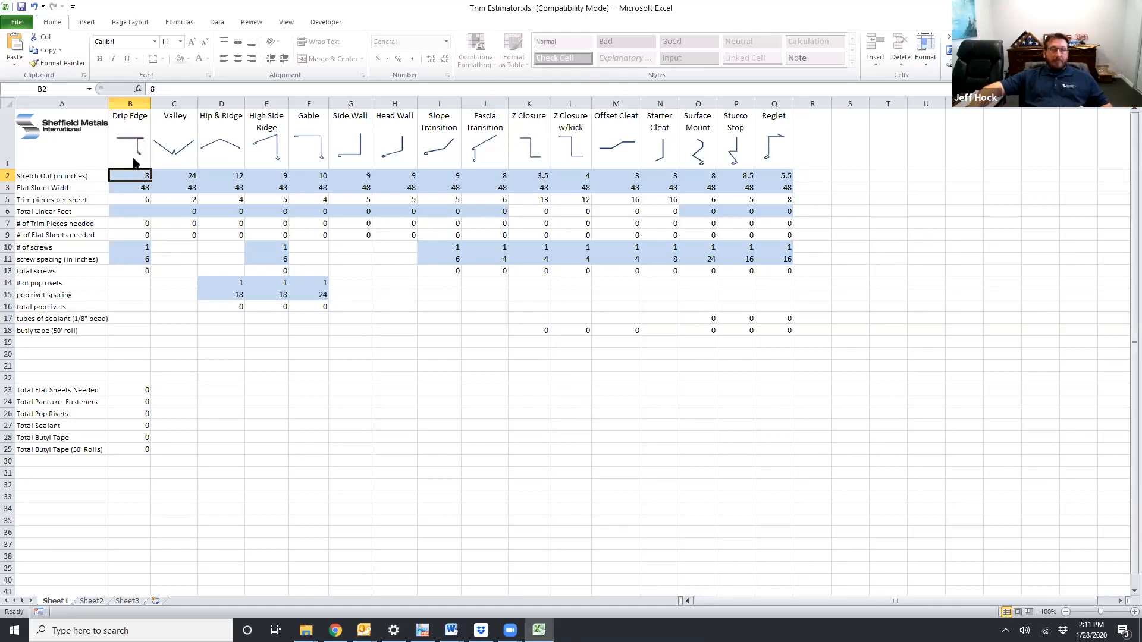
mouse_move(193, 175)
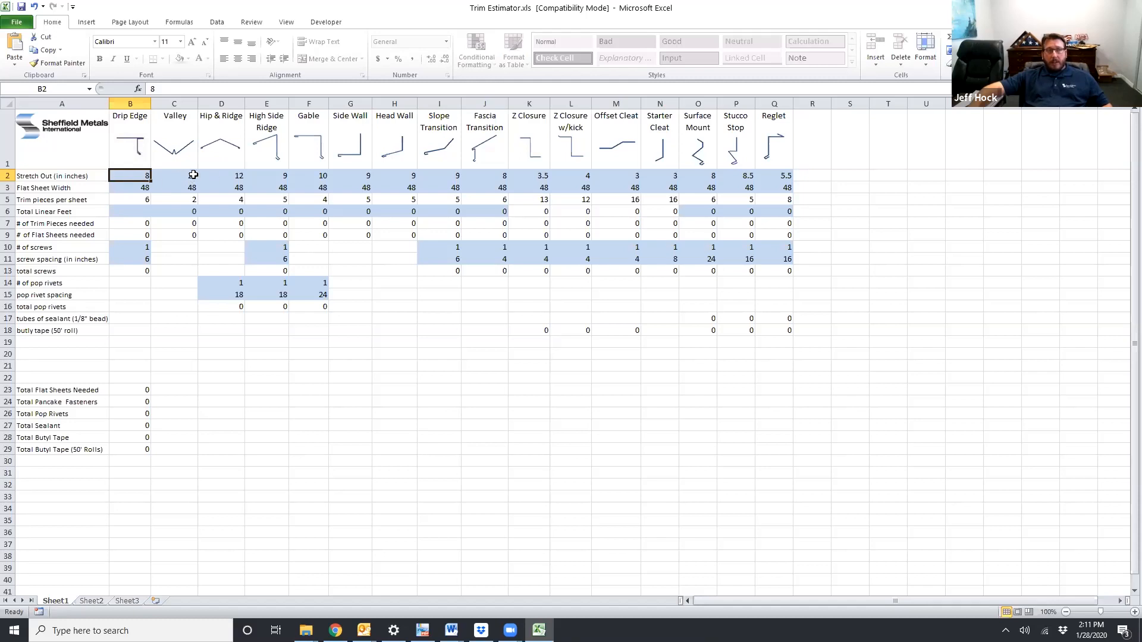
type("24")
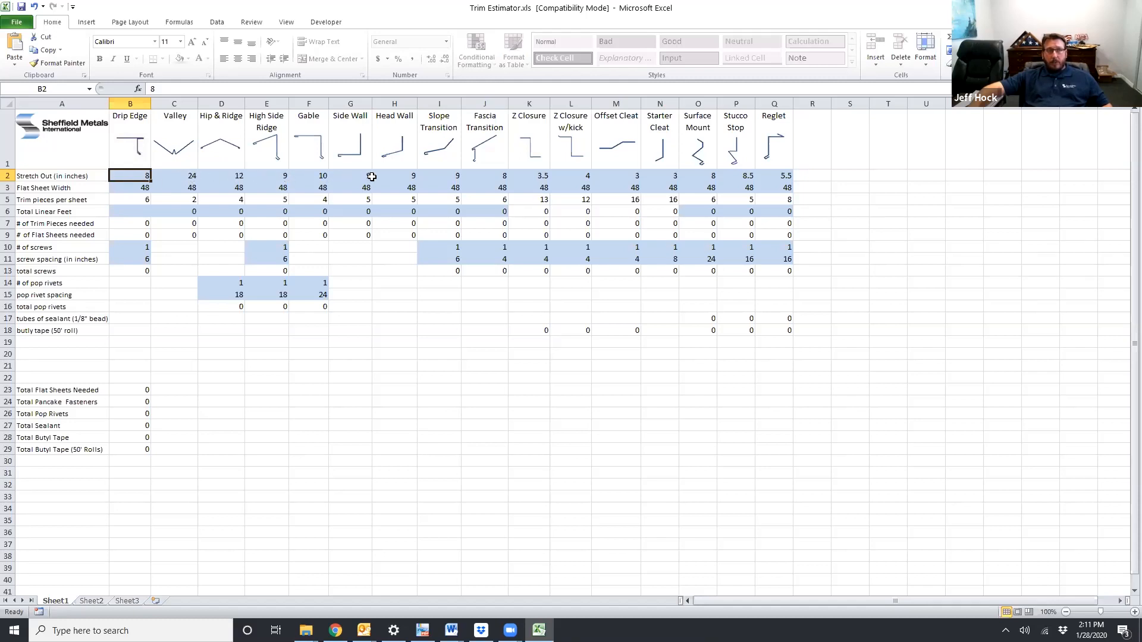
mouse_move(266, 178)
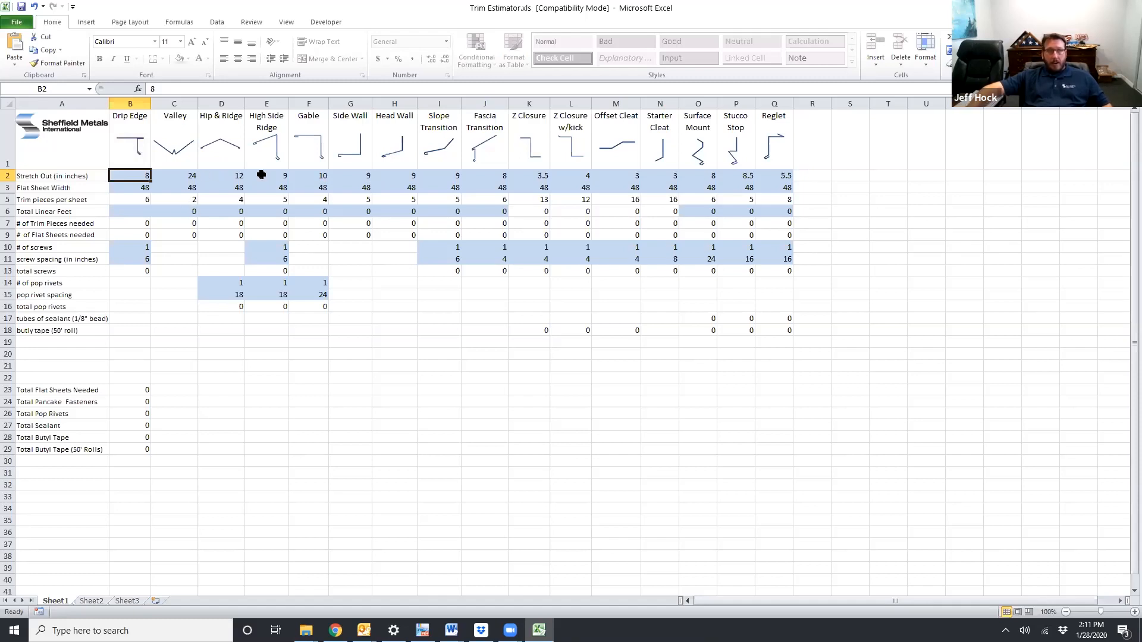
mouse_move(573, 174)
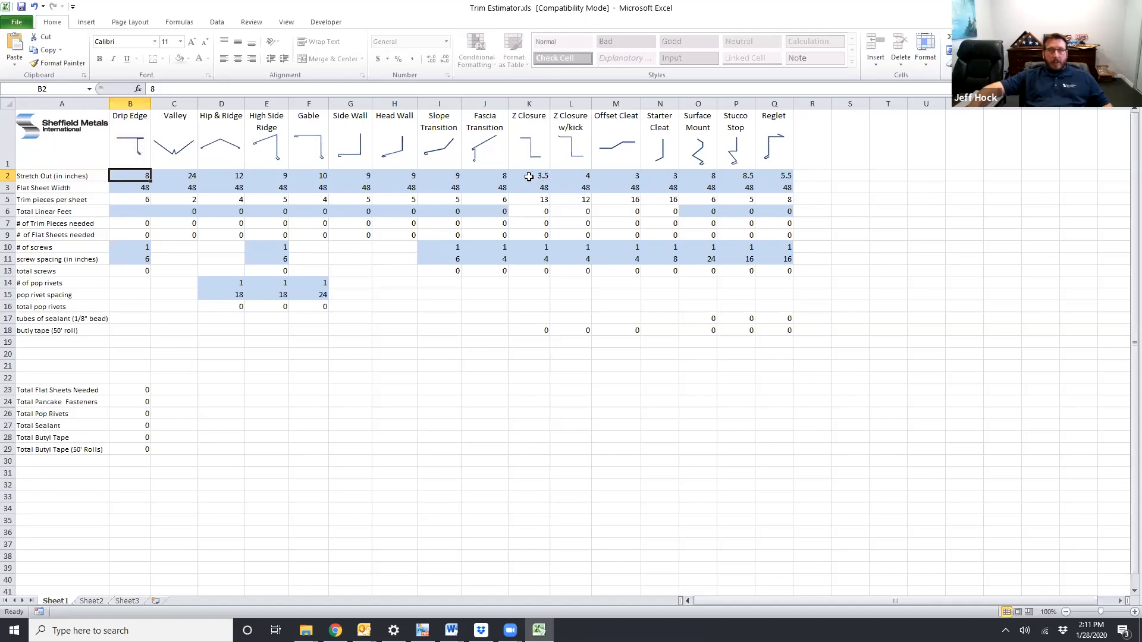
mouse_move(521, 177)
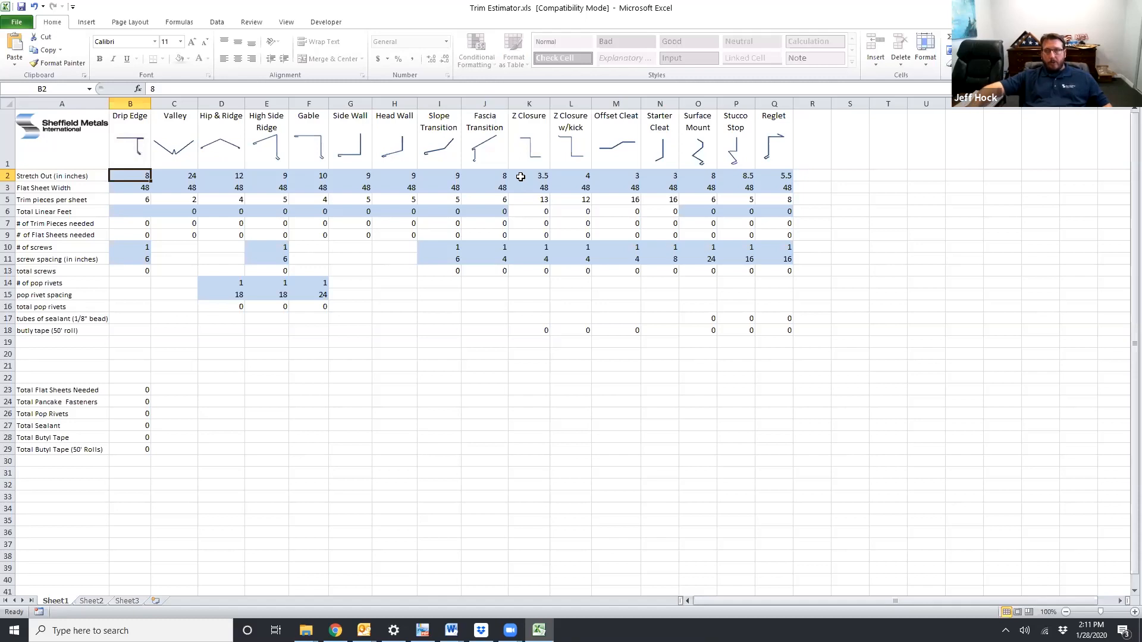
mouse_move(151, 188)
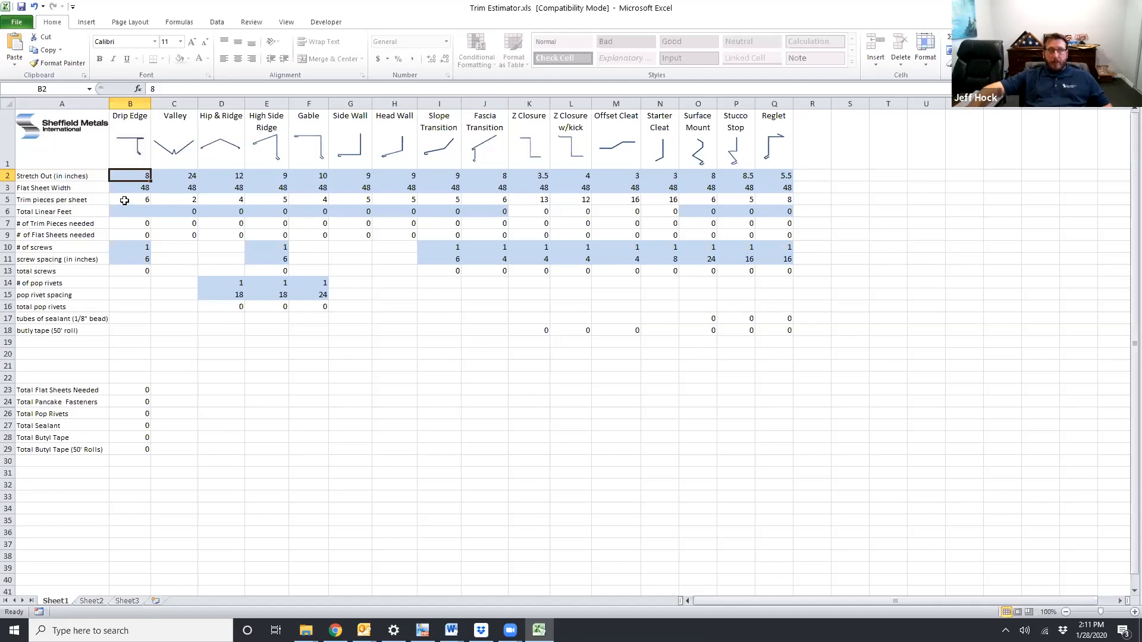
mouse_move(119, 188)
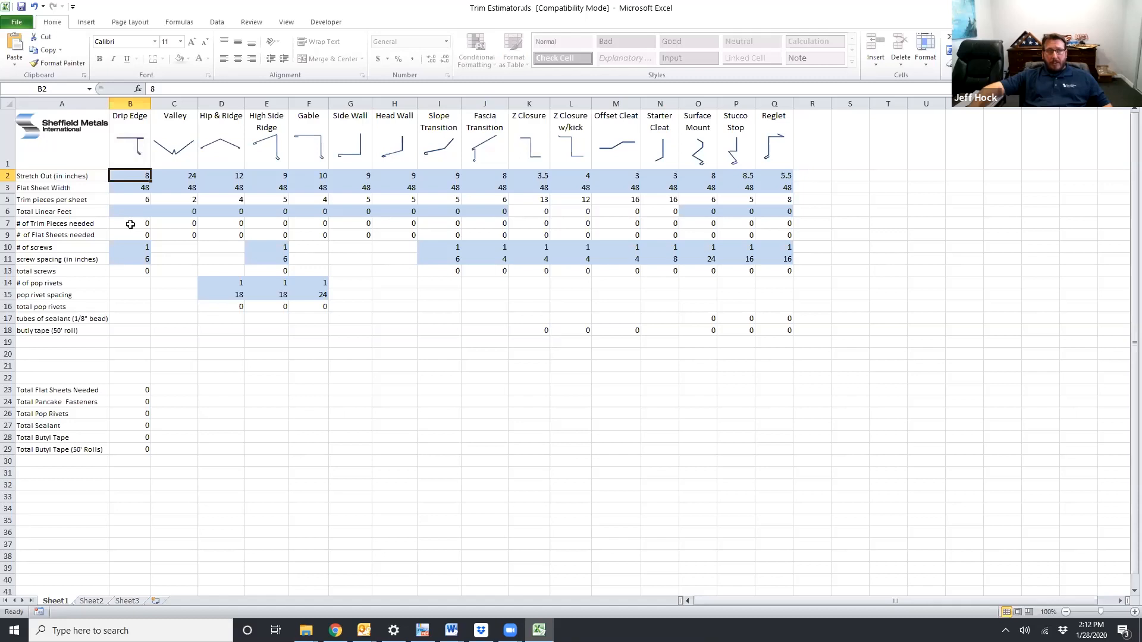
mouse_move(128, 237)
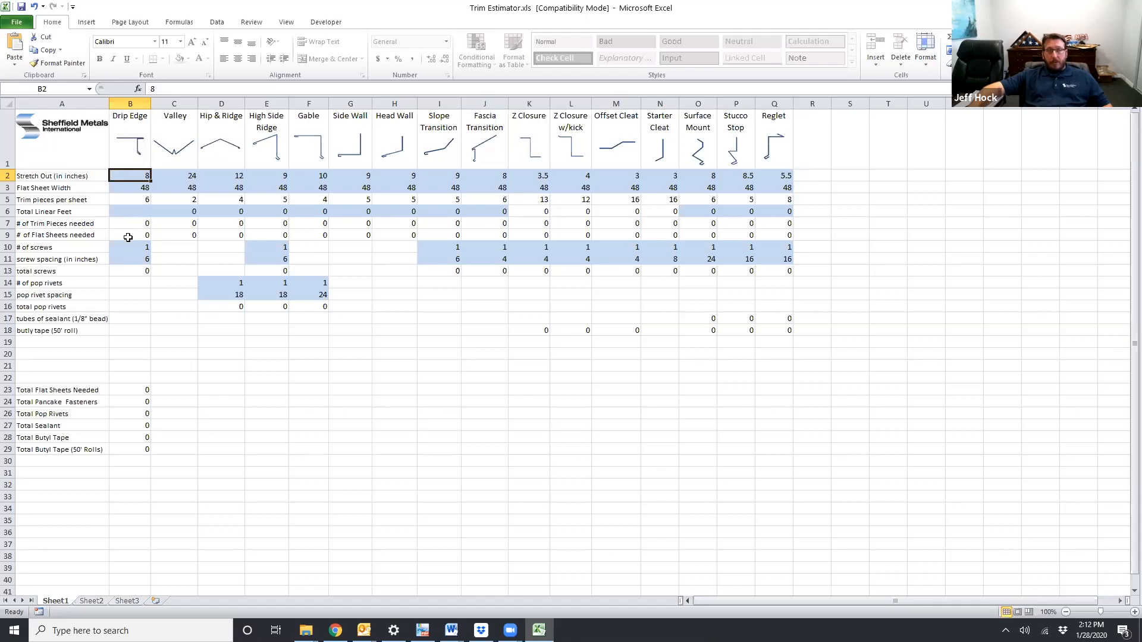
mouse_move(70, 251)
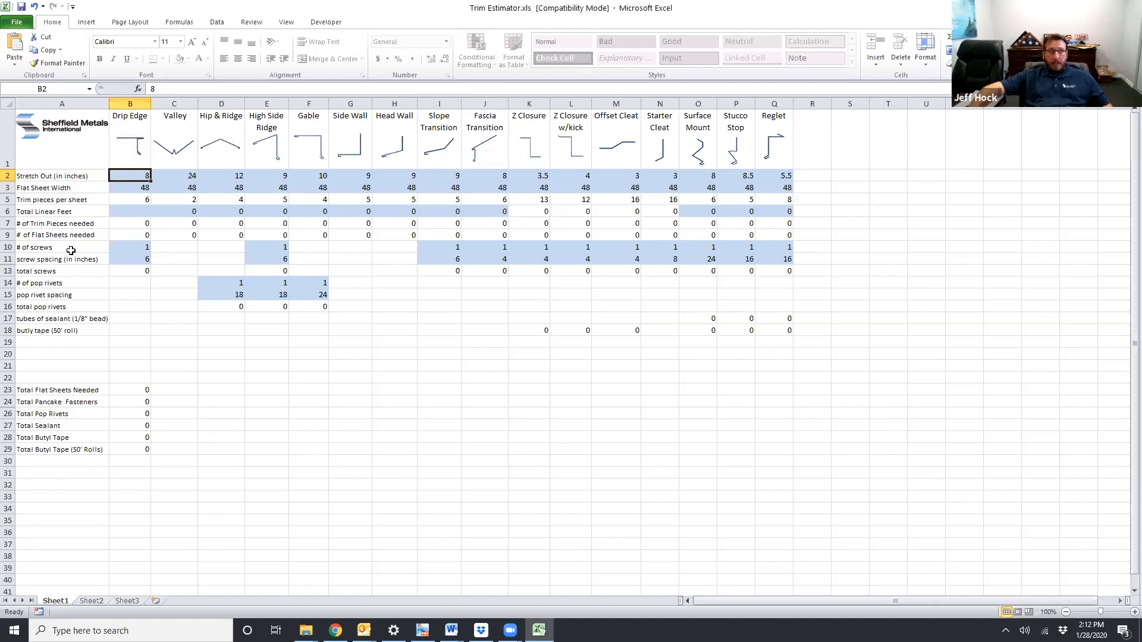
mouse_move(131, 247)
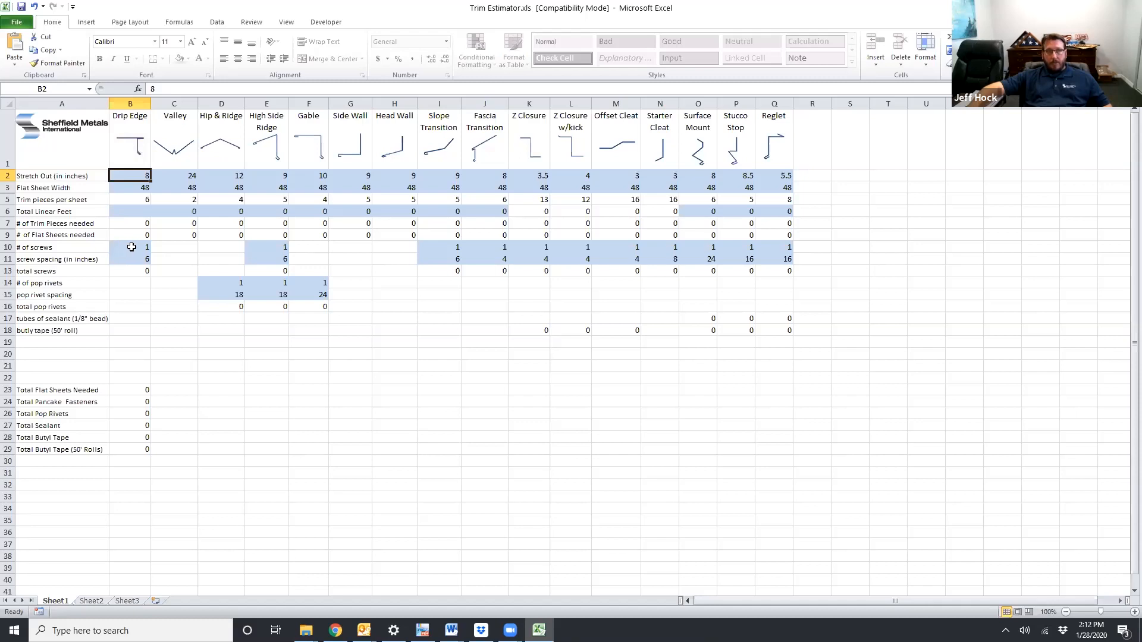
mouse_move(128, 259)
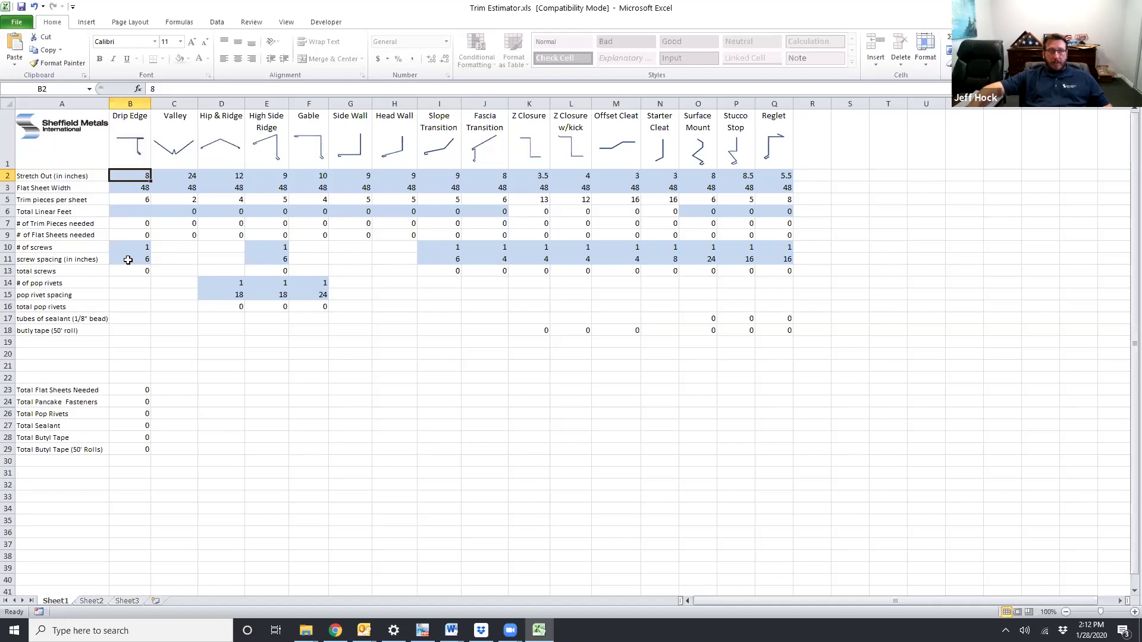
mouse_move(137, 252)
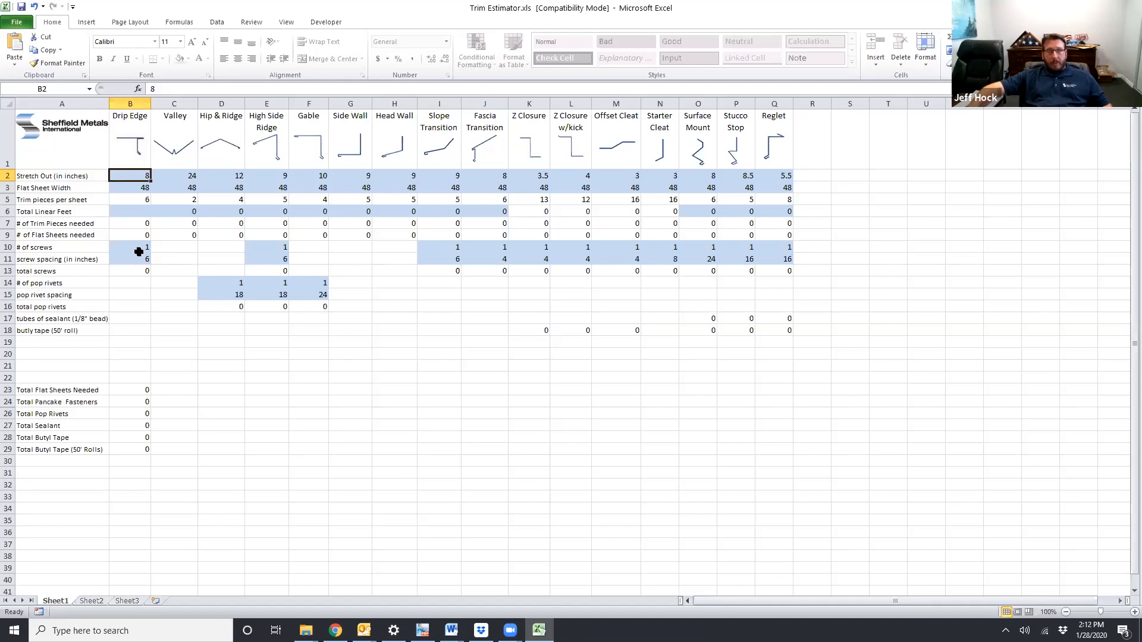
mouse_move(121, 271)
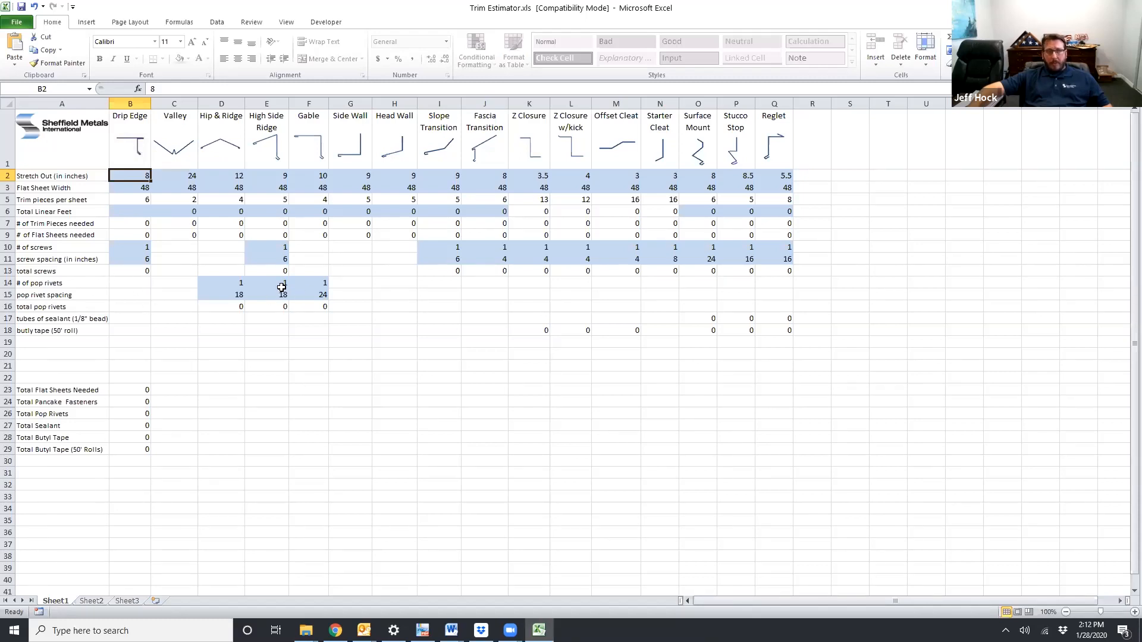
mouse_move(273, 284)
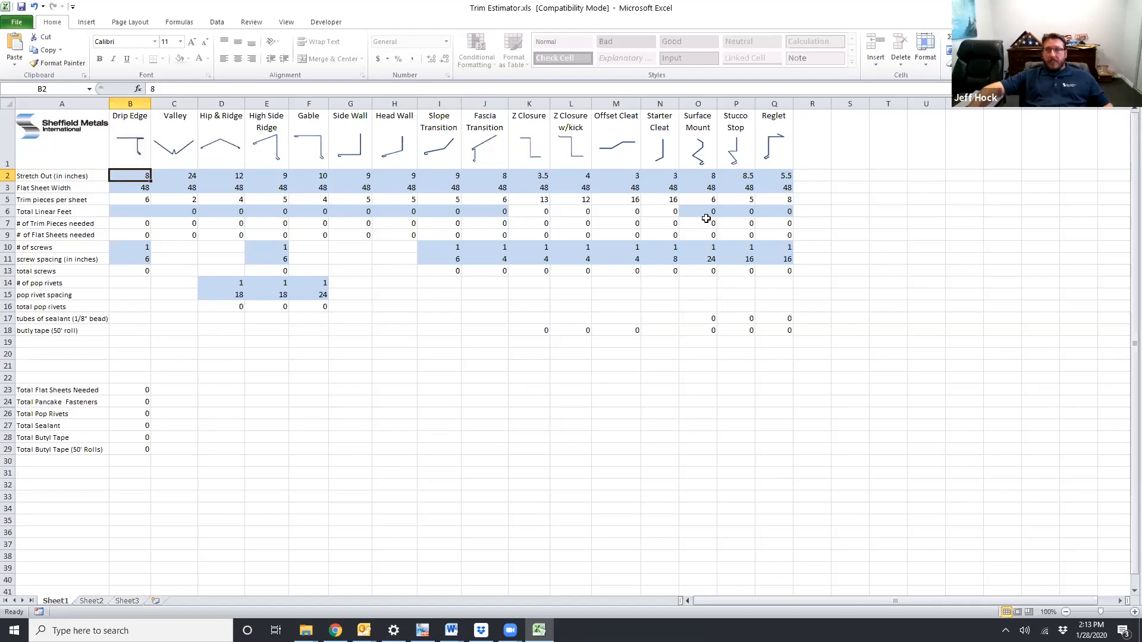
mouse_move(706, 312)
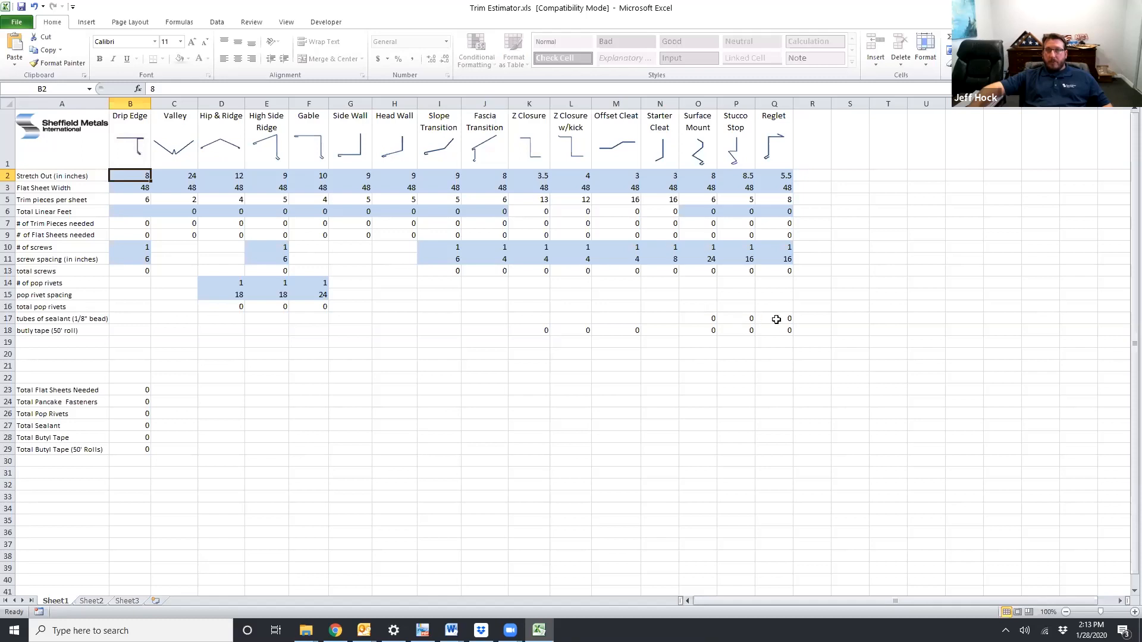
mouse_move(768, 320)
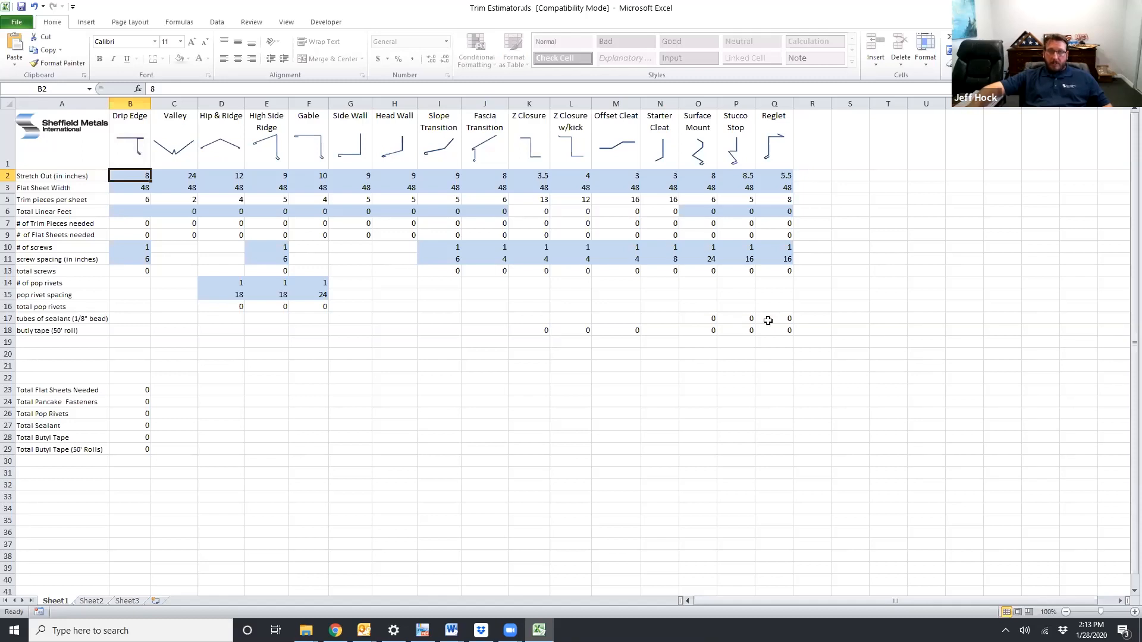
mouse_move(469, 330)
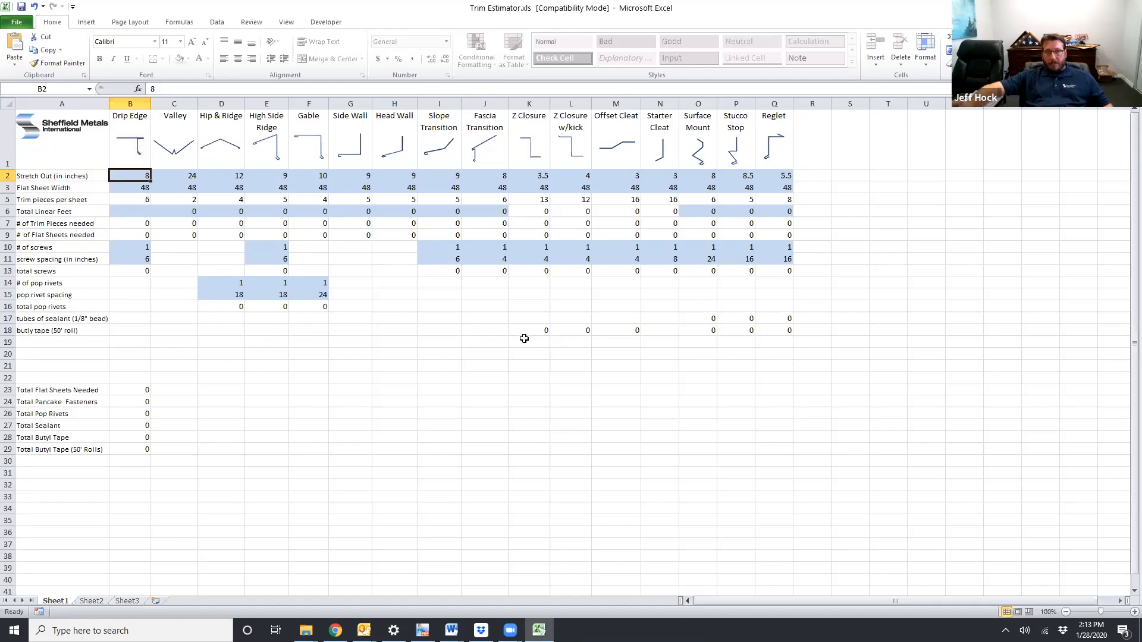
mouse_move(568, 326)
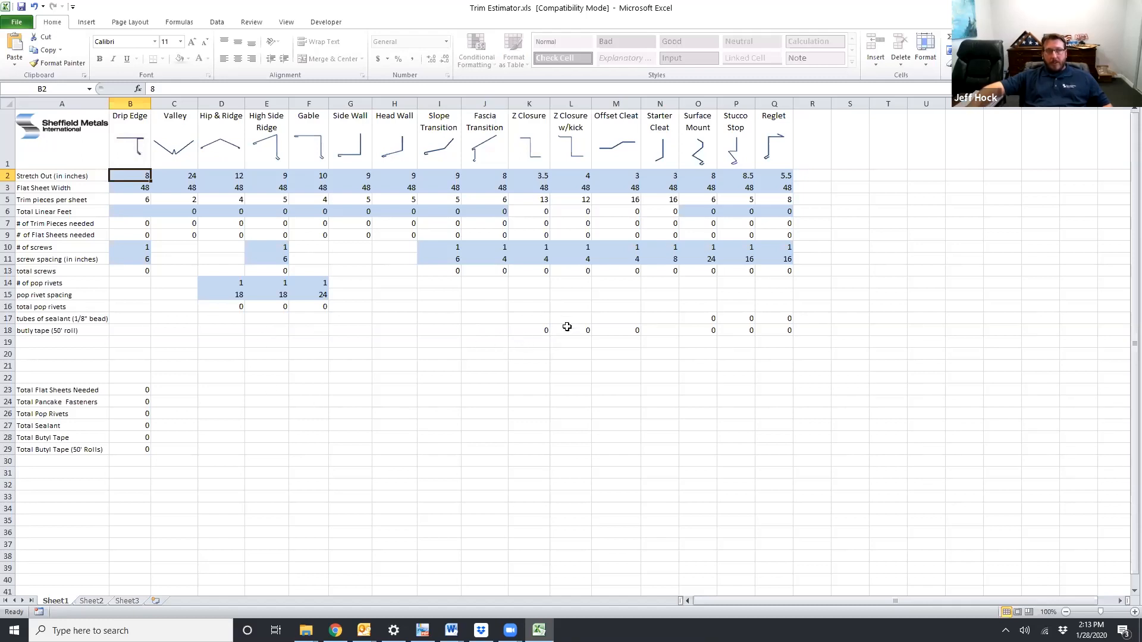
mouse_move(95, 334)
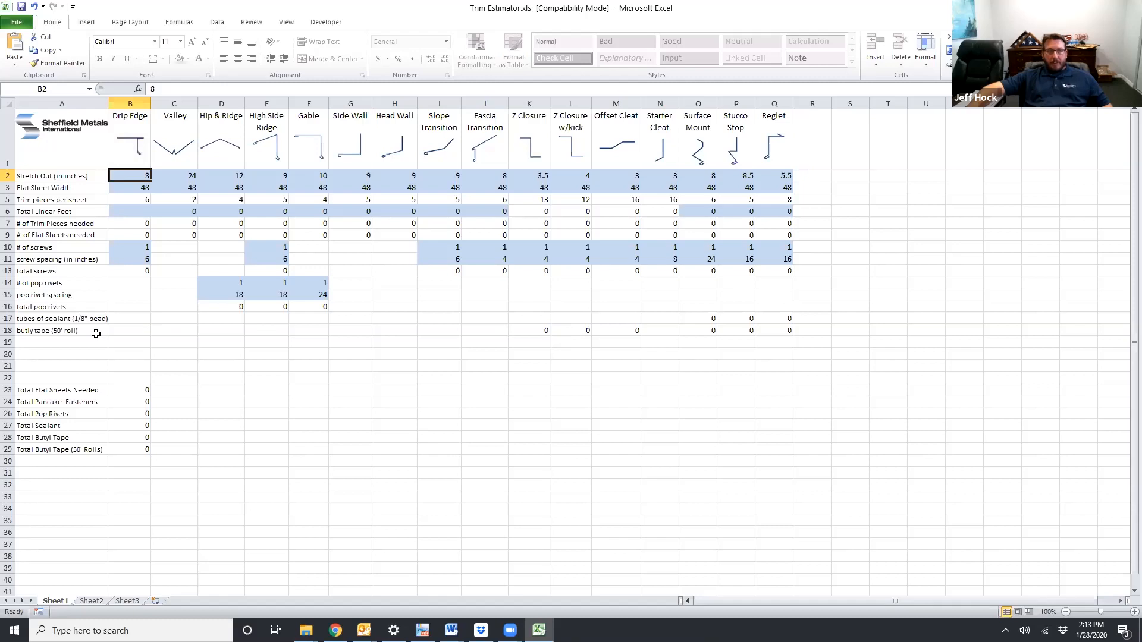
mouse_move(529, 184)
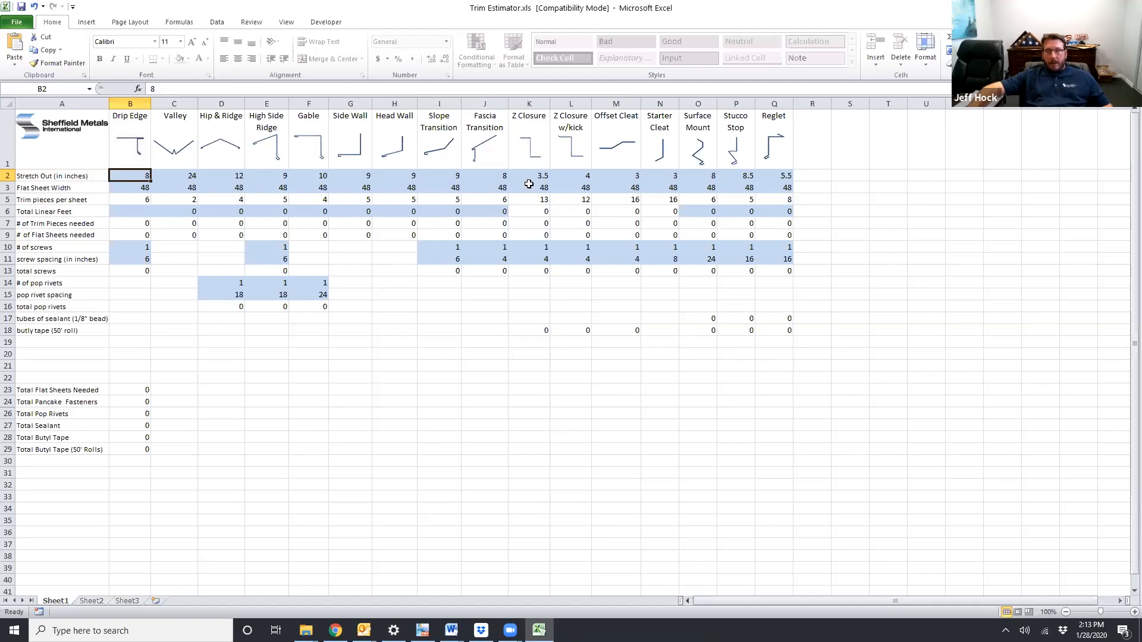
mouse_move(580, 330)
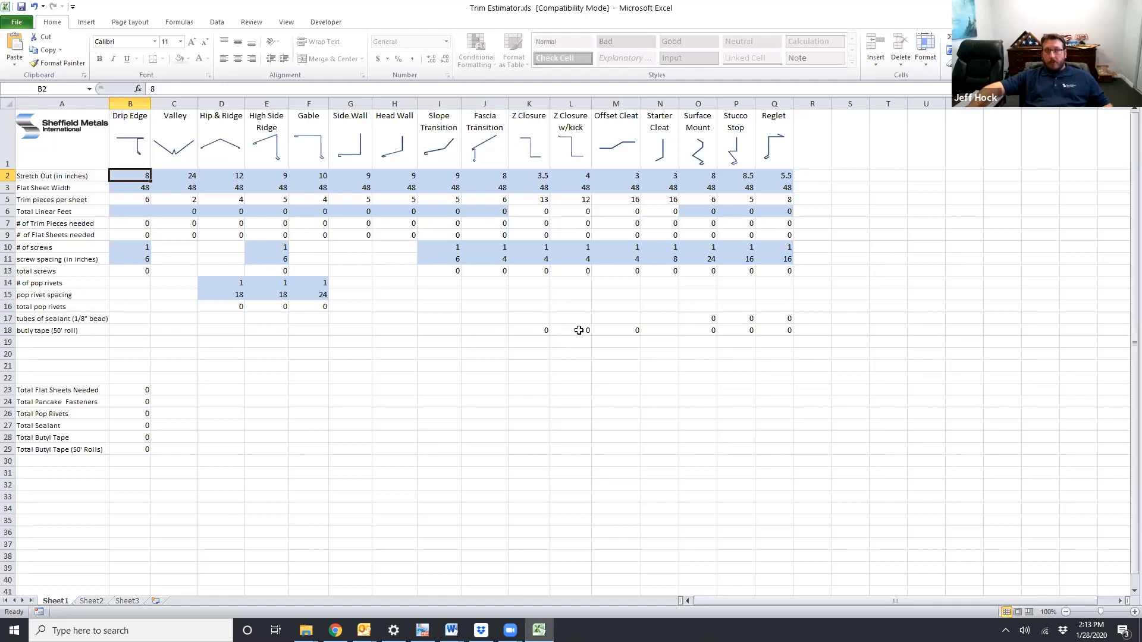
mouse_move(698, 334)
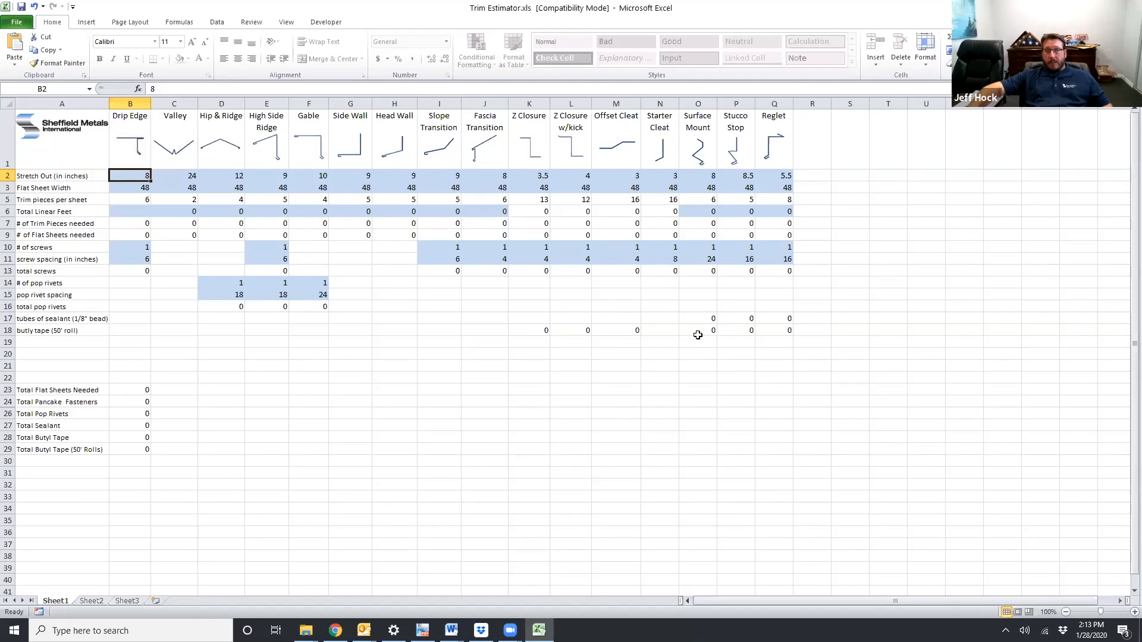
mouse_move(736, 339)
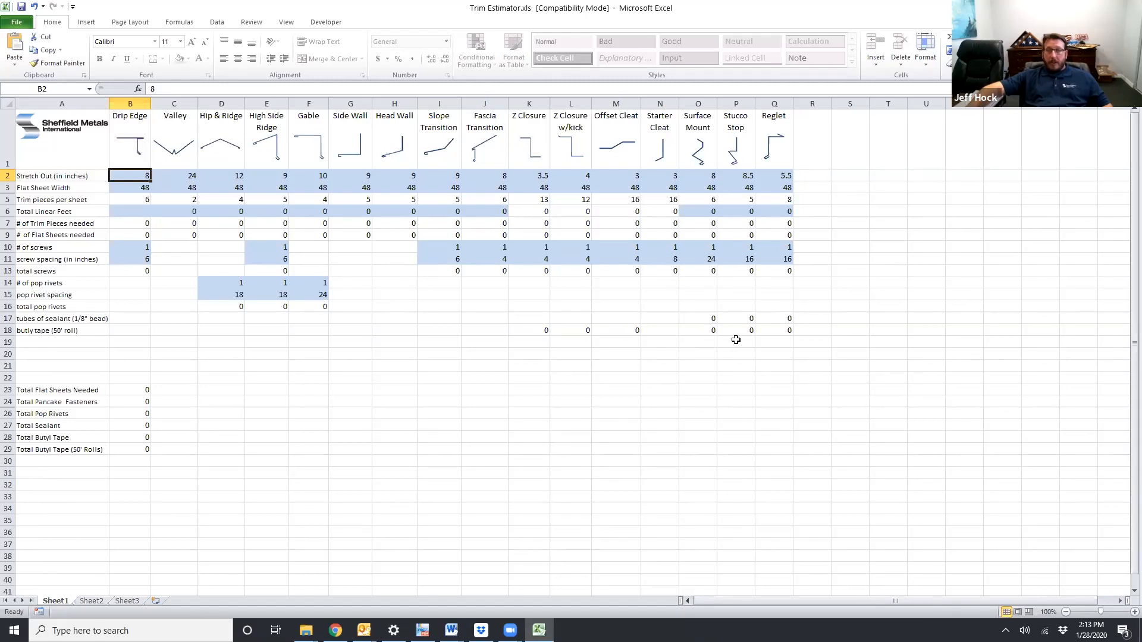
mouse_move(778, 339)
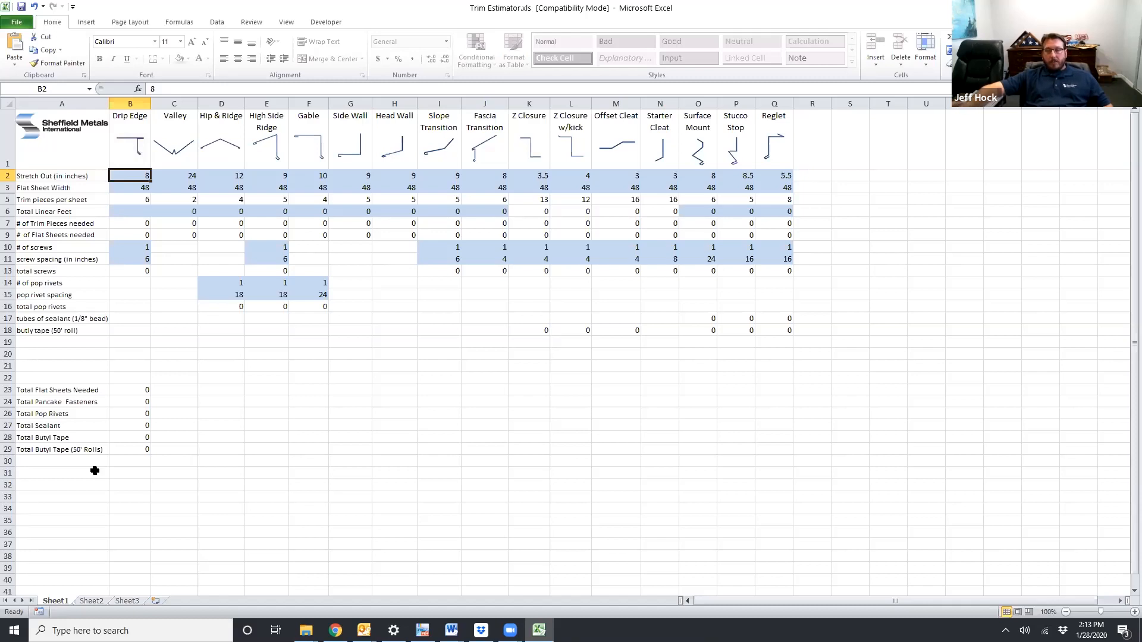
mouse_move(104, 482)
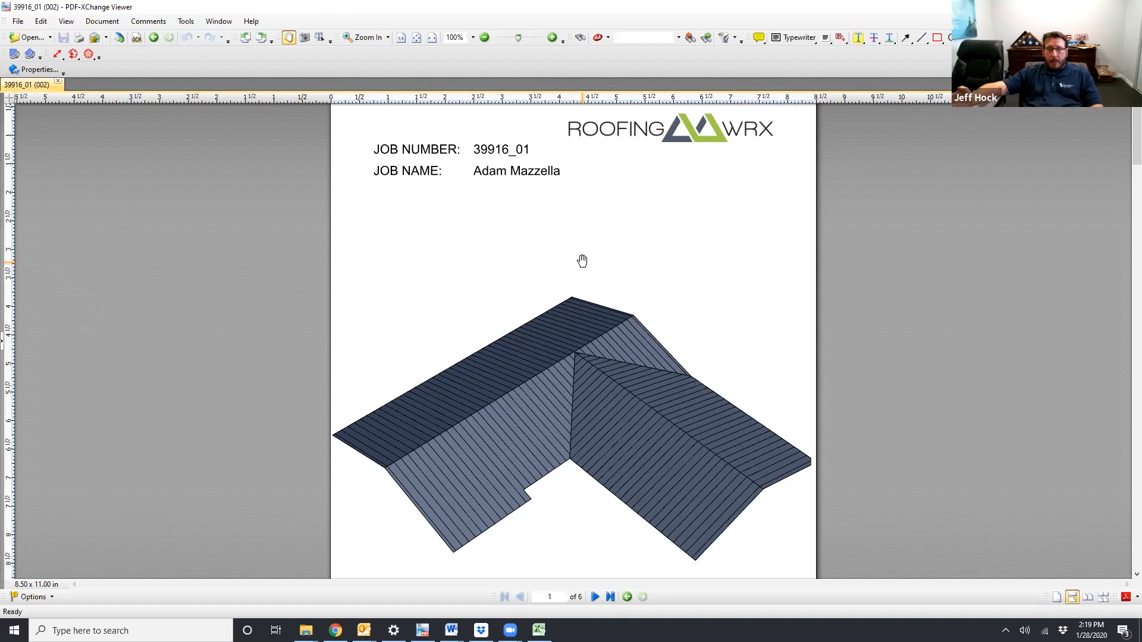
mouse_move(621, 293)
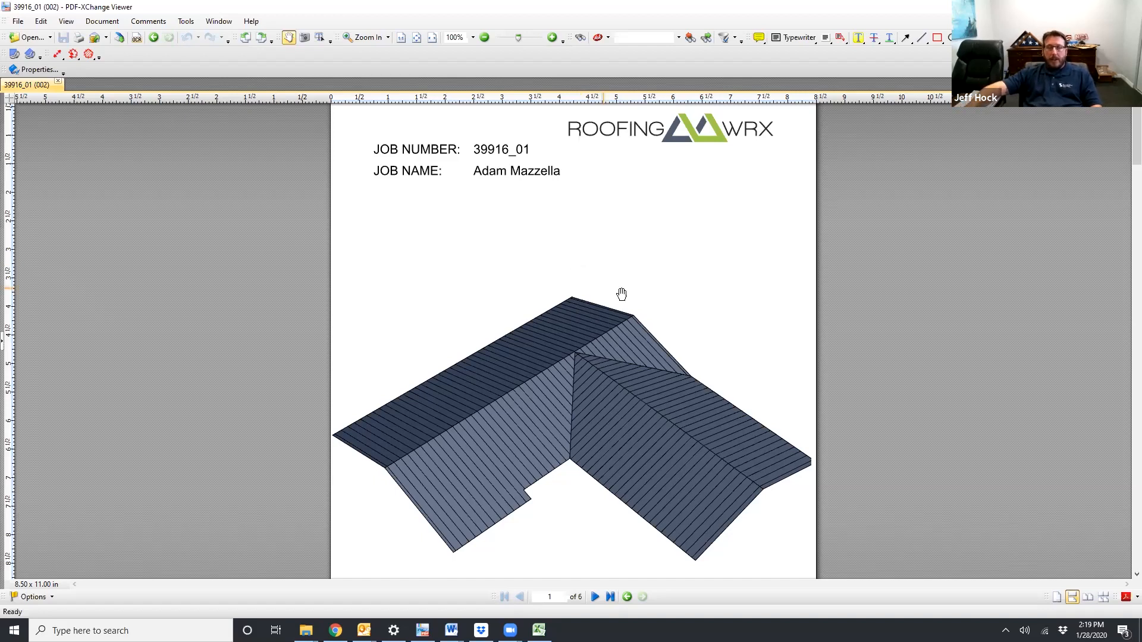
mouse_move(508, 255)
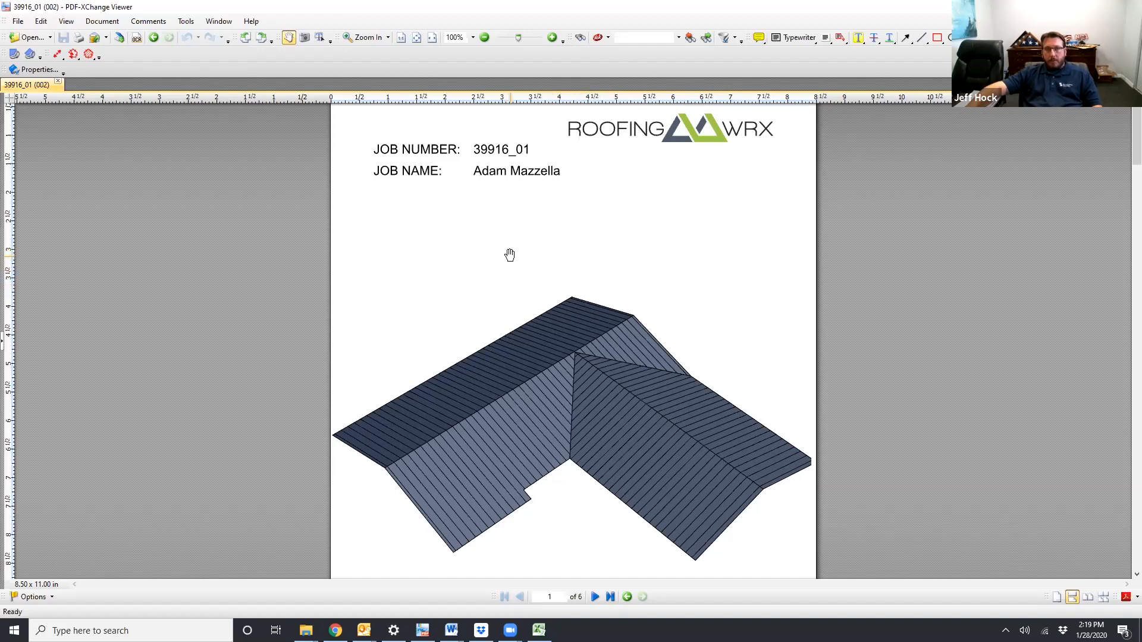
- Scroll the roof report to page 3's Details Summary with rake, eave, valley and ridge counts
scroll("down", 3)
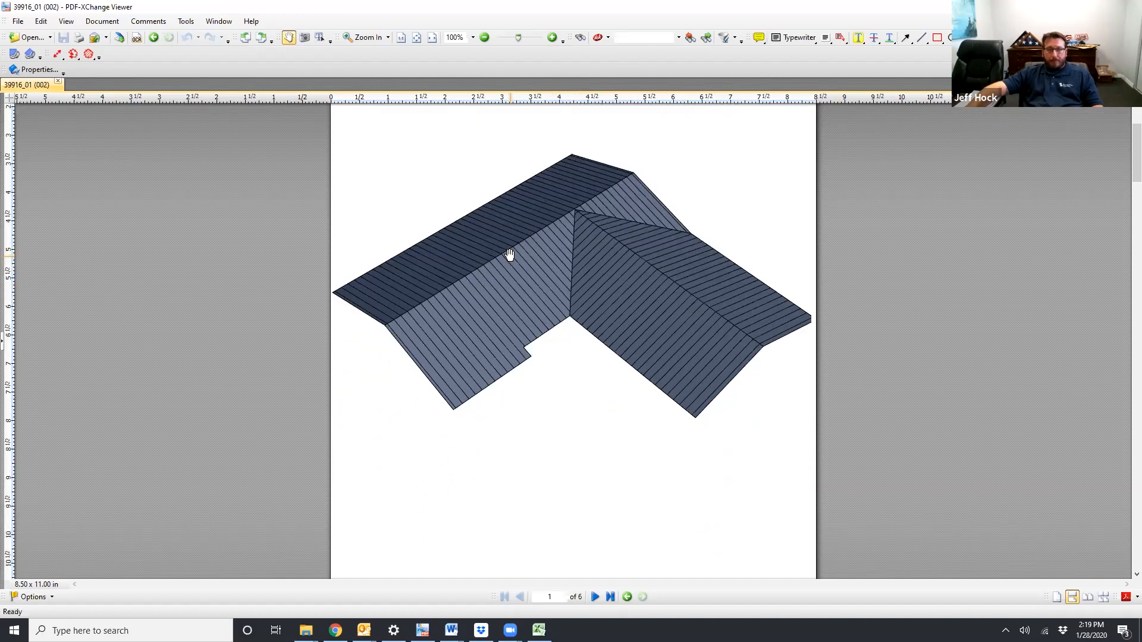
scroll("down", 3)
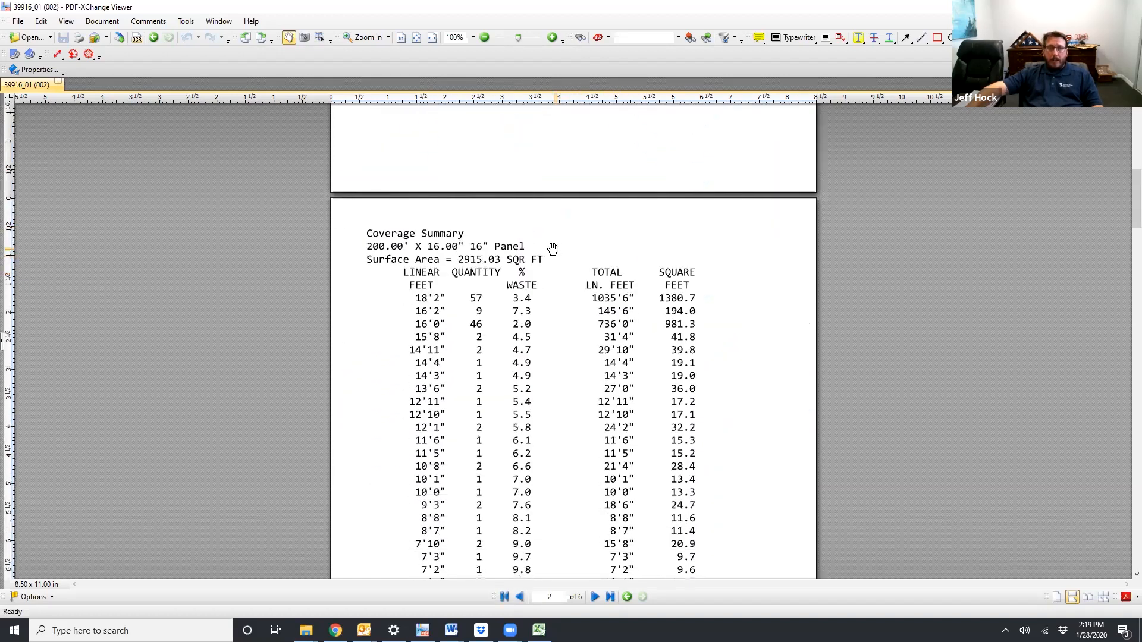
scroll("down", 3)
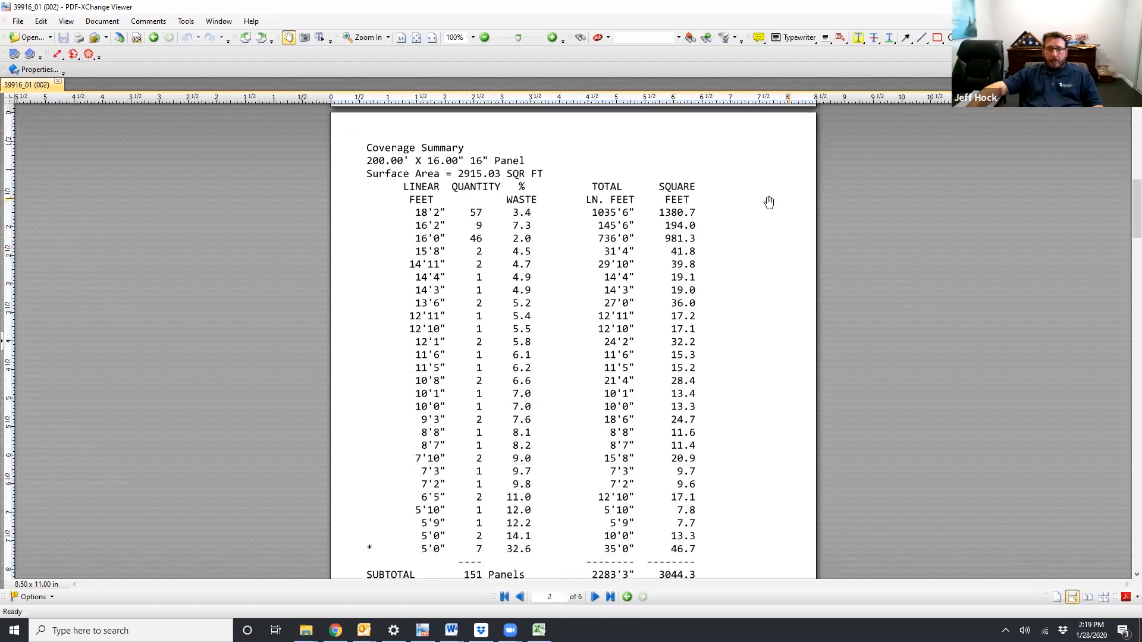
scroll("down", 3)
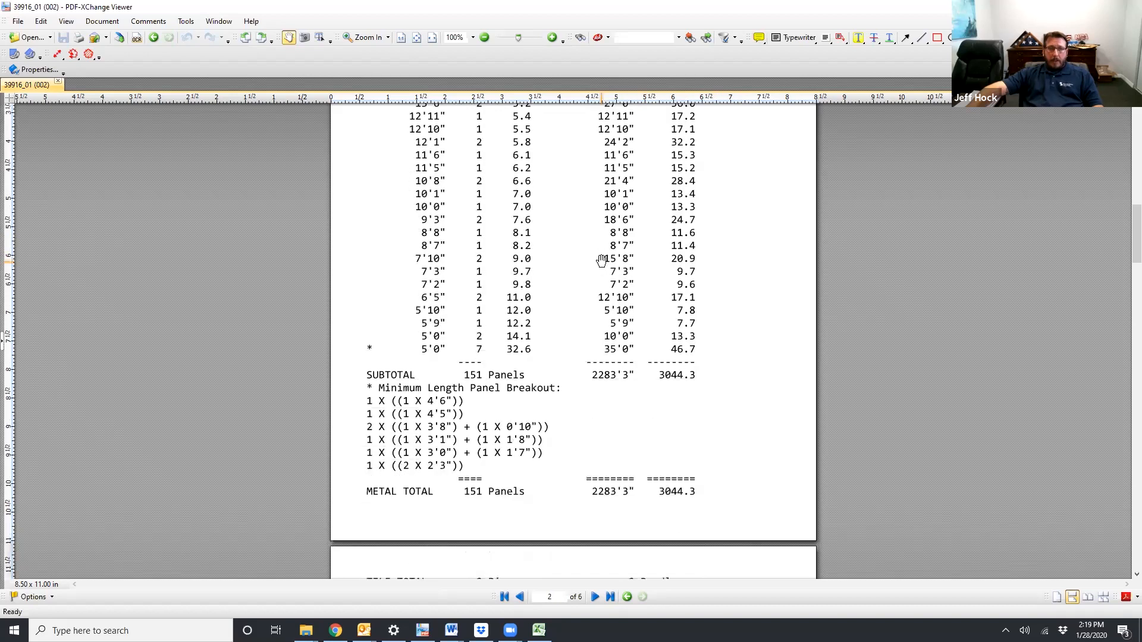
scroll("down", 3)
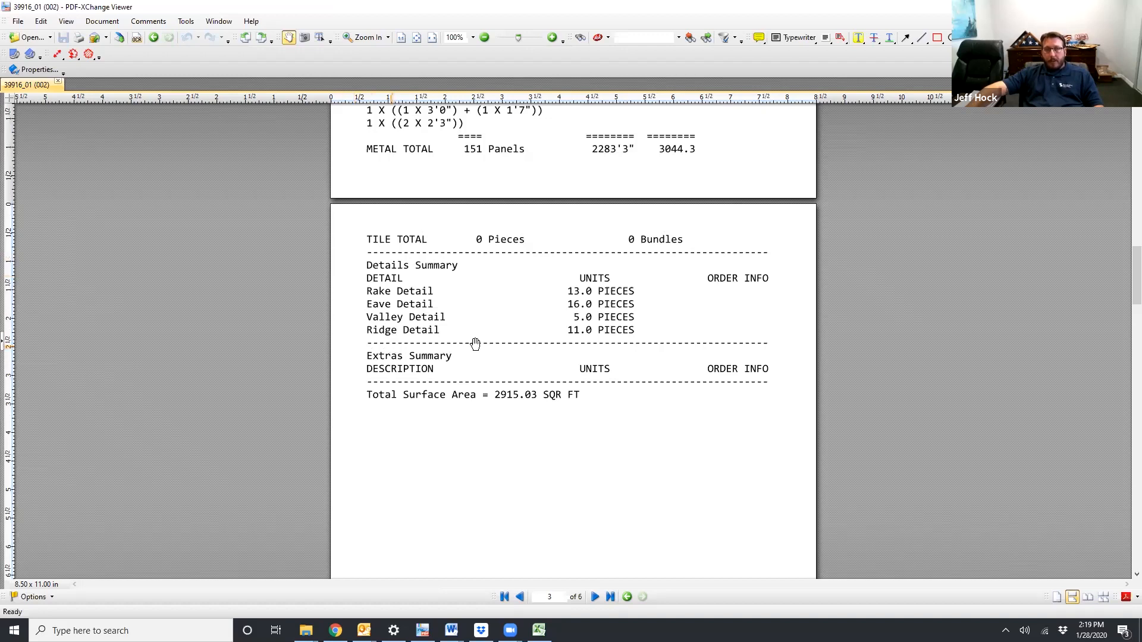
mouse_move(424, 305)
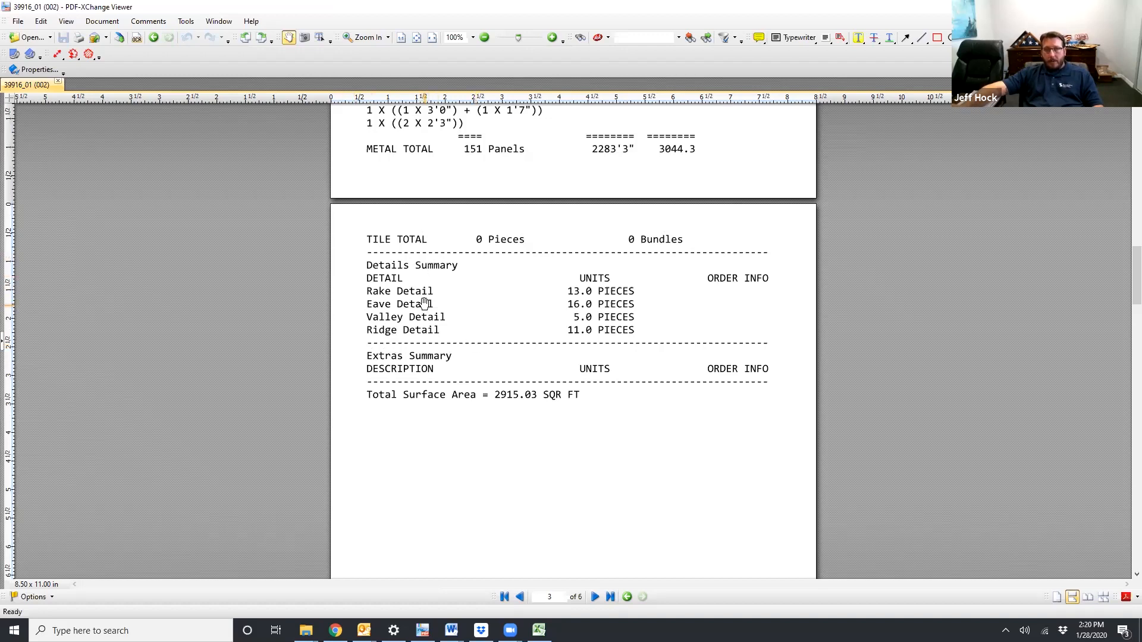
mouse_move(609, 294)
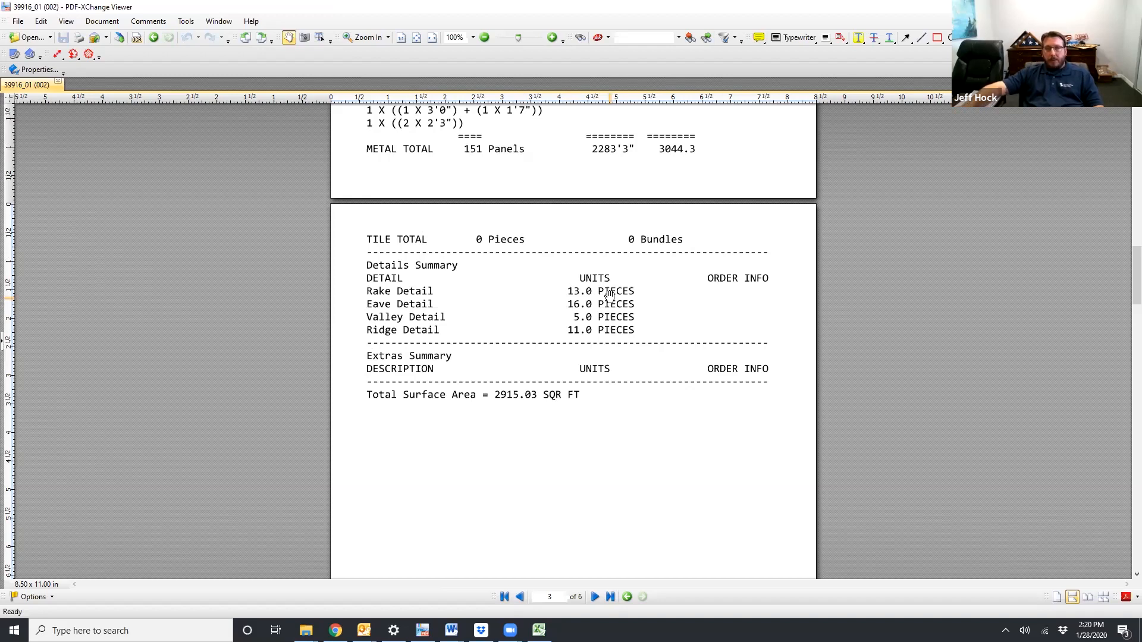
mouse_move(463, 315)
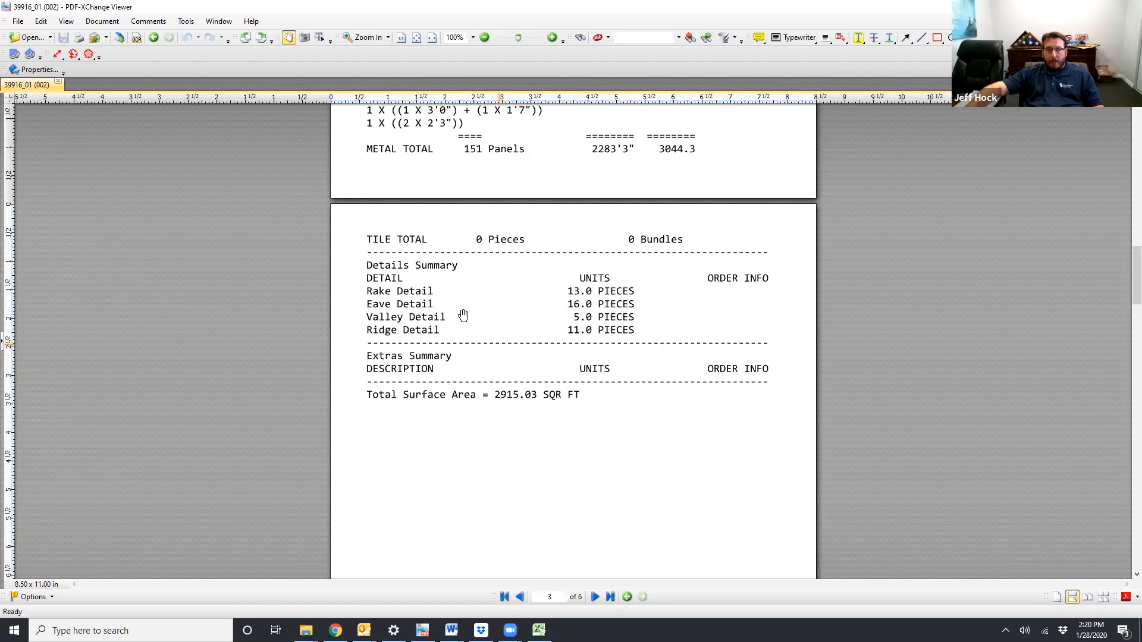
mouse_move(599, 307)
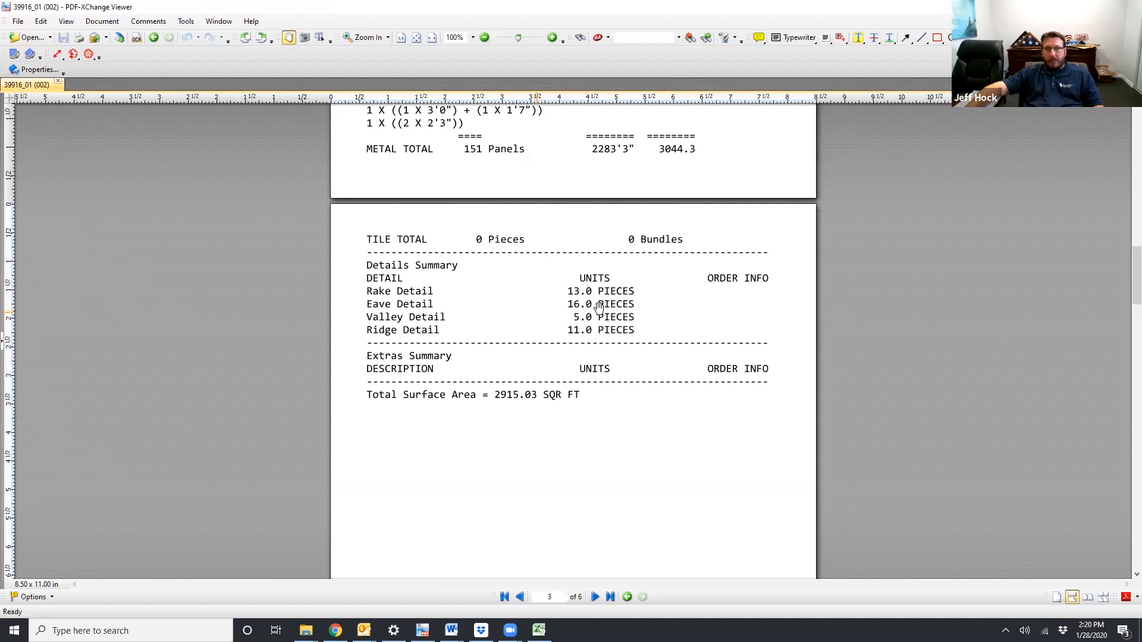
mouse_move(472, 340)
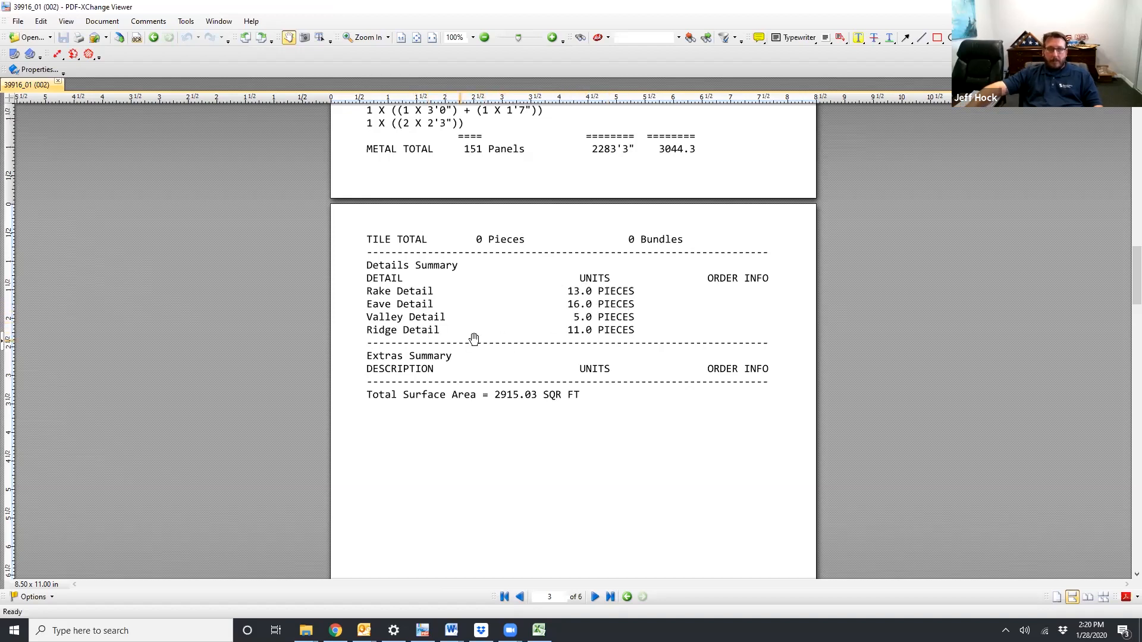
mouse_move(541, 337)
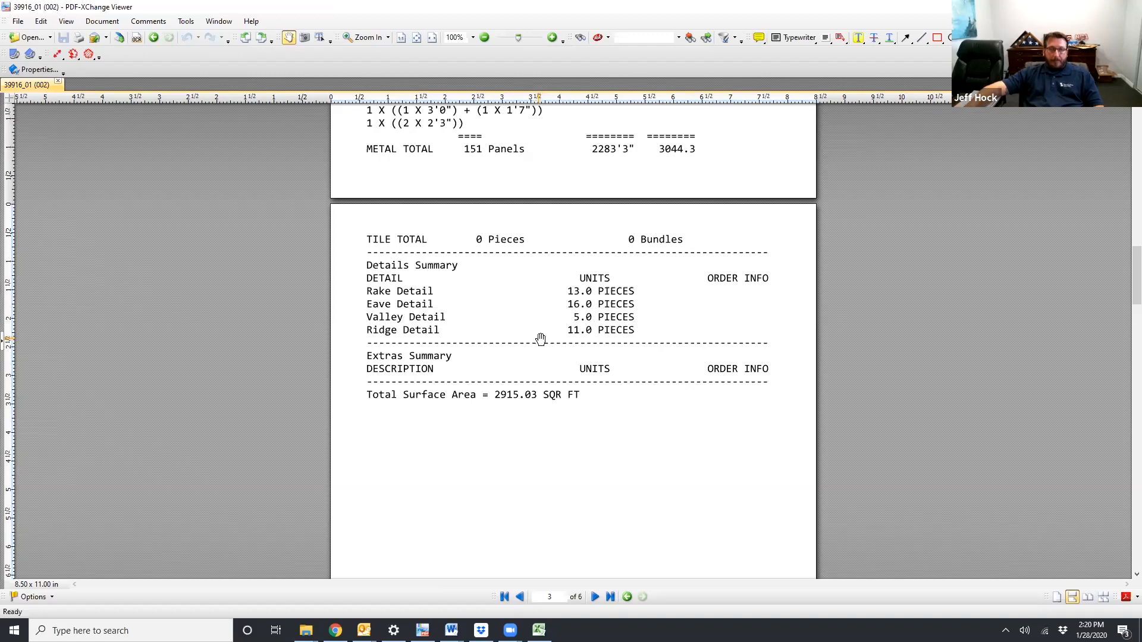
mouse_move(564, 302)
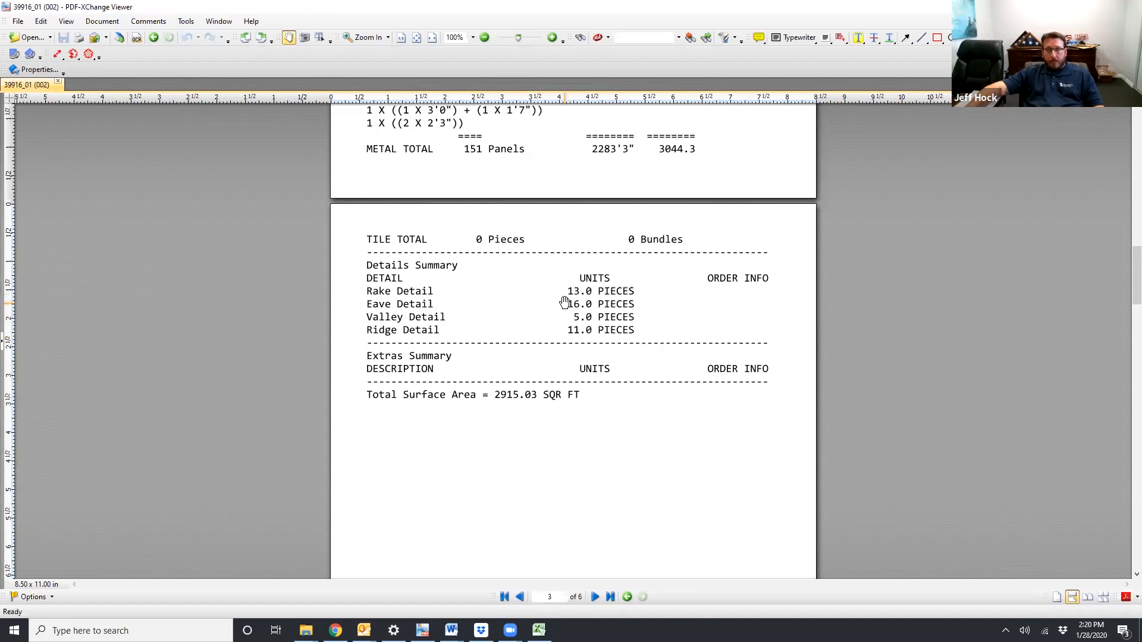
mouse_move(564, 311)
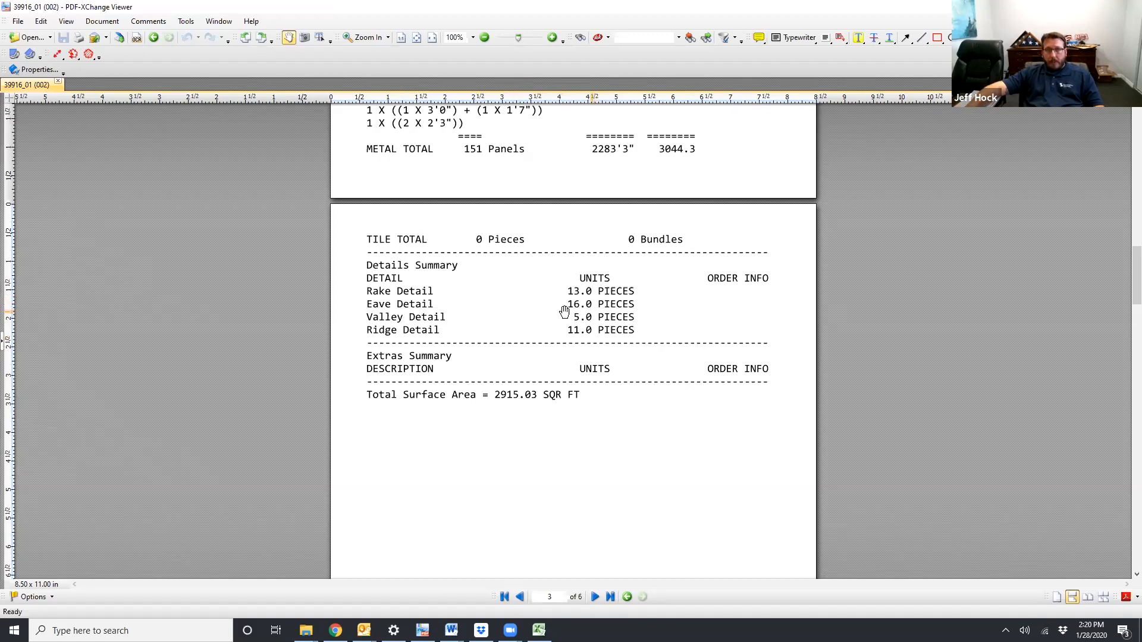
mouse_move(580, 311)
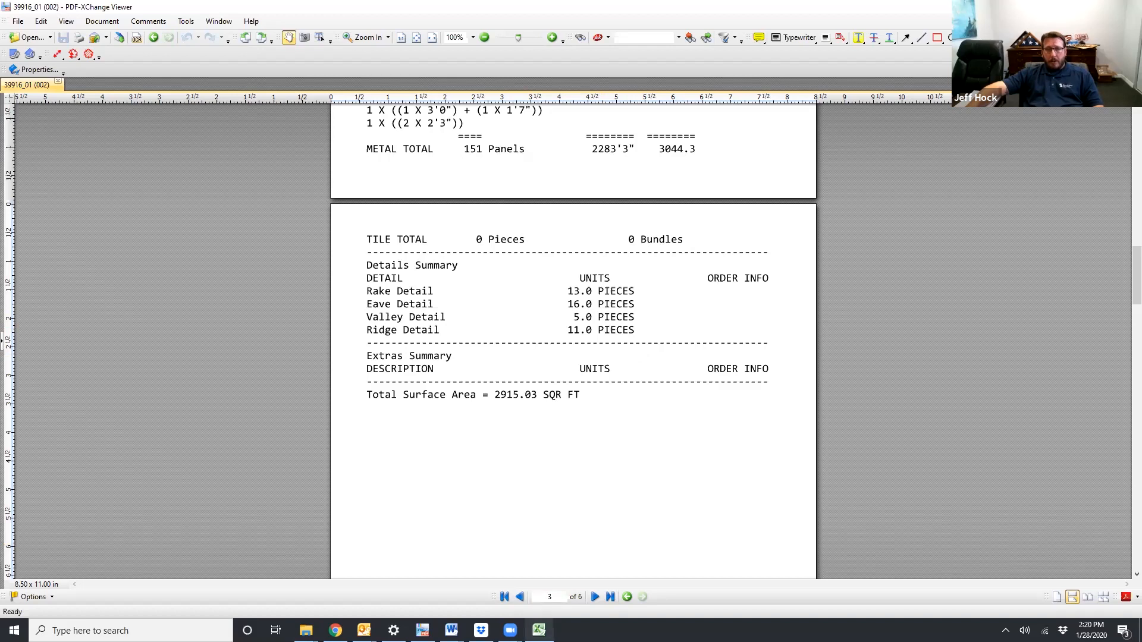
mouse_move(539, 630)
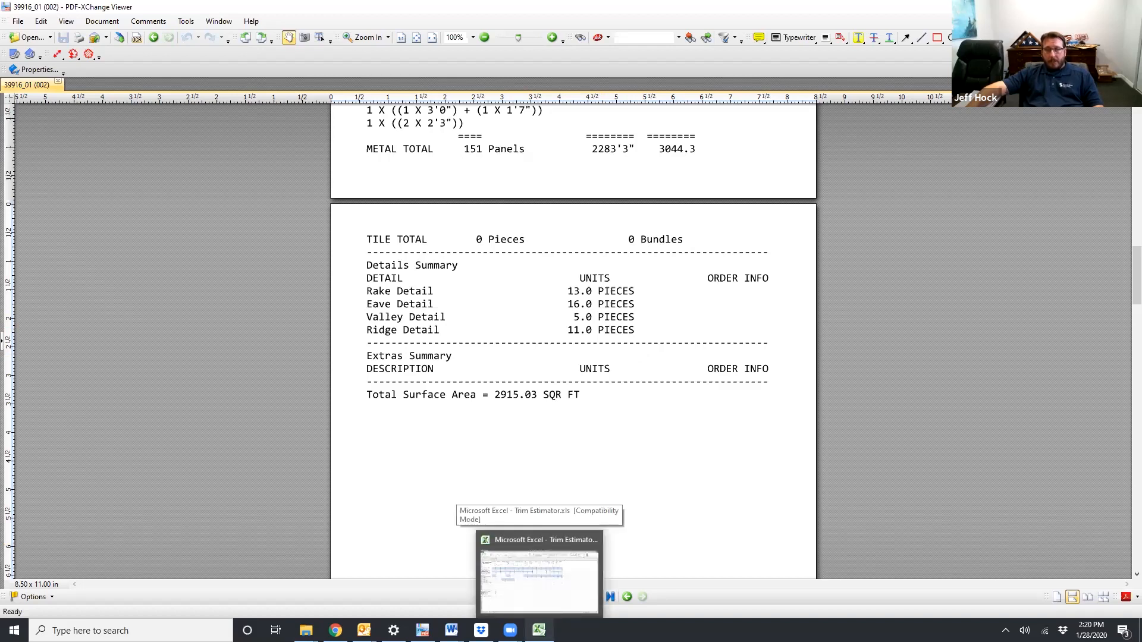
- Enter 160 linear feet for drip edge in B6, yielding 16 pieces and 3 flat sheets
left_click(538, 582)
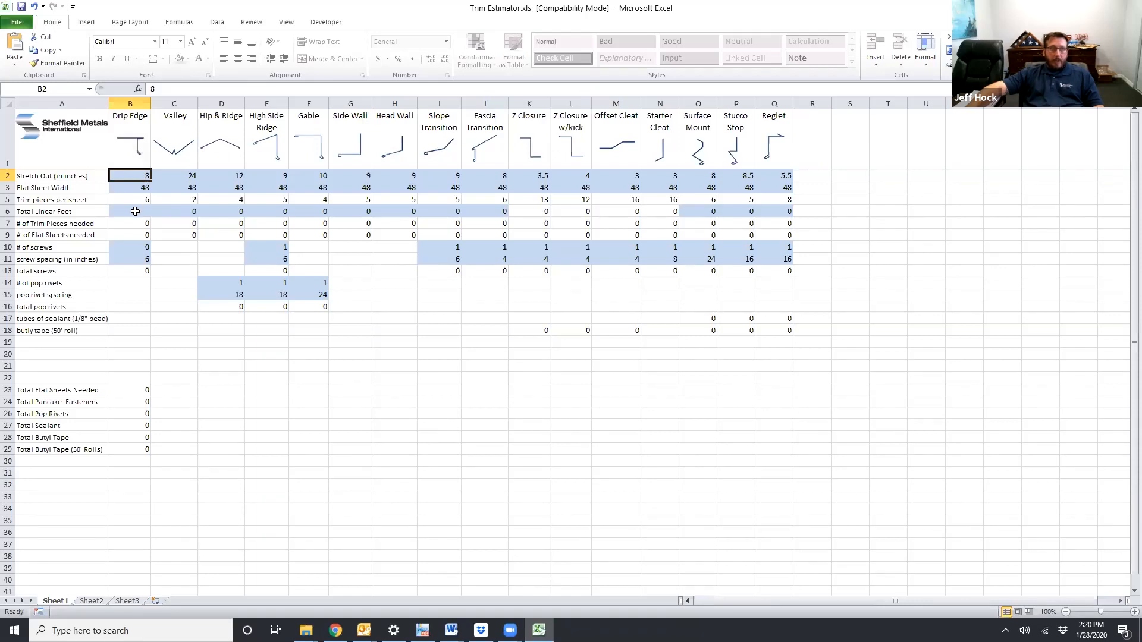
left_click(129, 211)
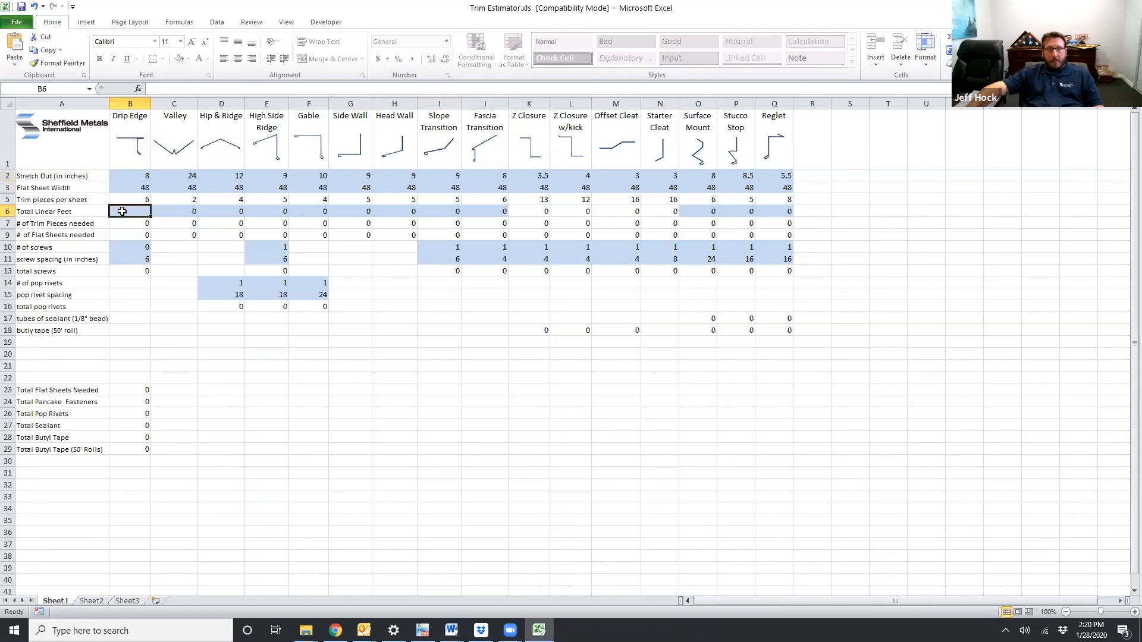
type("160")
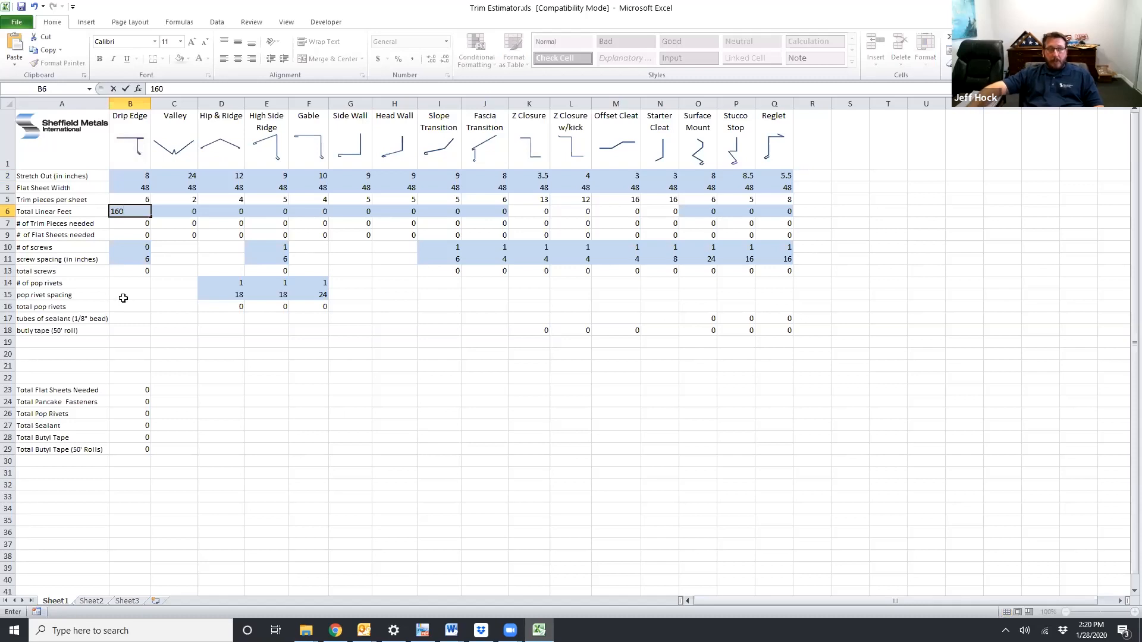
left_click(129, 259)
type("1")
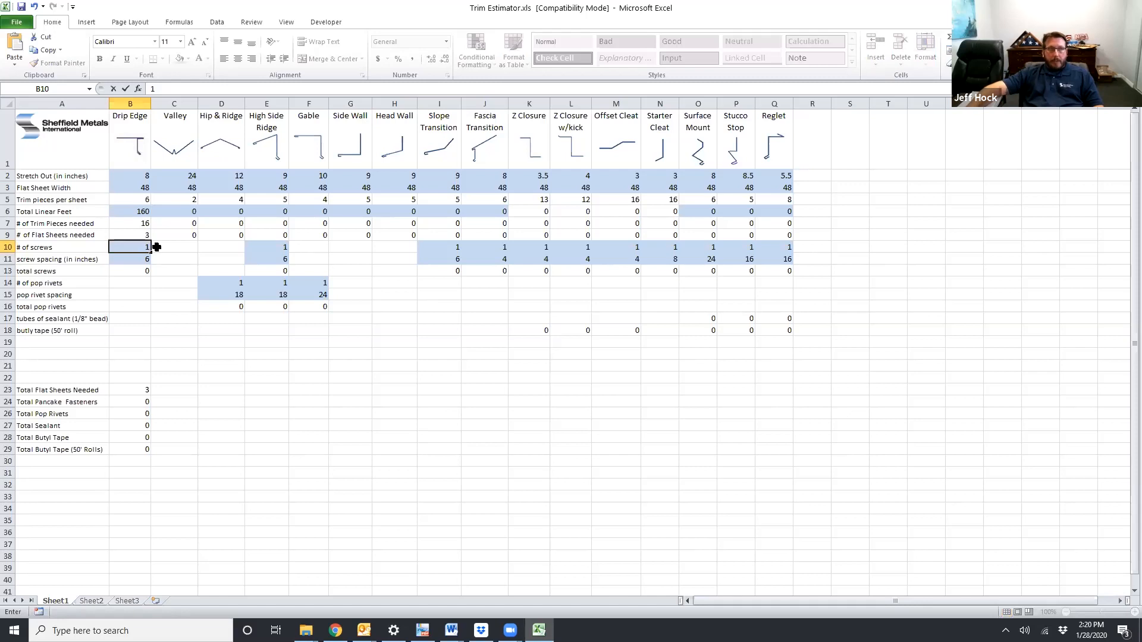
mouse_move(149, 247)
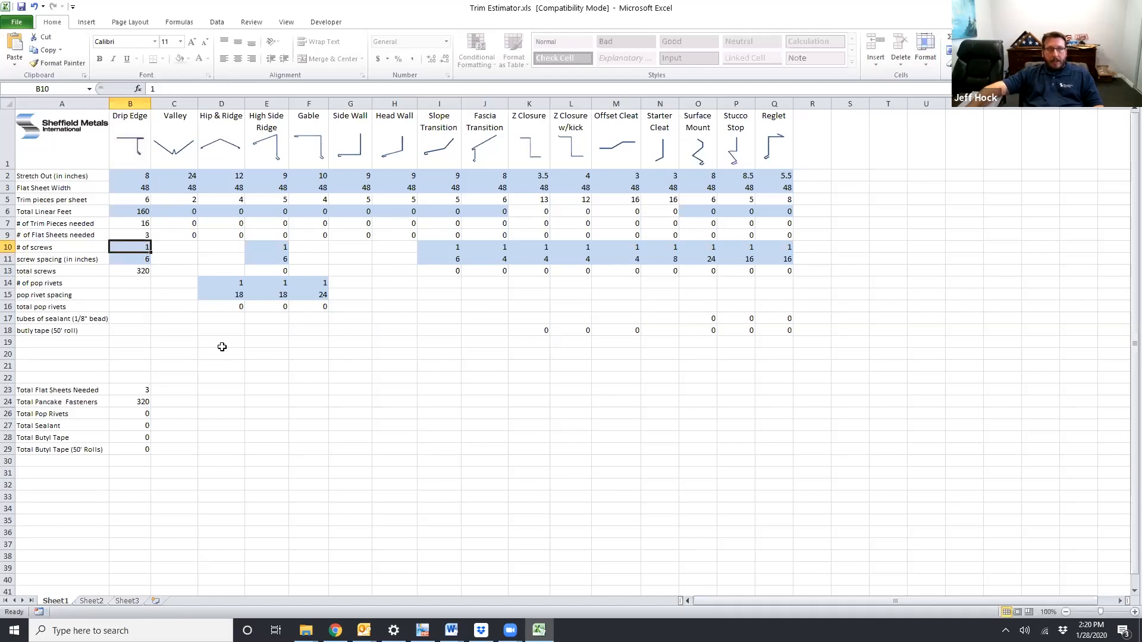
mouse_move(131, 390)
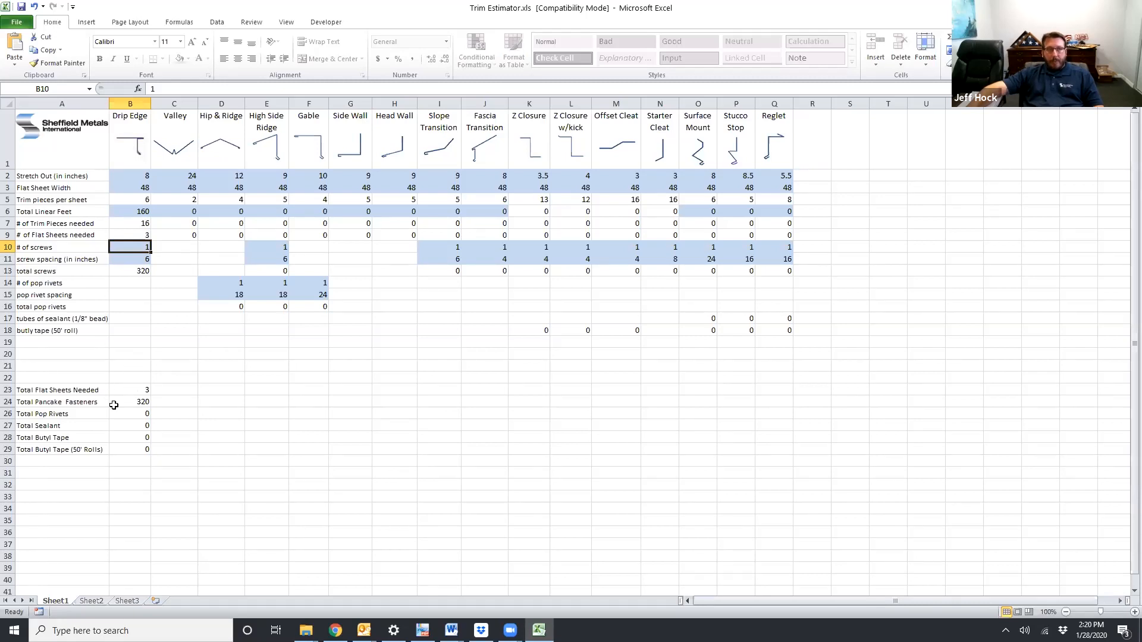
mouse_move(138, 405)
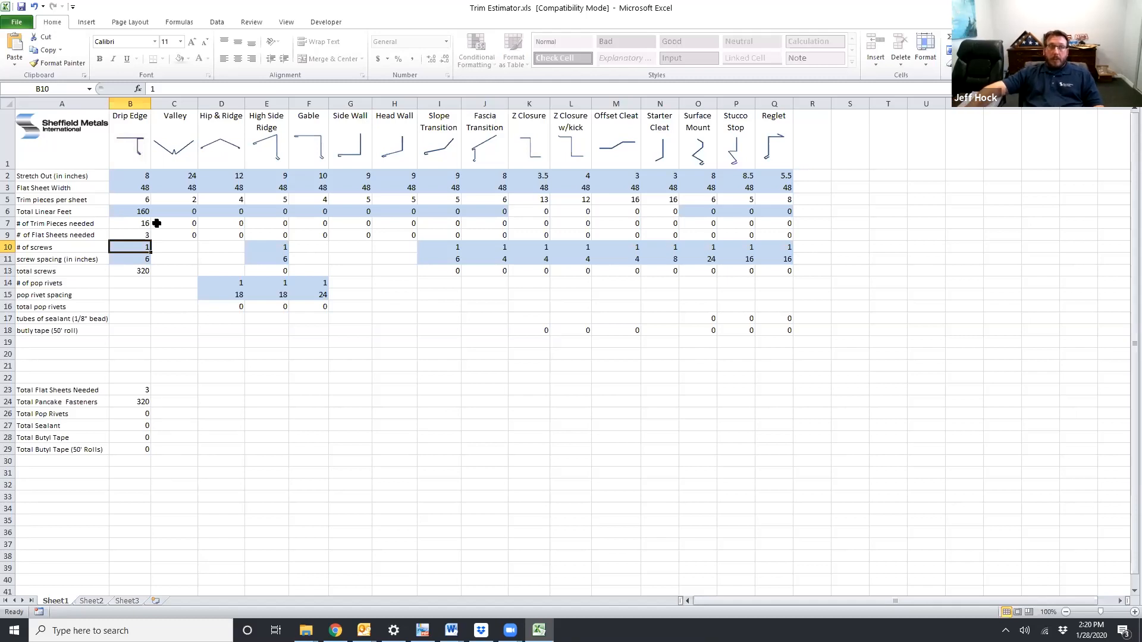
mouse_move(536, 246)
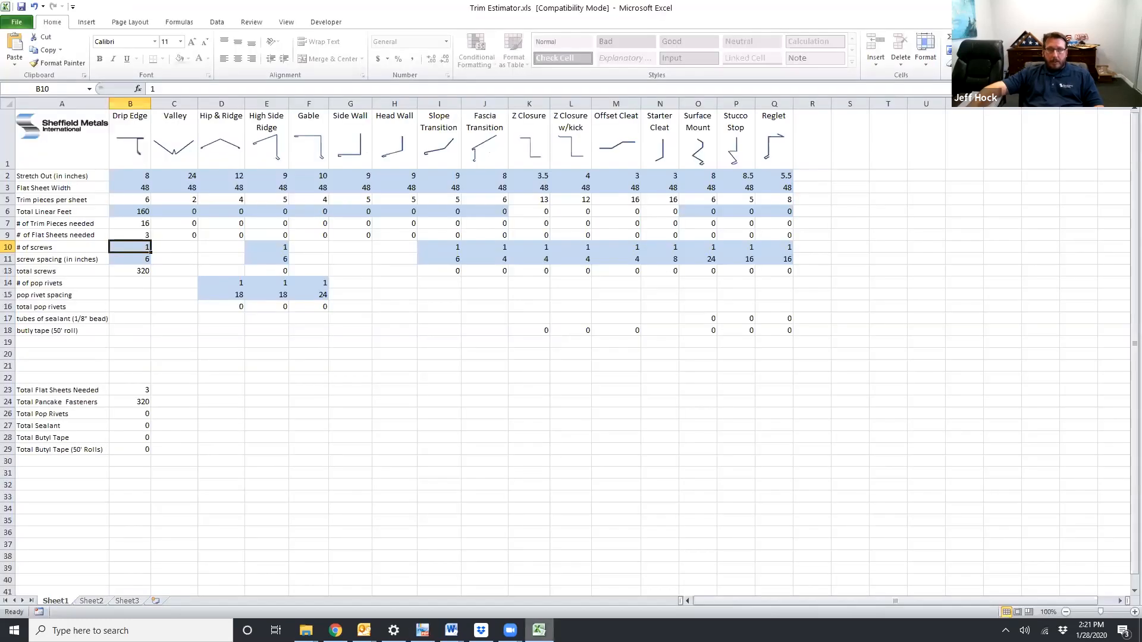
mouse_move(300, 152)
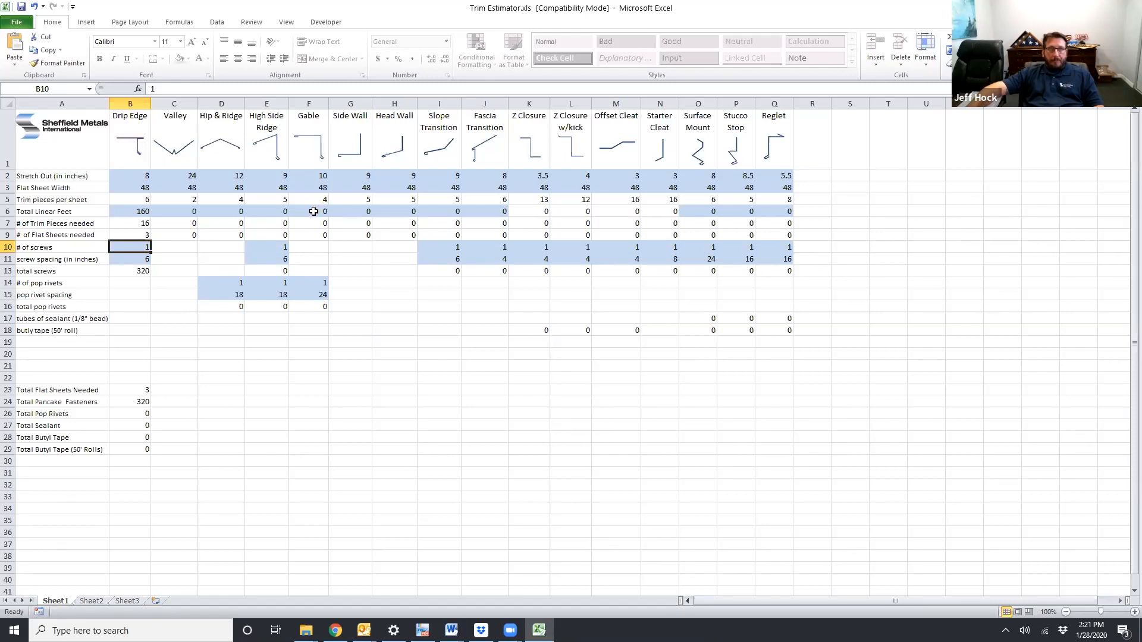
- Enter 130 linear feet for gable trim in F6, giving 13 pieces and 4 sheets
left_click(309, 211)
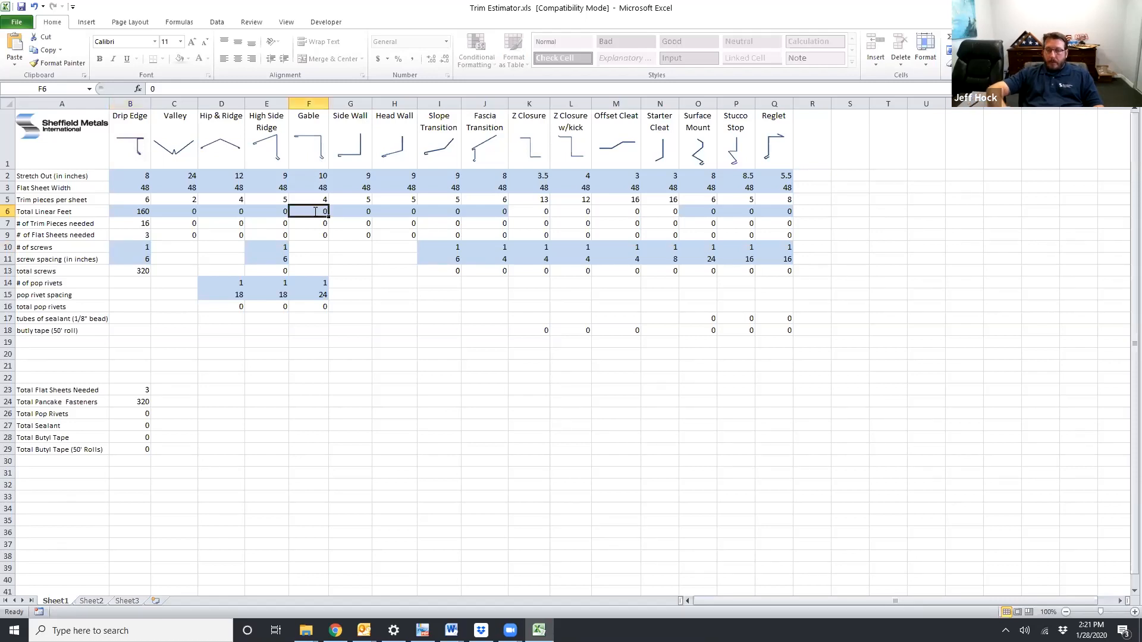
type("130")
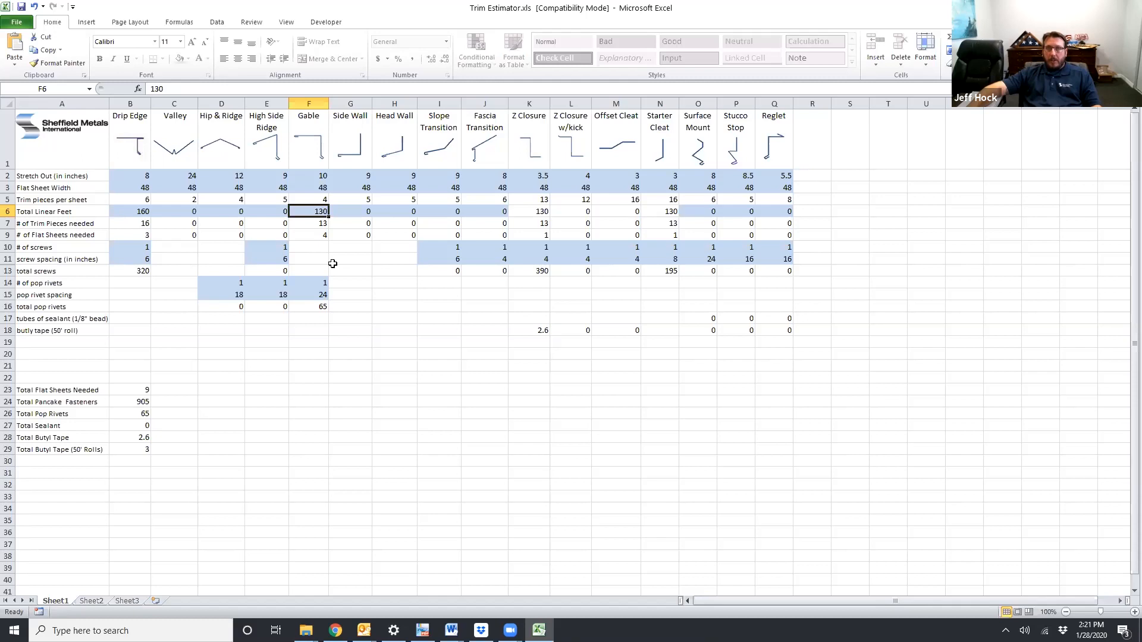
mouse_move(541, 180)
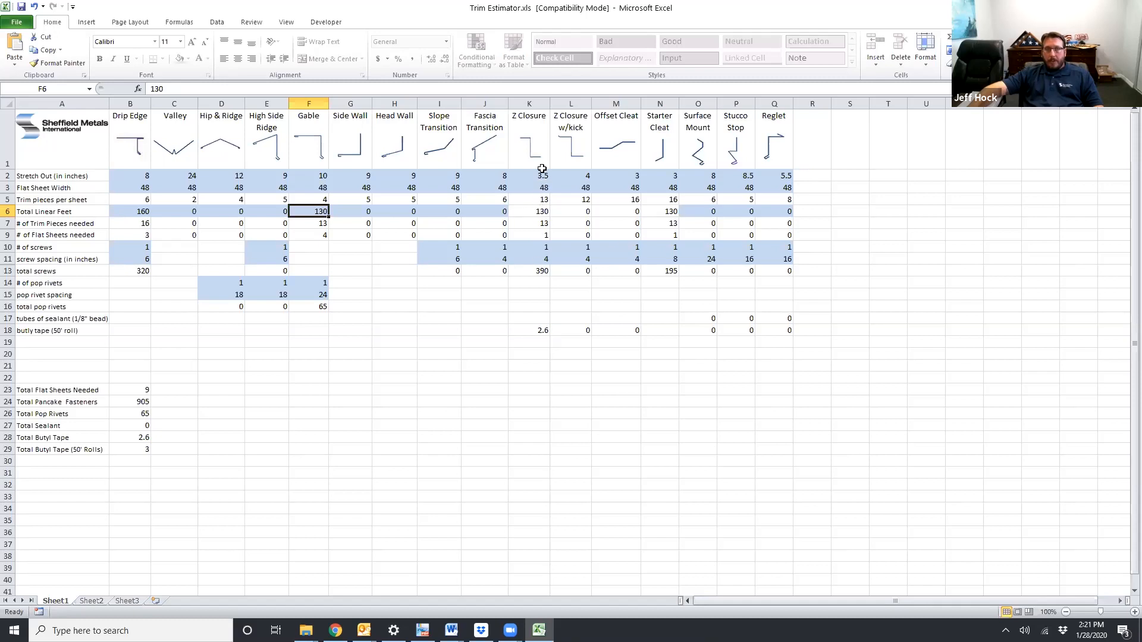
mouse_move(537, 213)
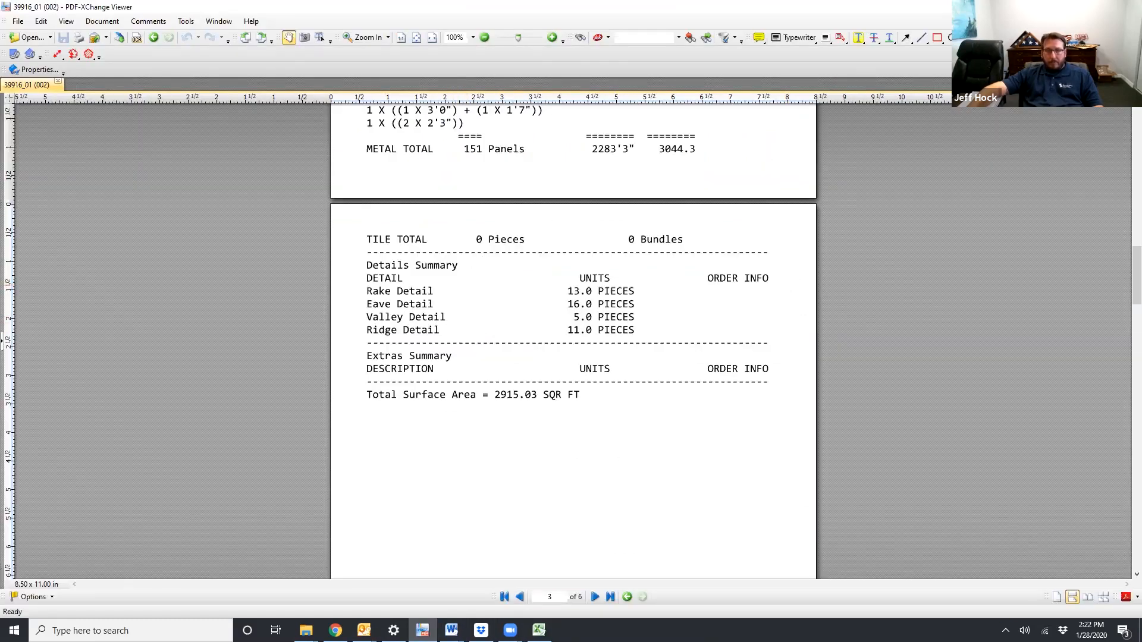
- Enter 50 linear feet for valley, giving 5 pieces and 13 total flat sheets
left_click(538, 630)
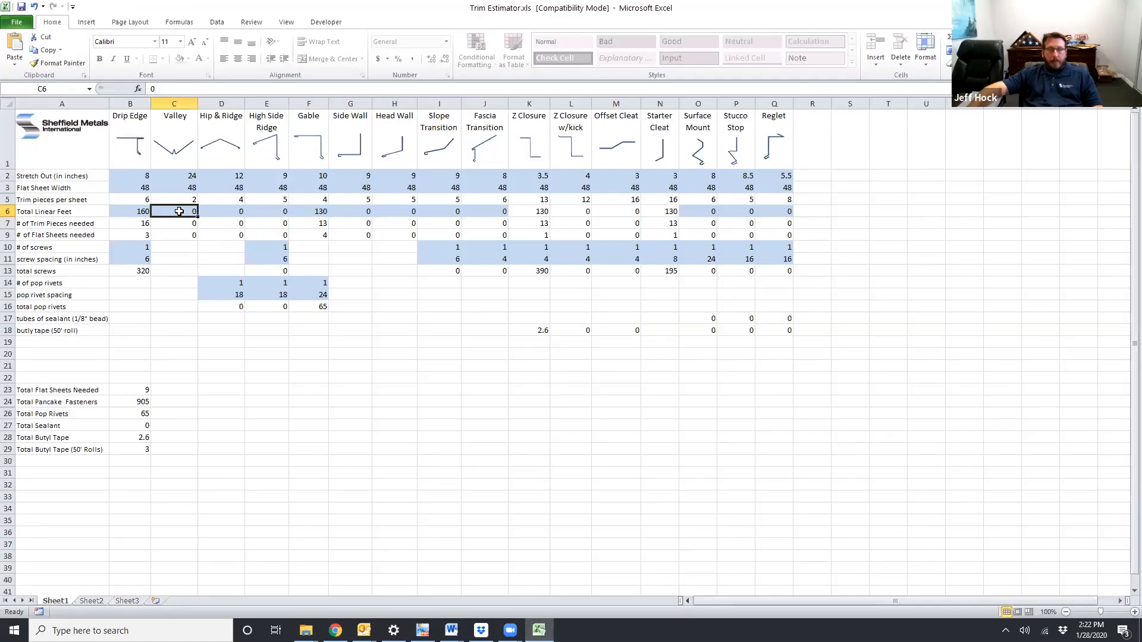
type("50")
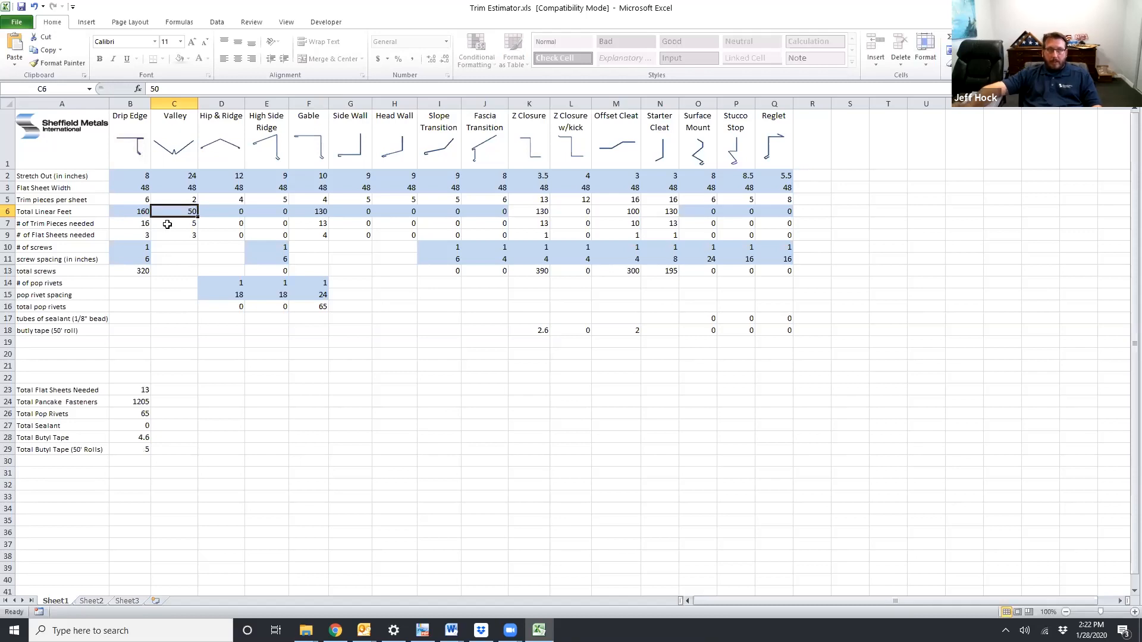
mouse_move(185, 238)
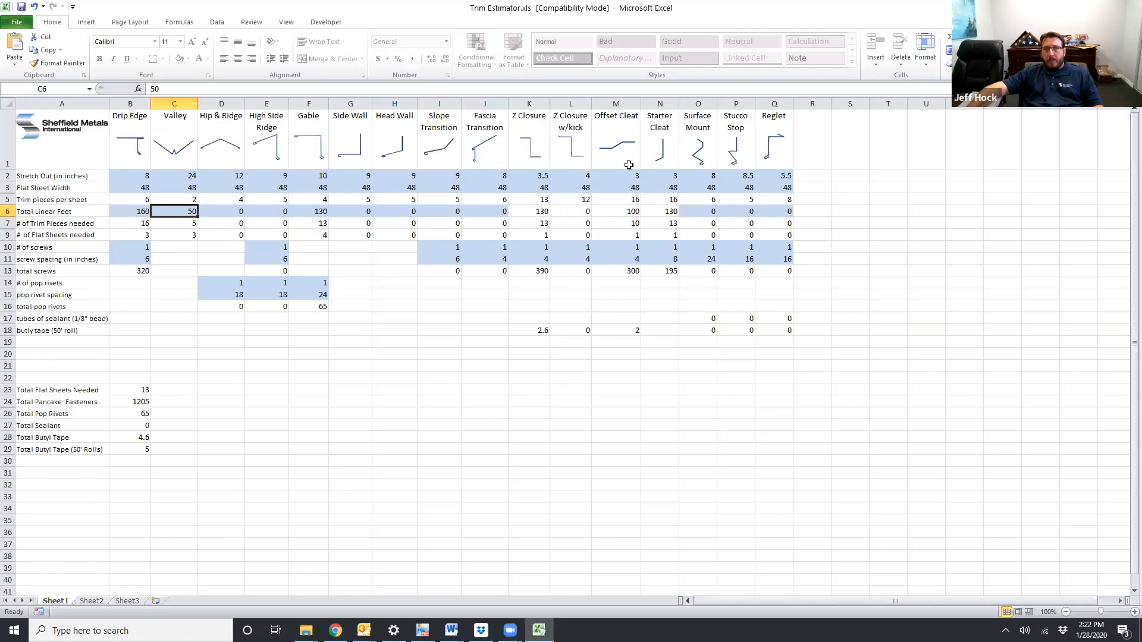
mouse_move(624, 154)
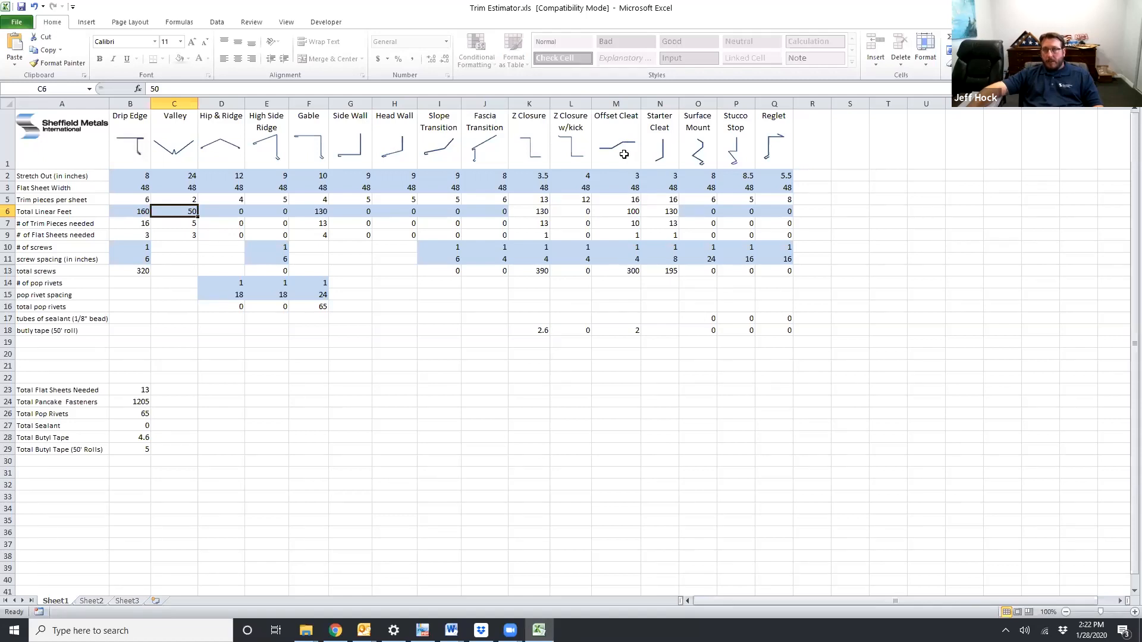
mouse_move(629, 157)
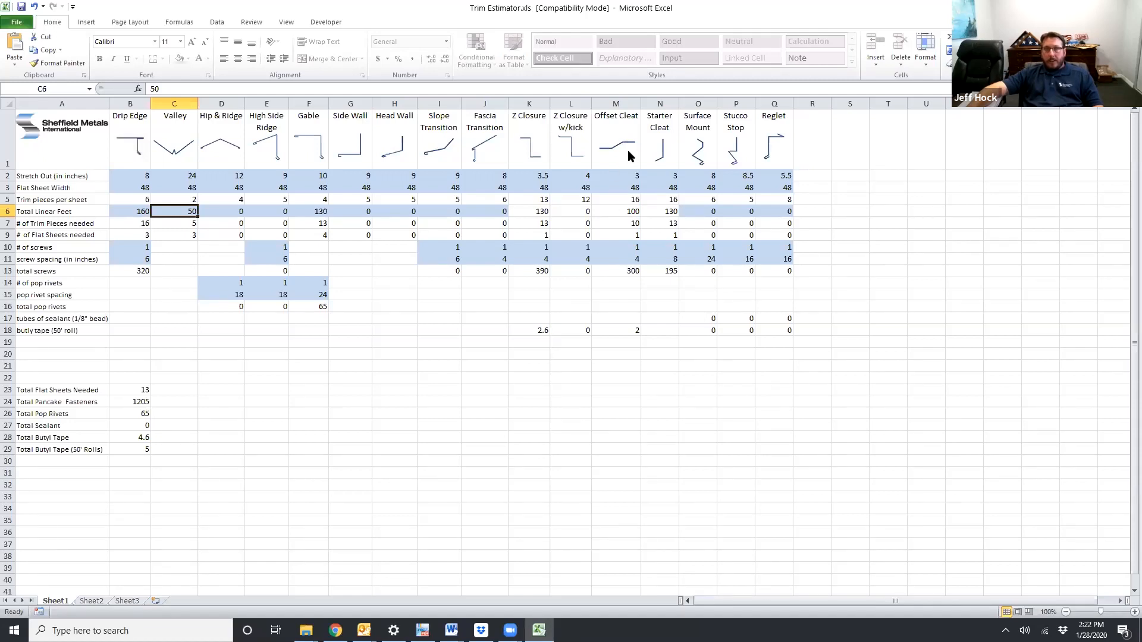
mouse_move(613, 206)
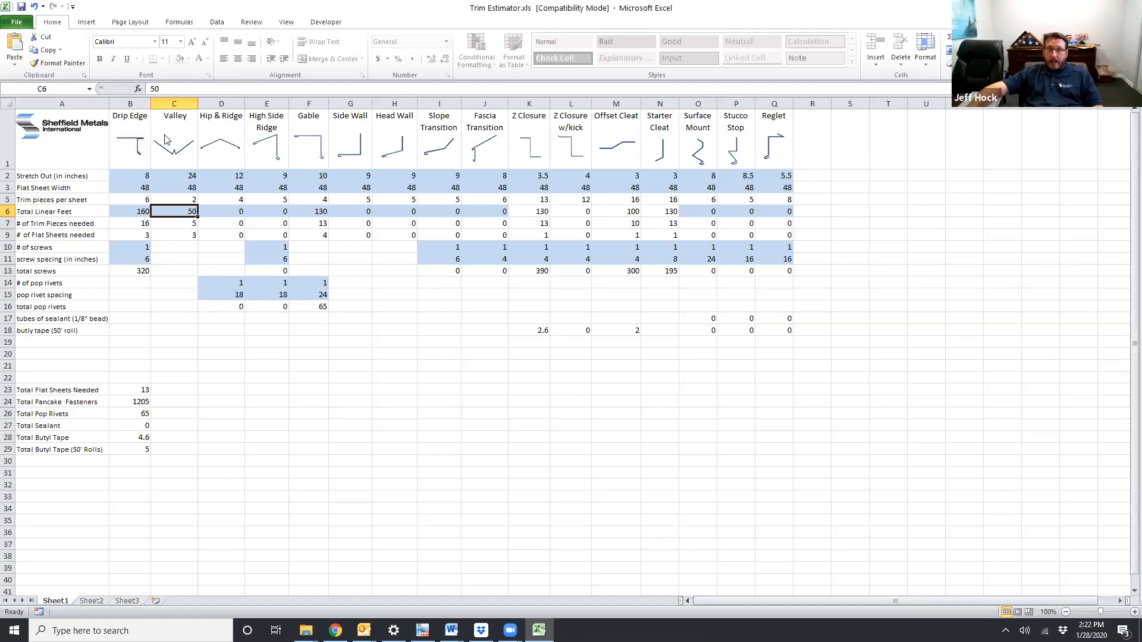
mouse_move(617, 154)
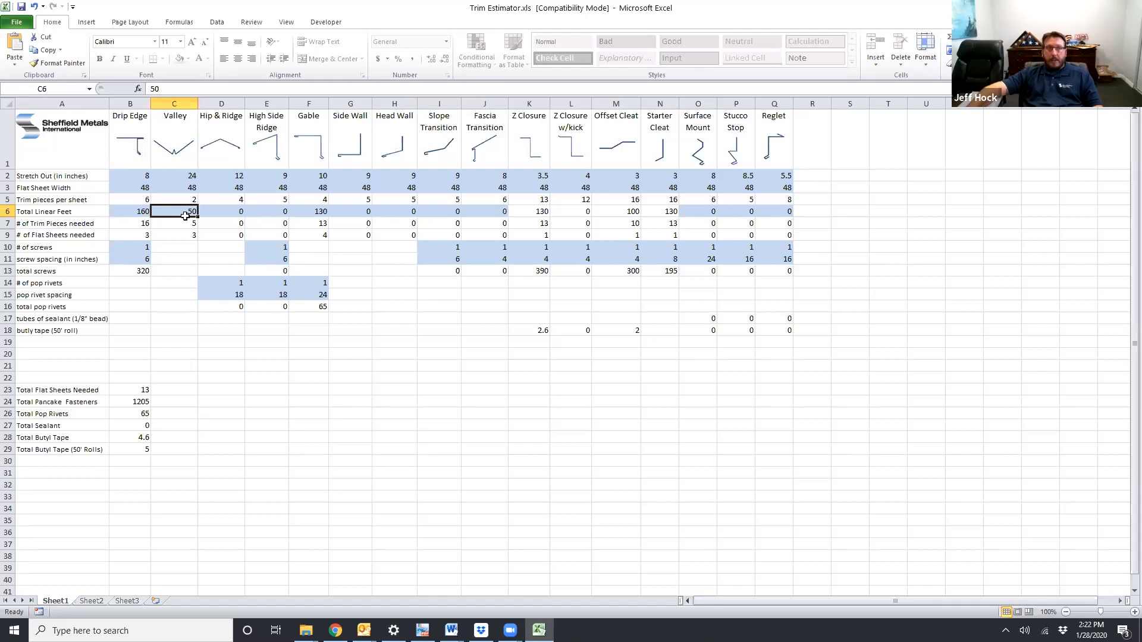
mouse_move(230, 148)
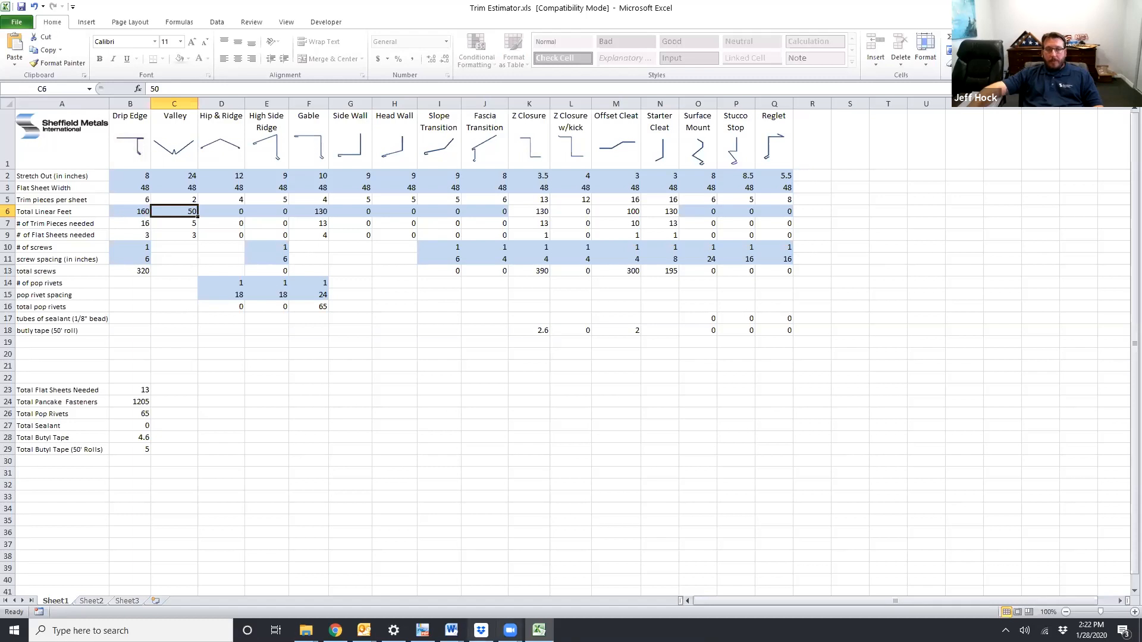
mouse_move(448, 341)
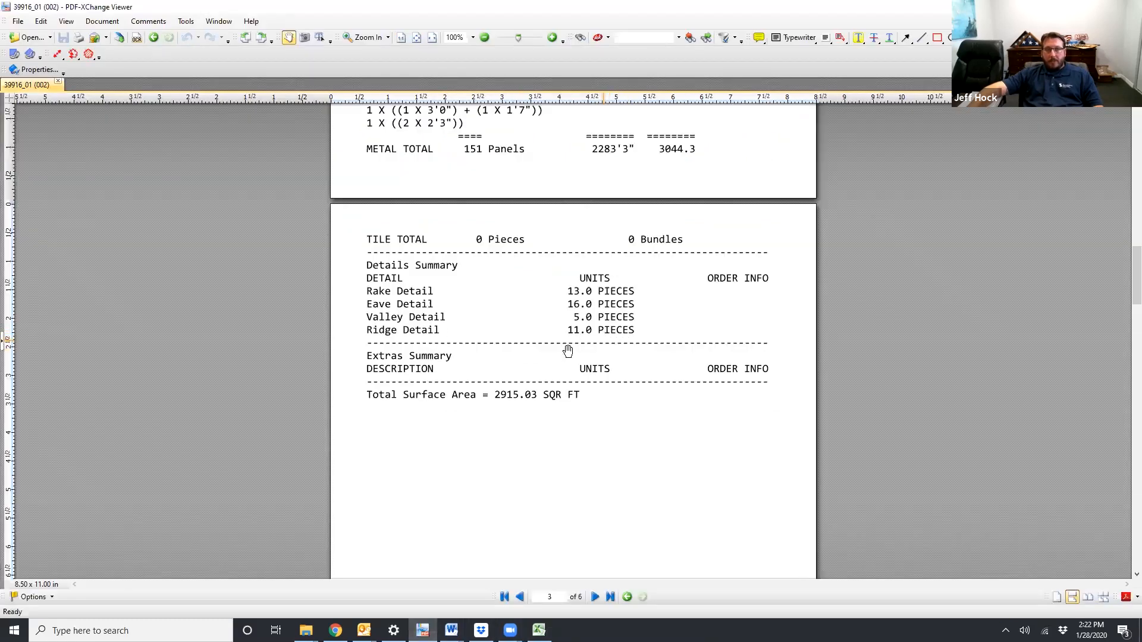
mouse_move(608, 336)
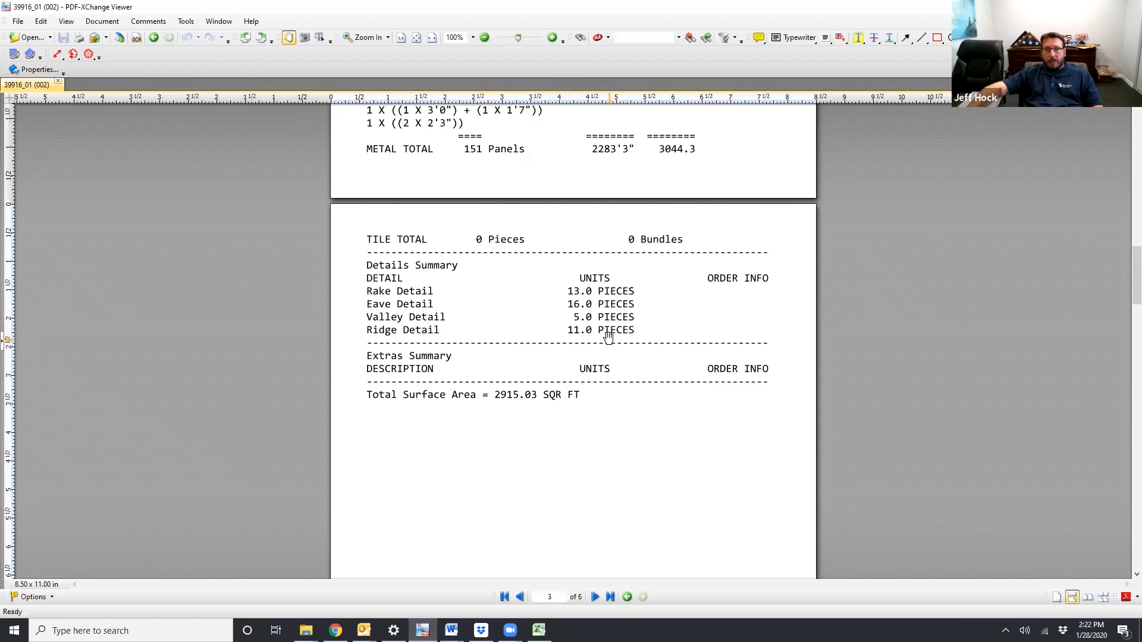
- Zero the gable, enter 110 feet of hip & ridge, then restore gable to 130 feet
left_click(539, 629)
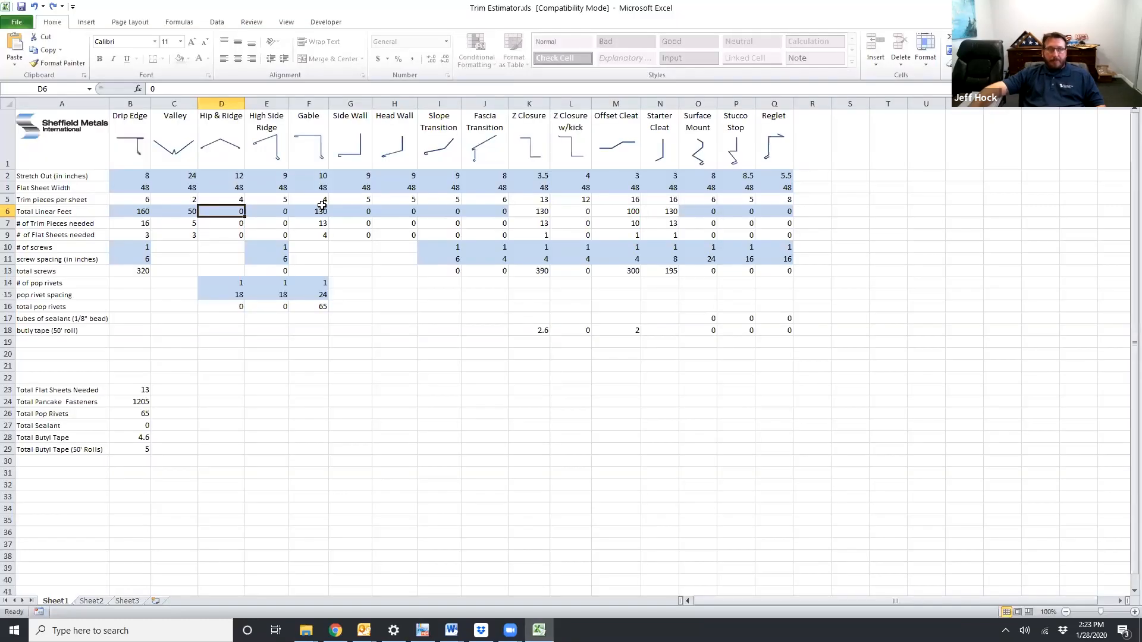
left_click(309, 211)
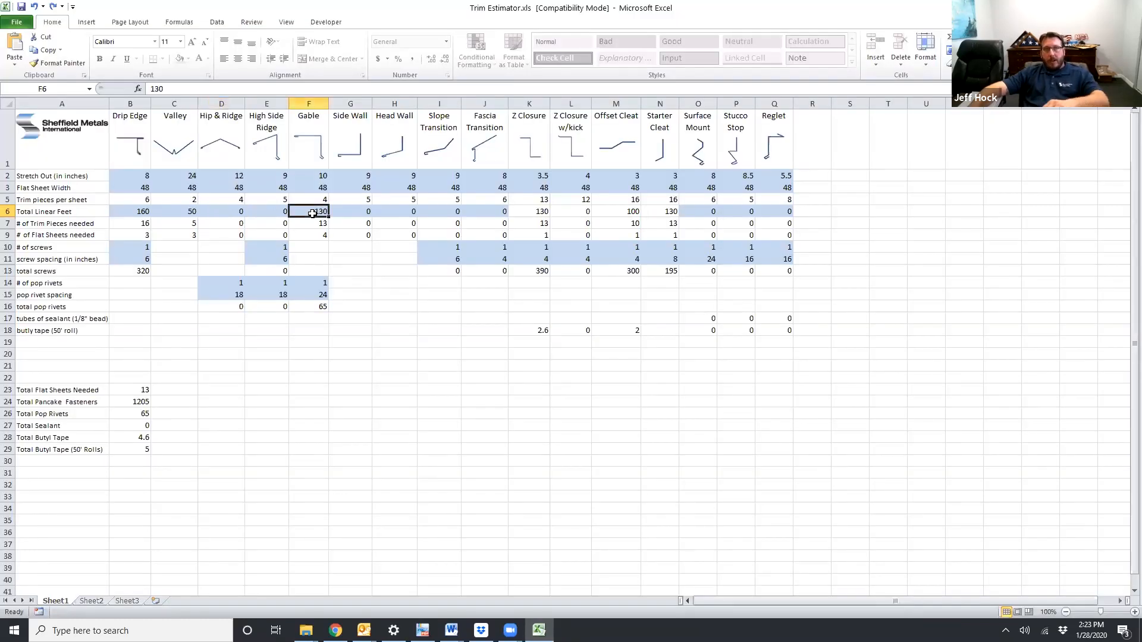
type("0")
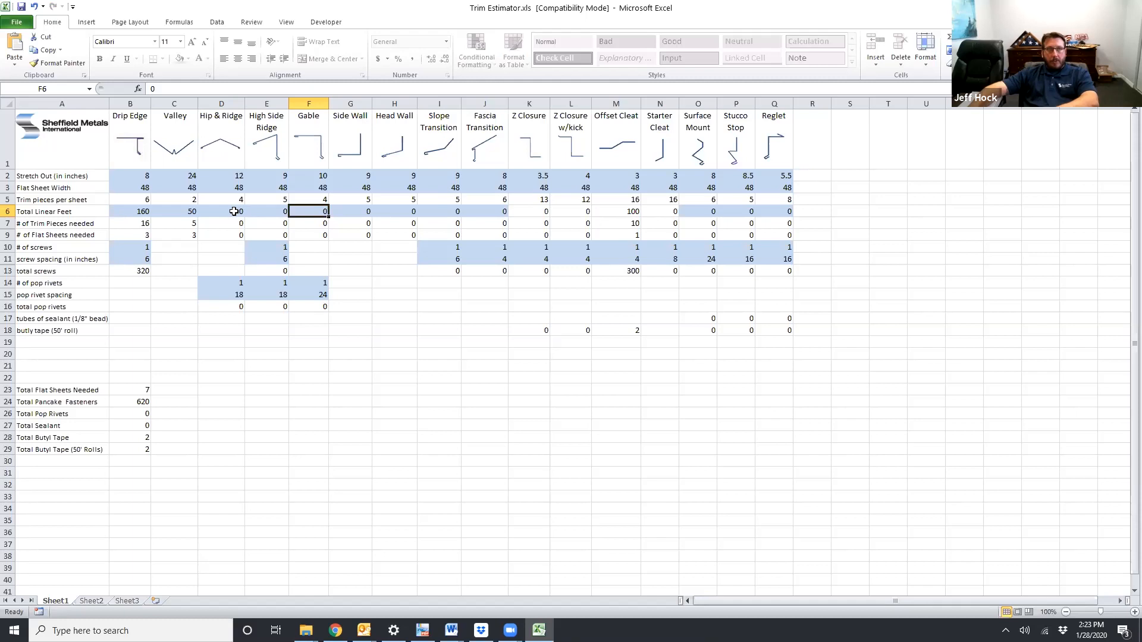
type("110")
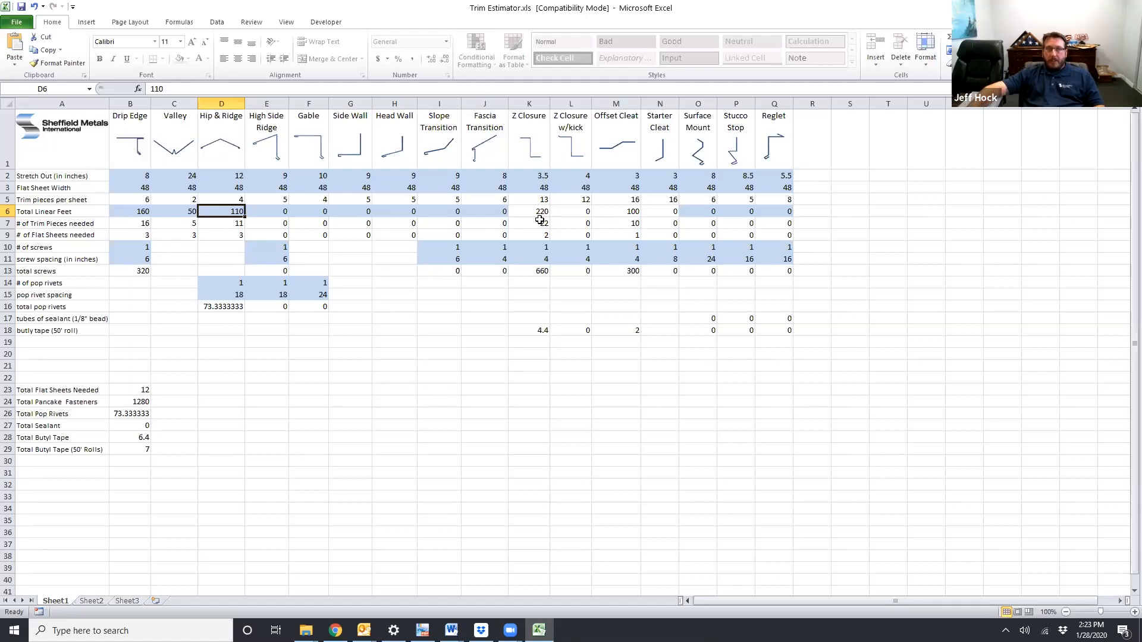
mouse_move(180, 153)
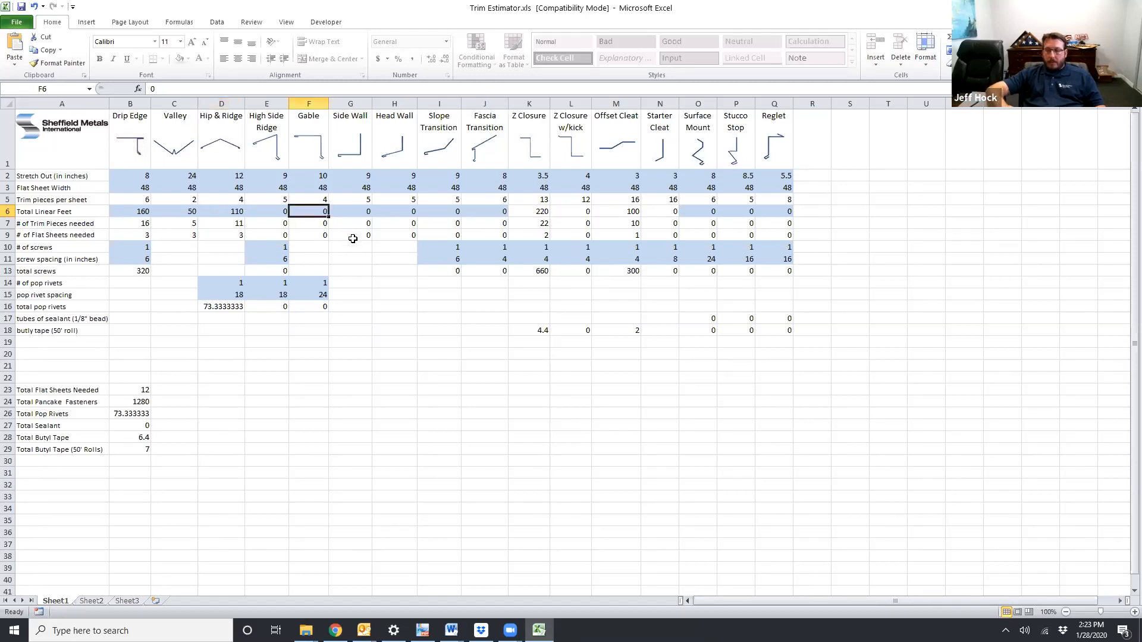
type("130")
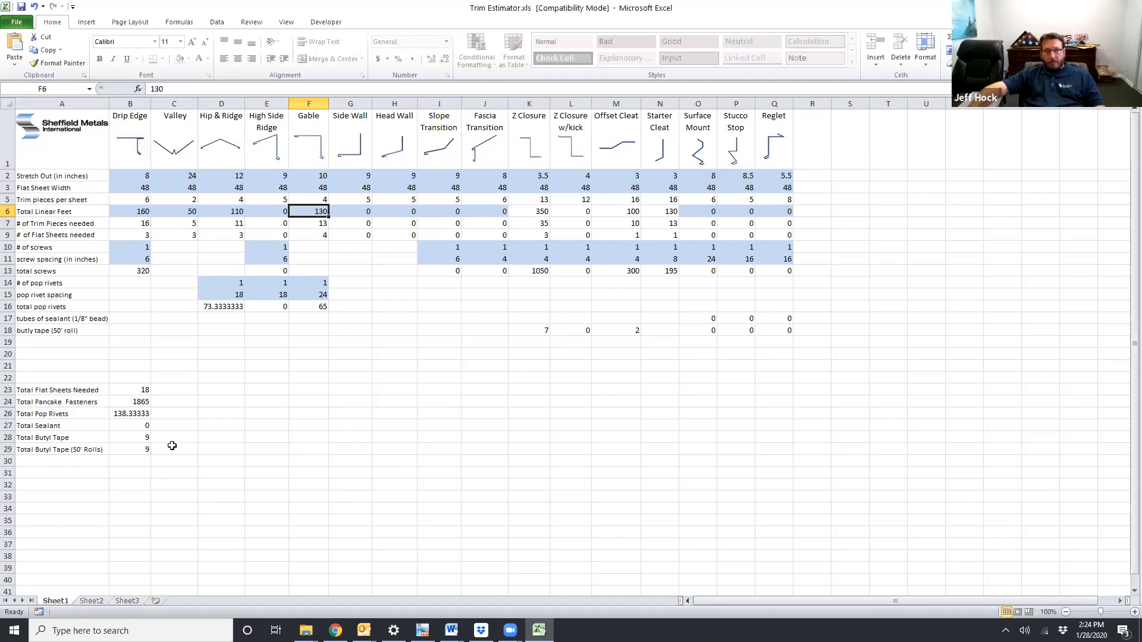
mouse_move(163, 444)
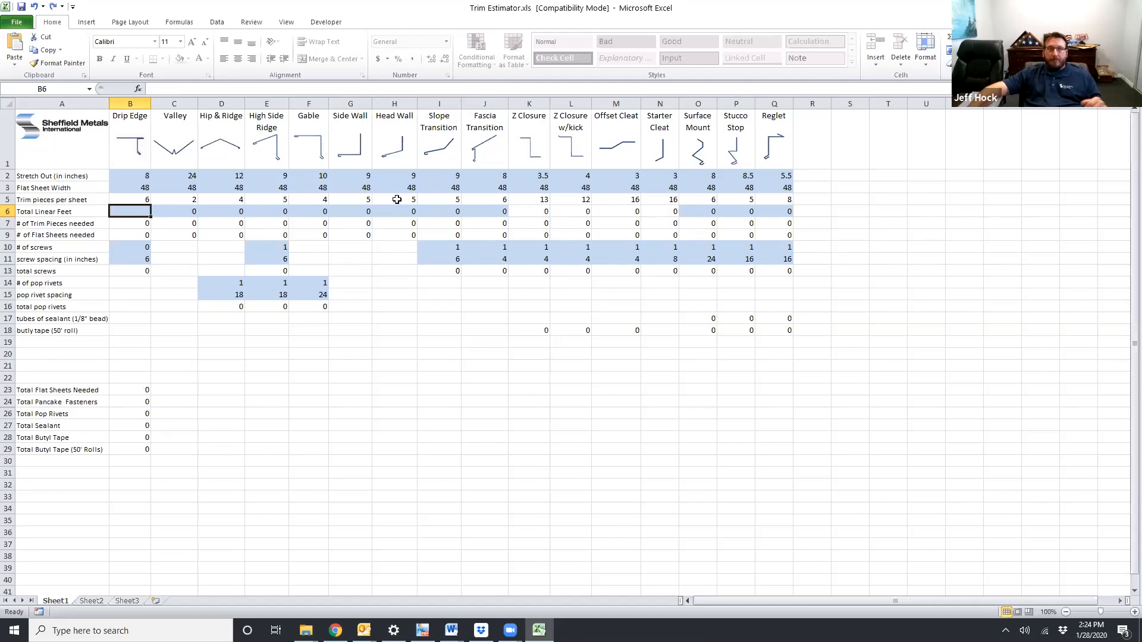
mouse_move(707, 179)
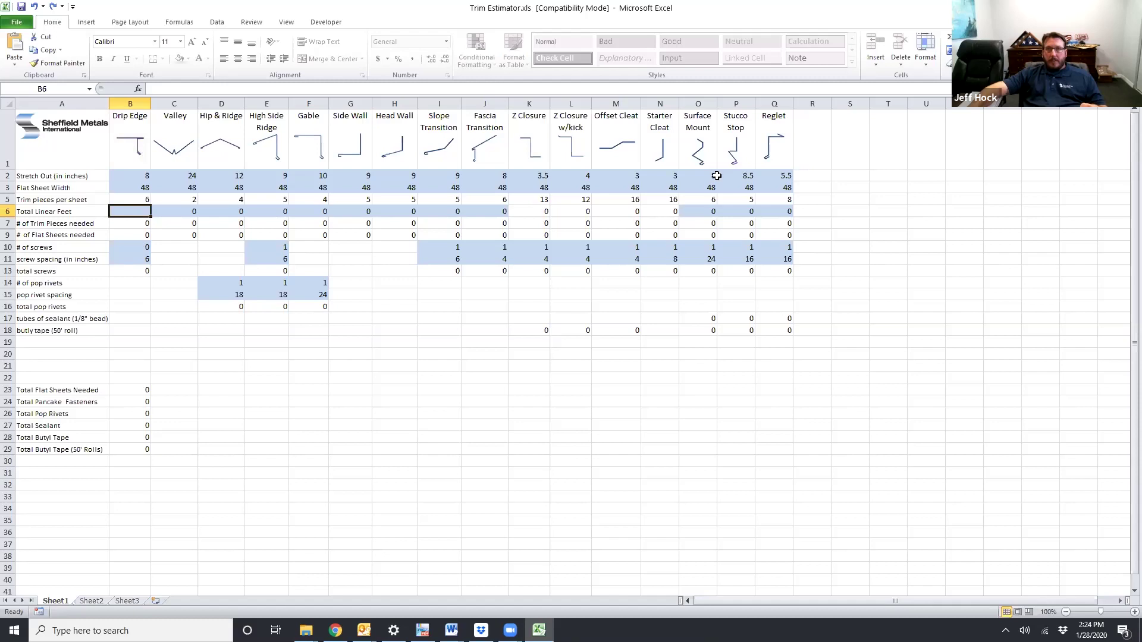
mouse_move(746, 211)
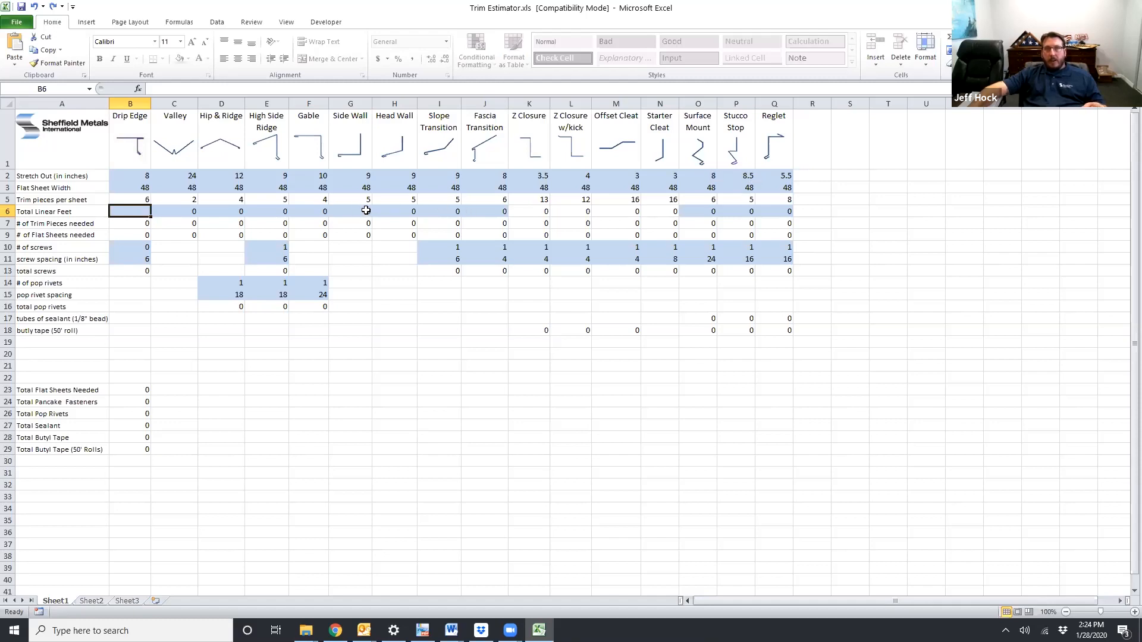
- Enter 100 linear feet of Side Wall in G6
left_click(360, 211)
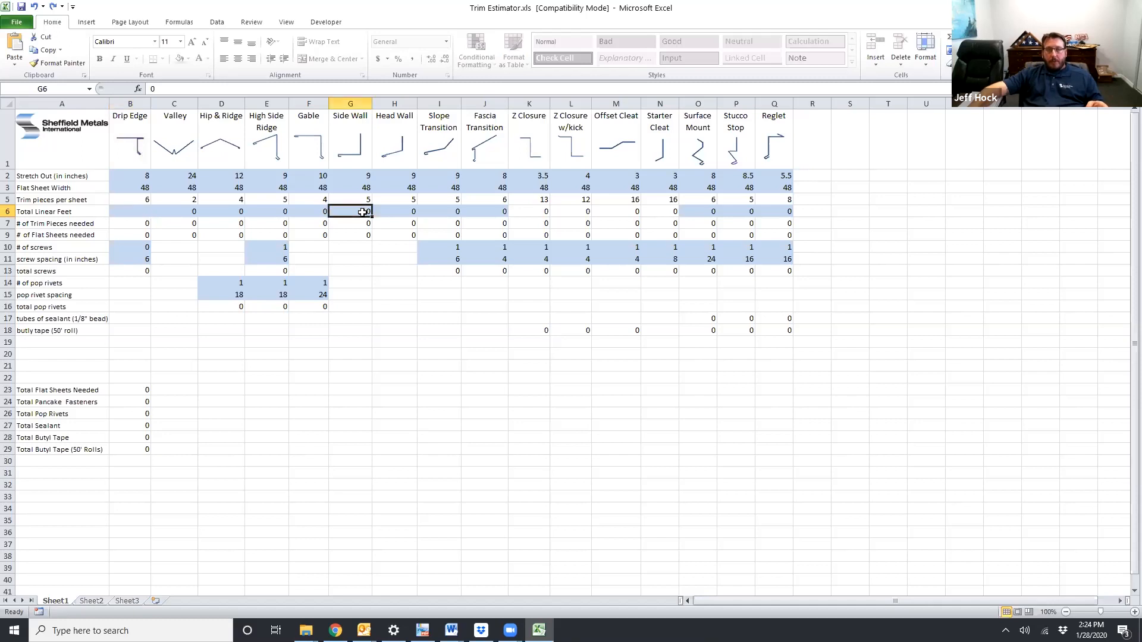
type("10")
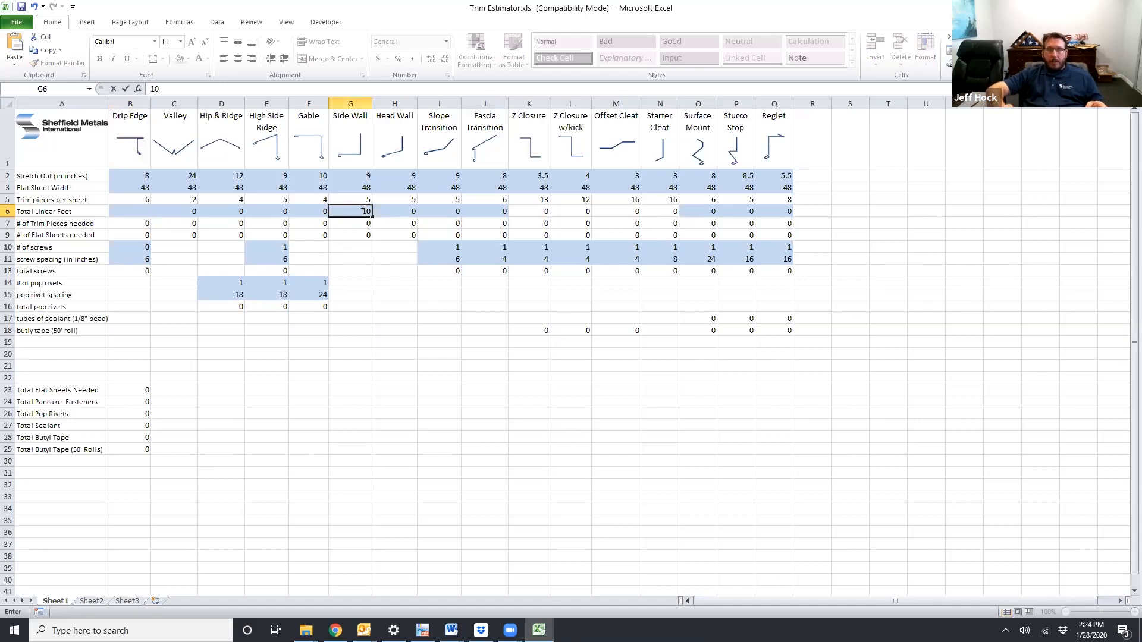
type("100")
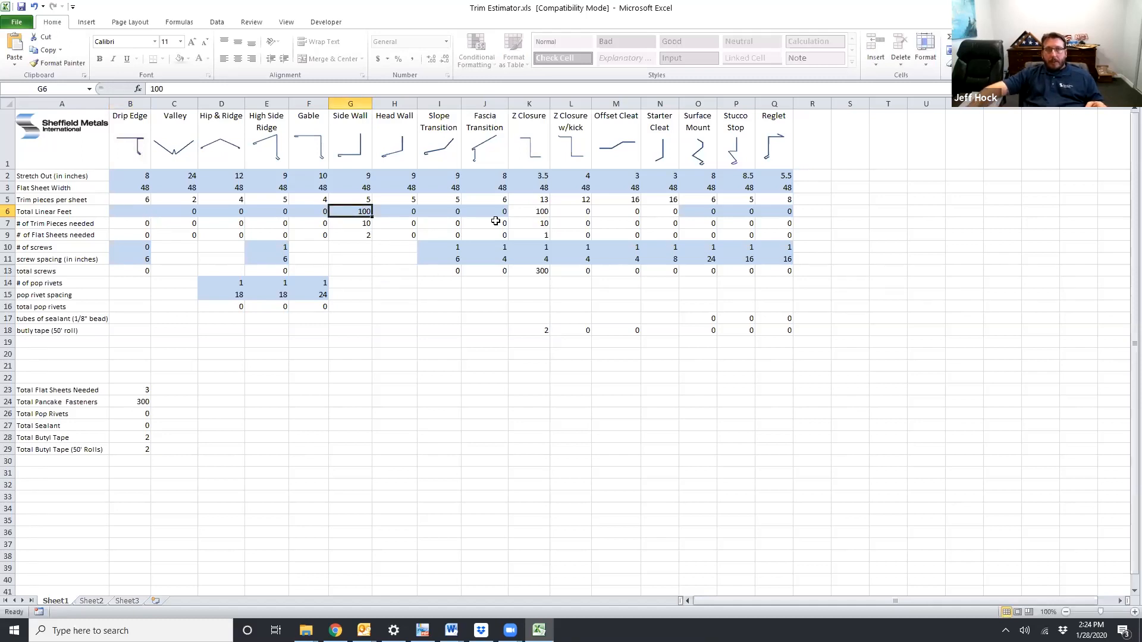
mouse_move(530, 212)
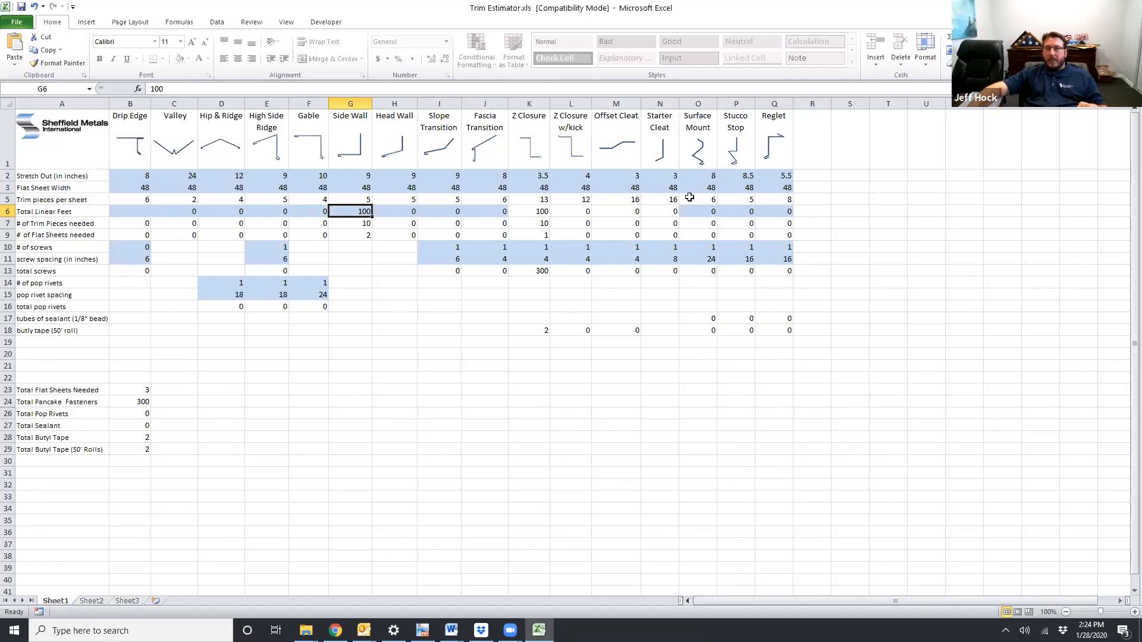
mouse_move(758, 198)
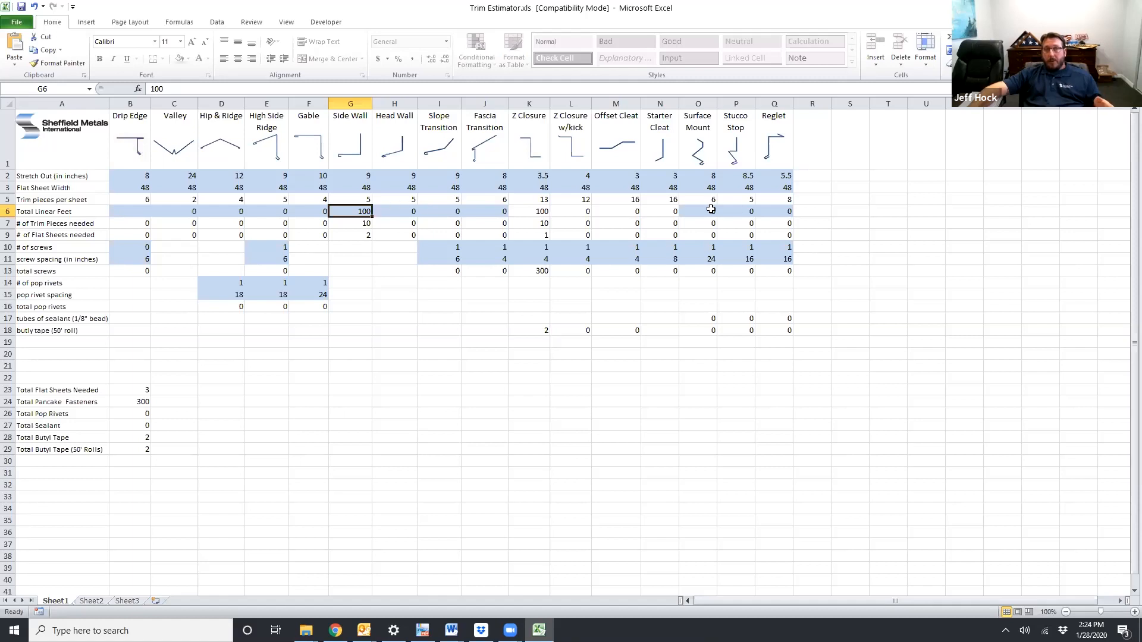
mouse_move(702, 157)
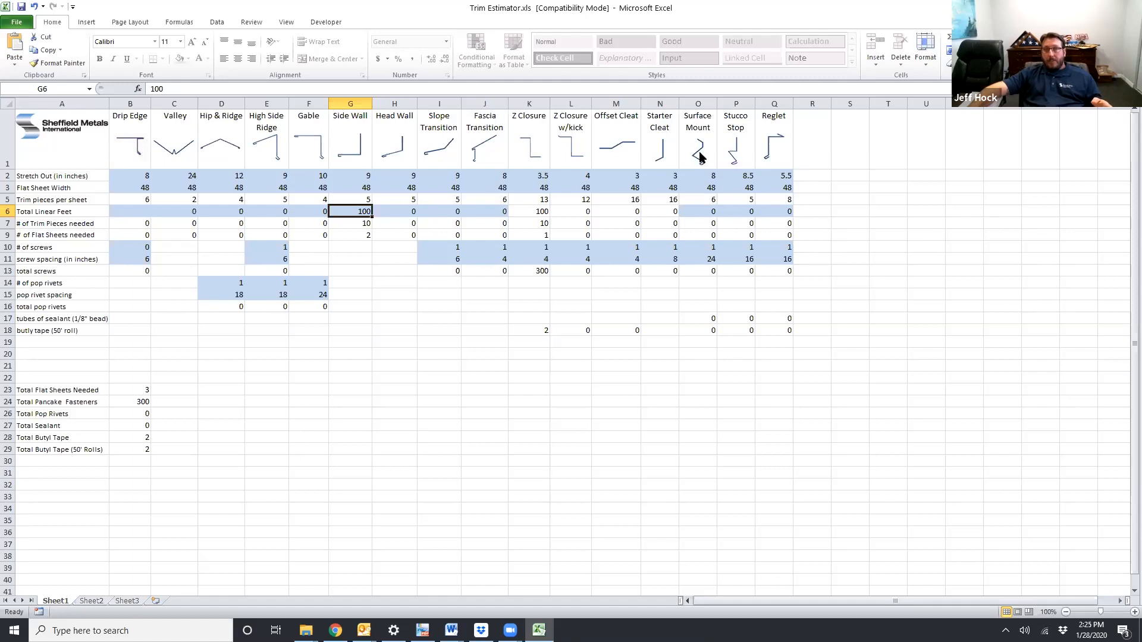
mouse_move(774, 162)
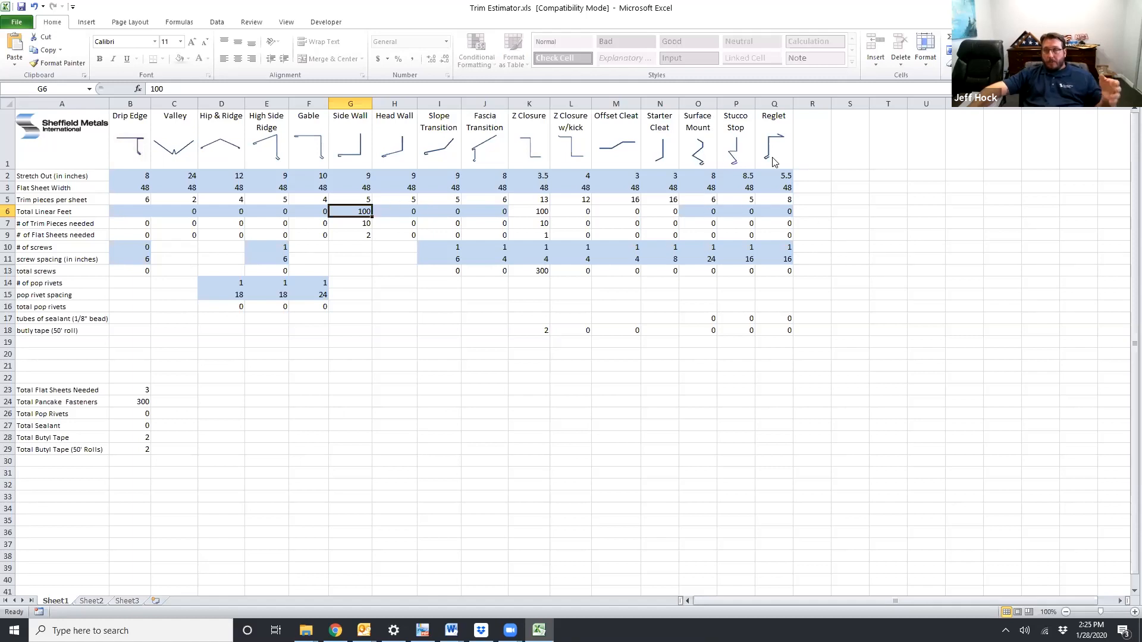
- Move past Surface Mount and enter 20 linear feet of Reglet in Q6
left_click(698, 212)
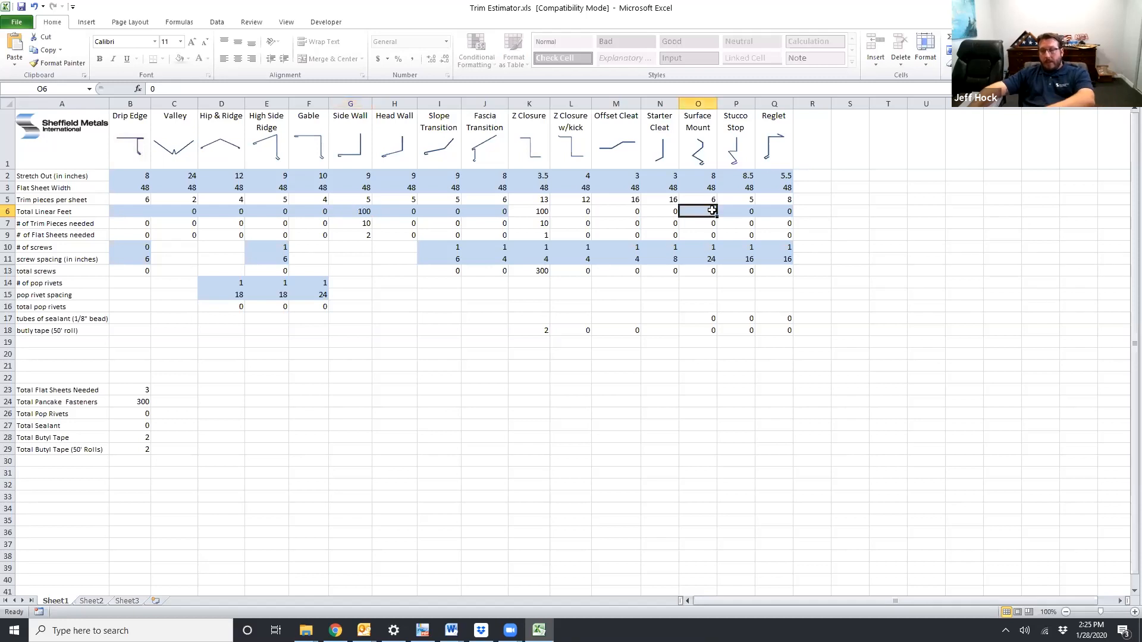
left_click(773, 211)
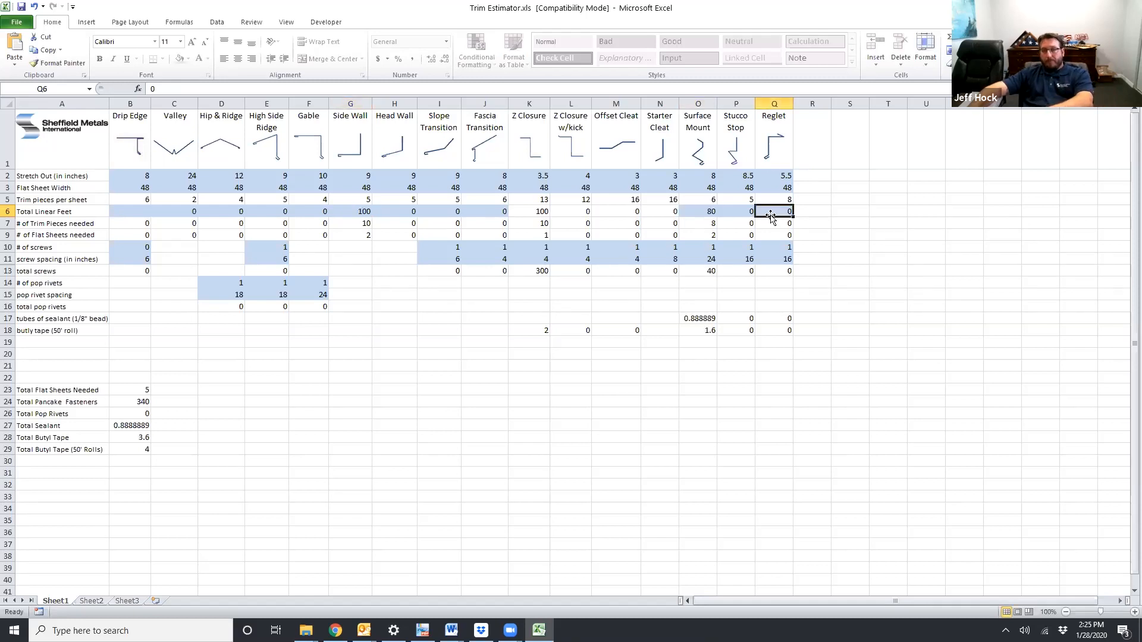
type("20")
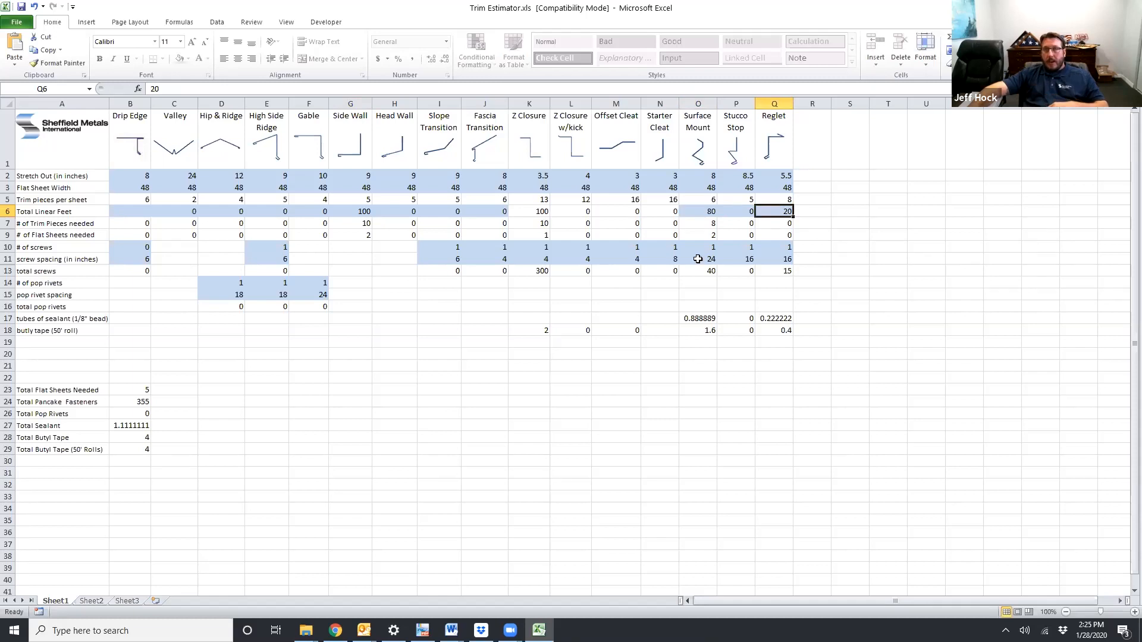
mouse_move(434, 187)
type("0")
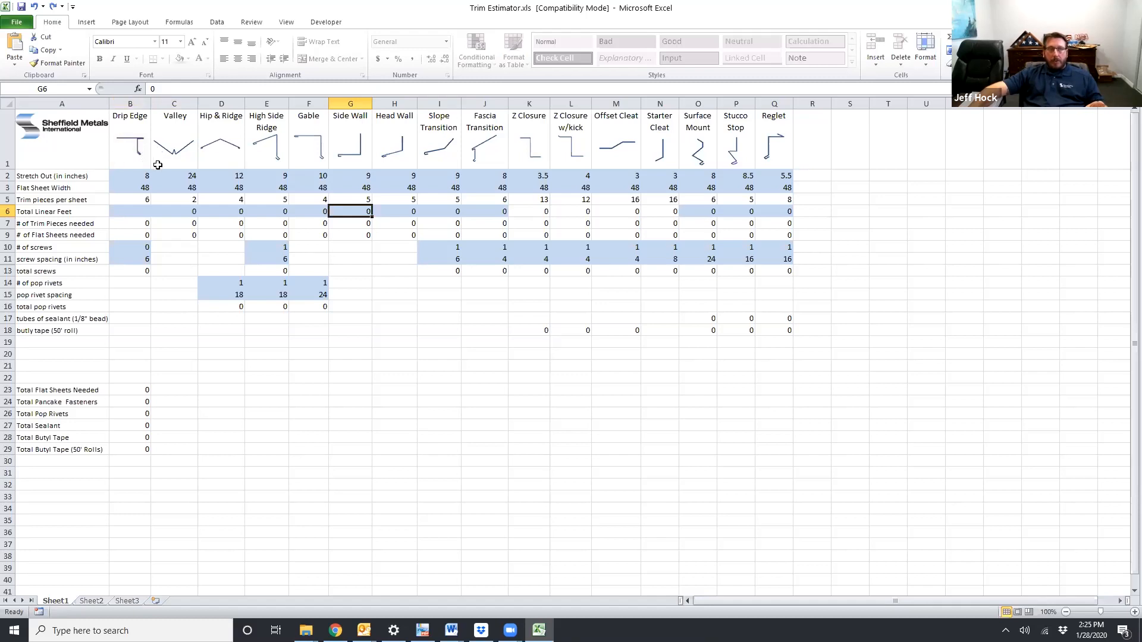
mouse_move(270, 238)
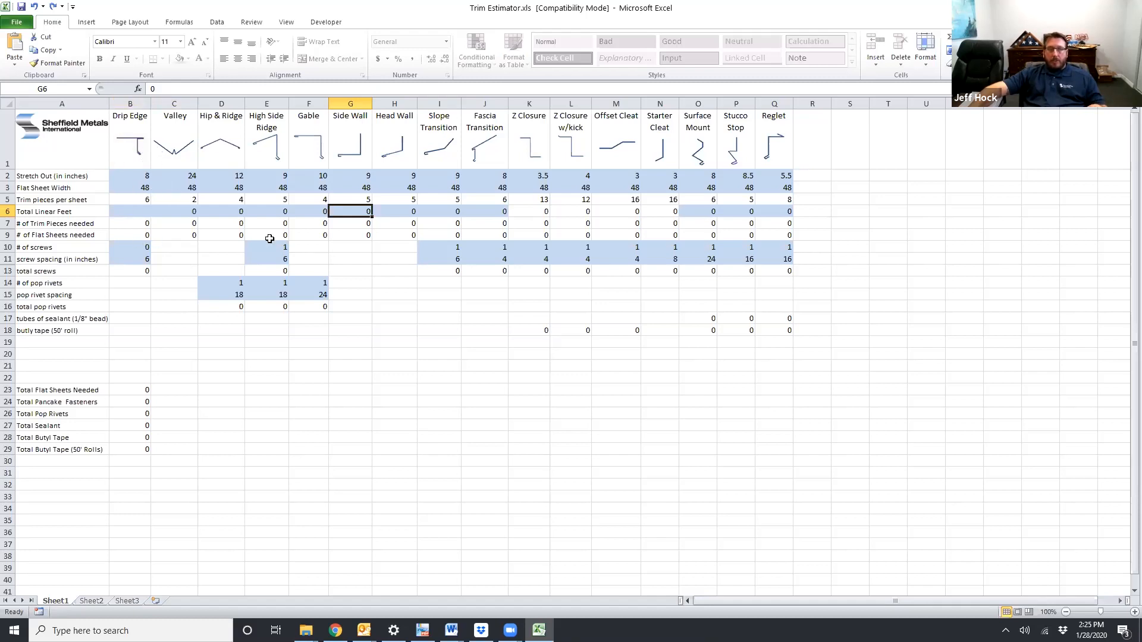
mouse_move(125, 177)
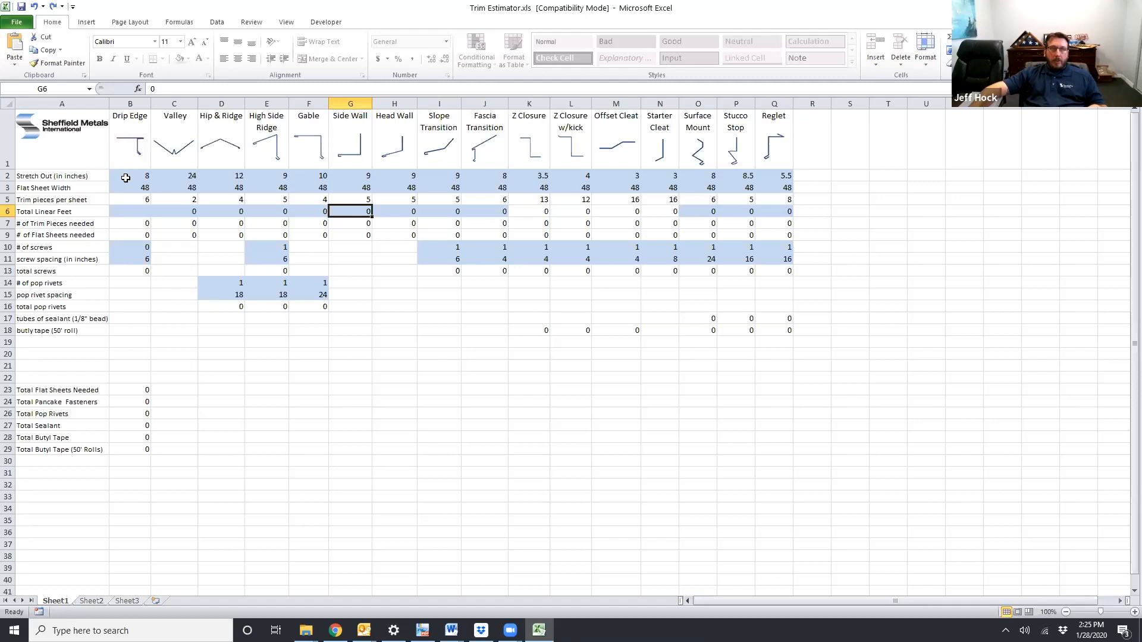
left_click(125, 176)
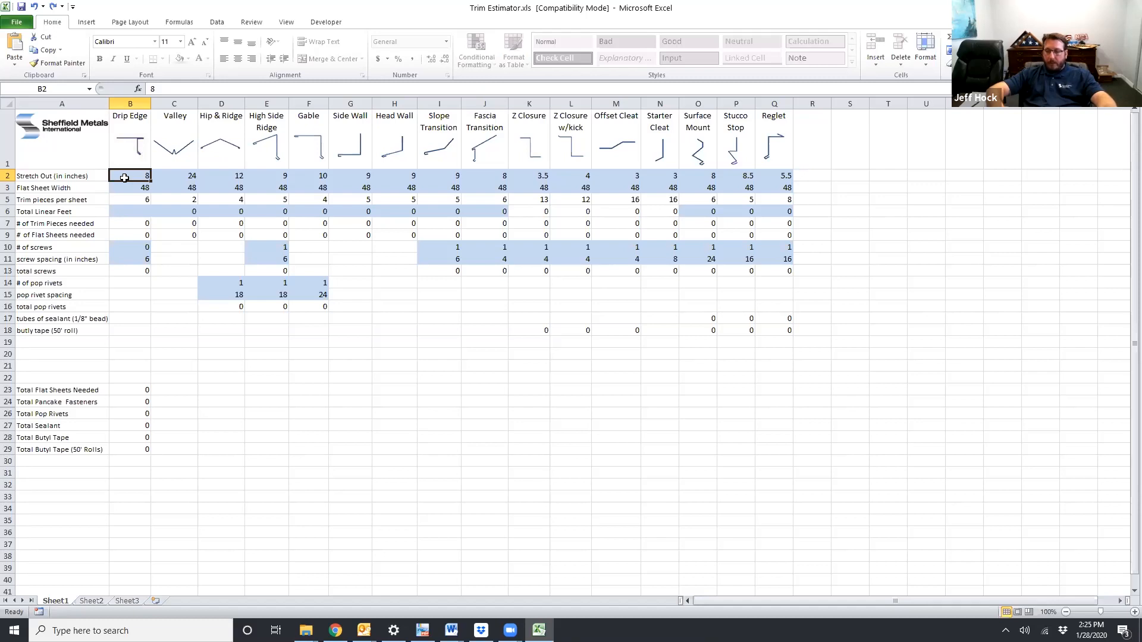
type("16")
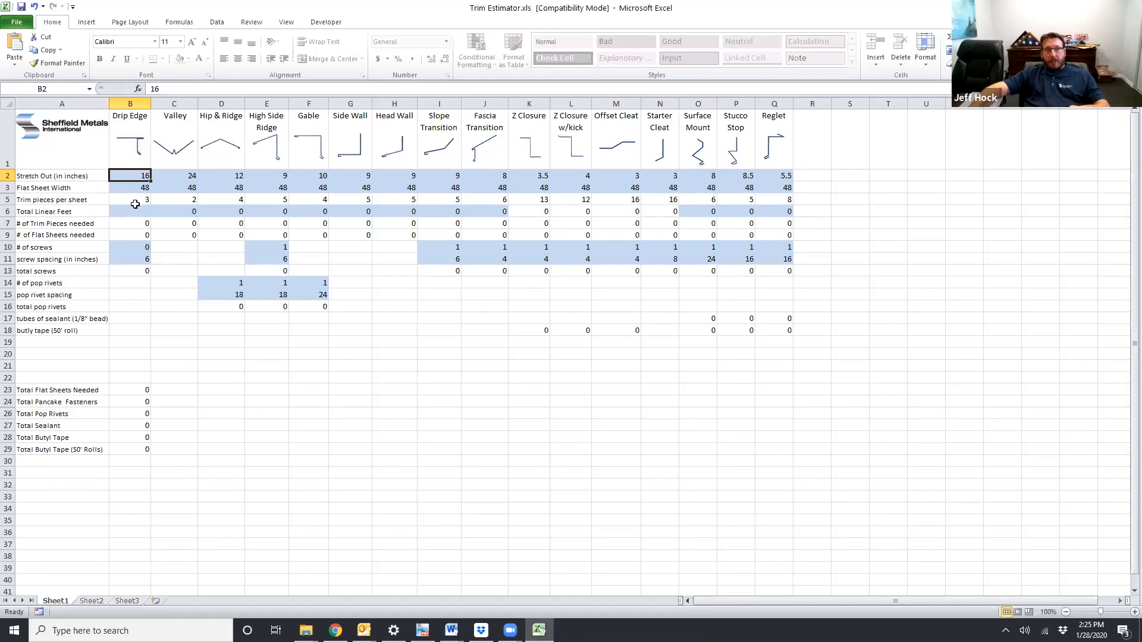
type("200")
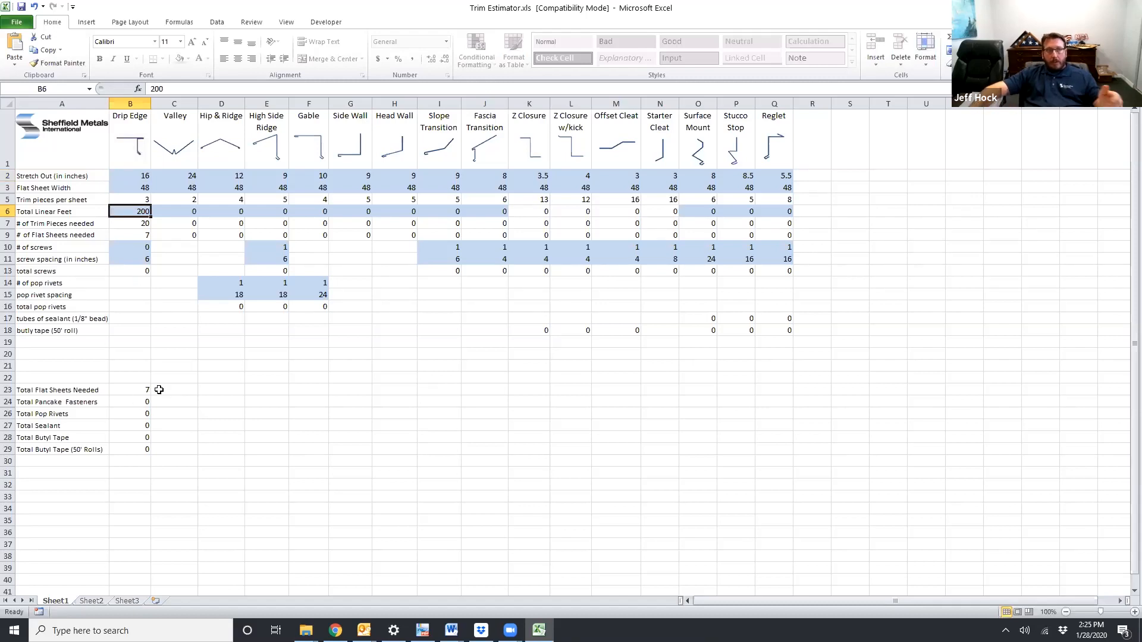
mouse_move(134, 378)
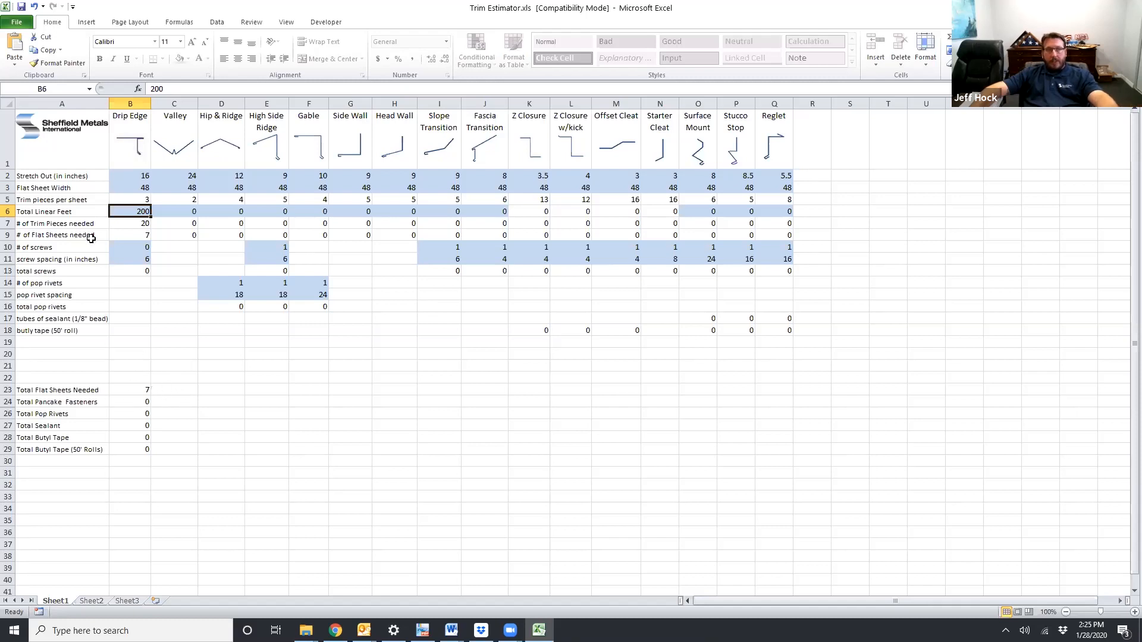
mouse_move(124, 241)
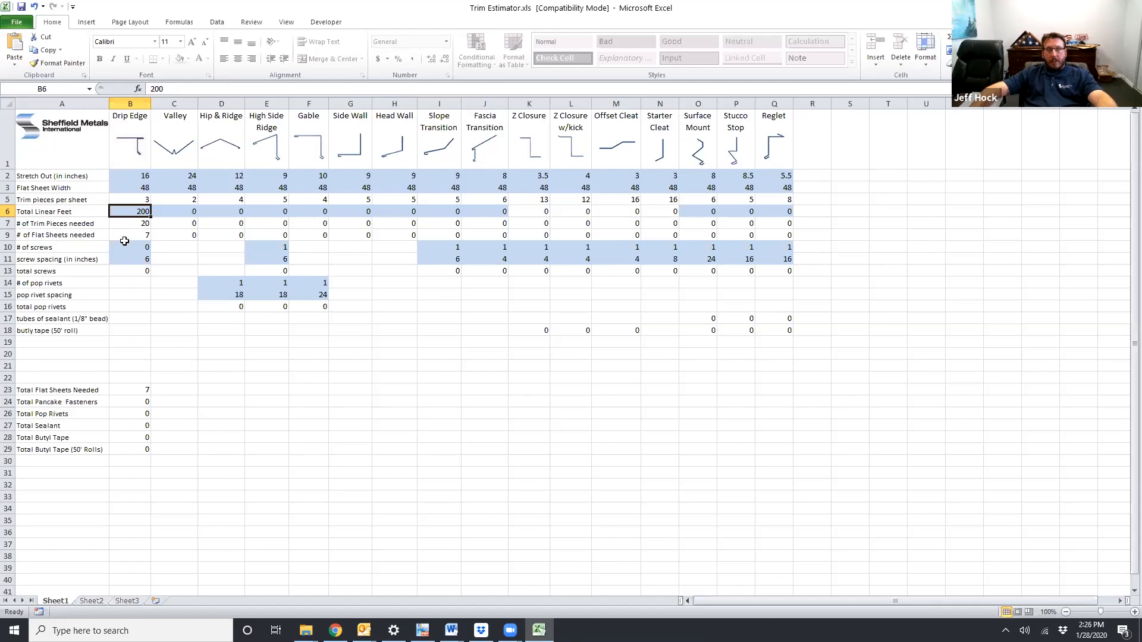
mouse_move(137, 249)
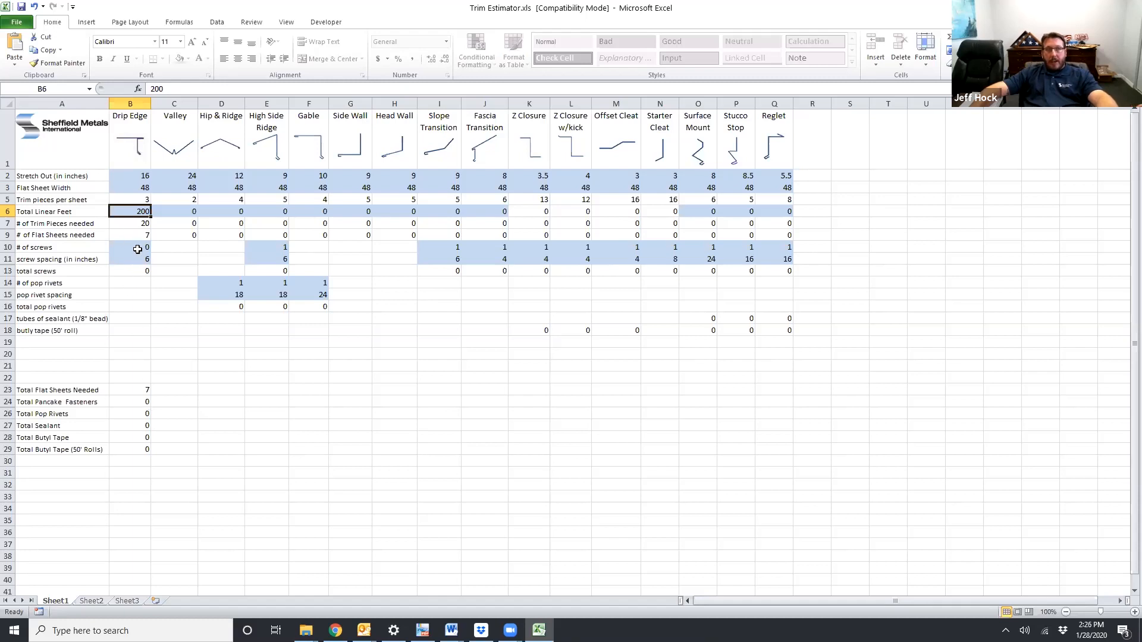
left_click(130, 247)
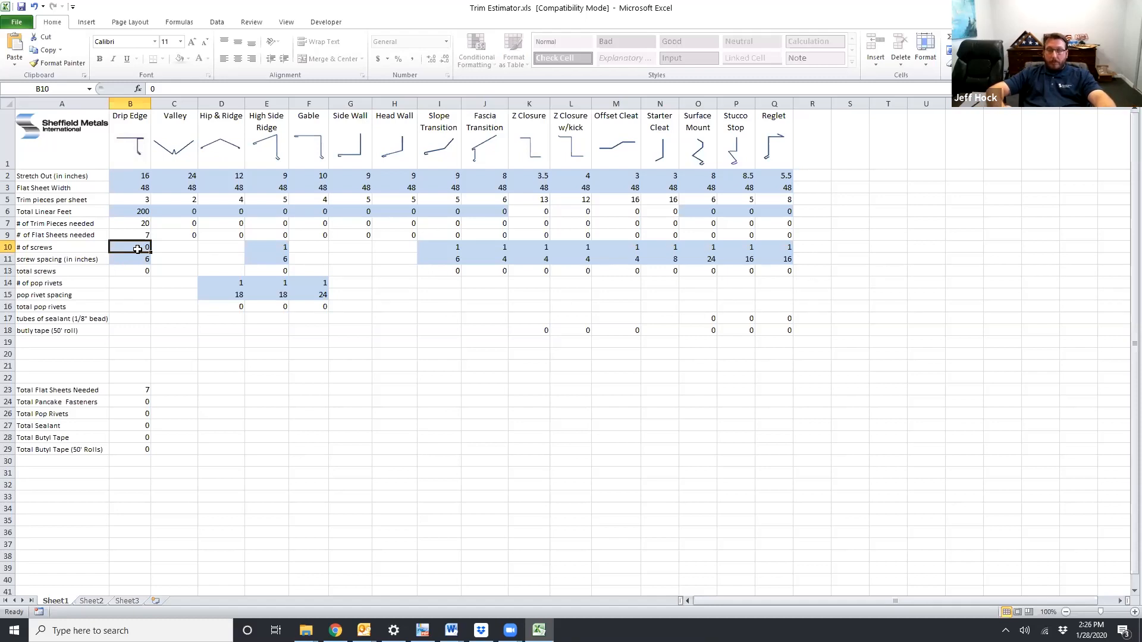
type("2")
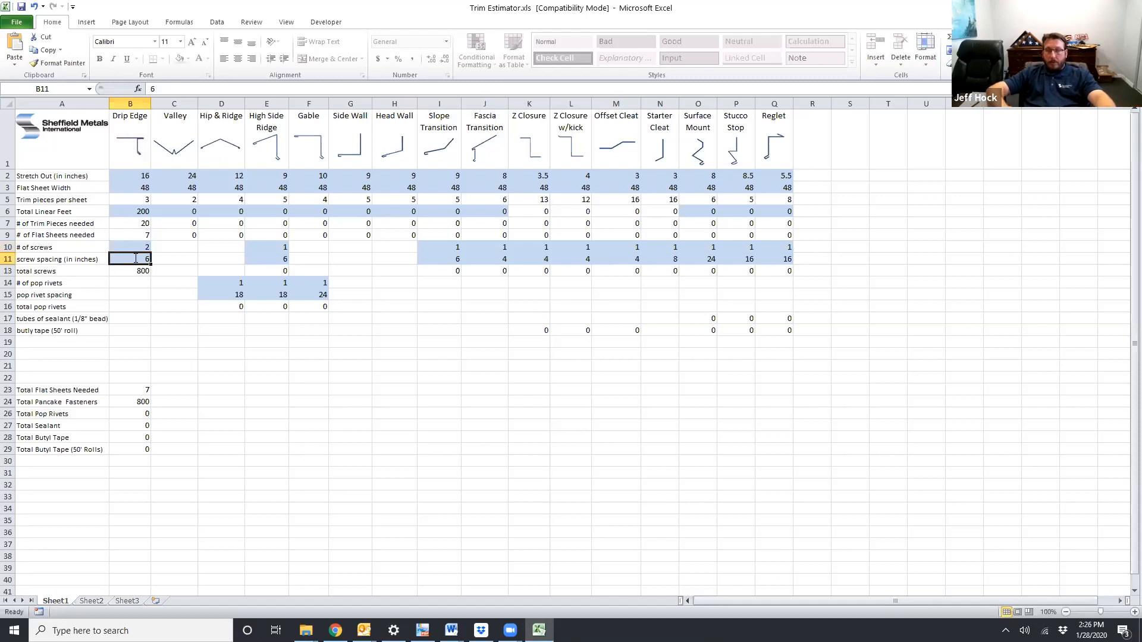
type("12")
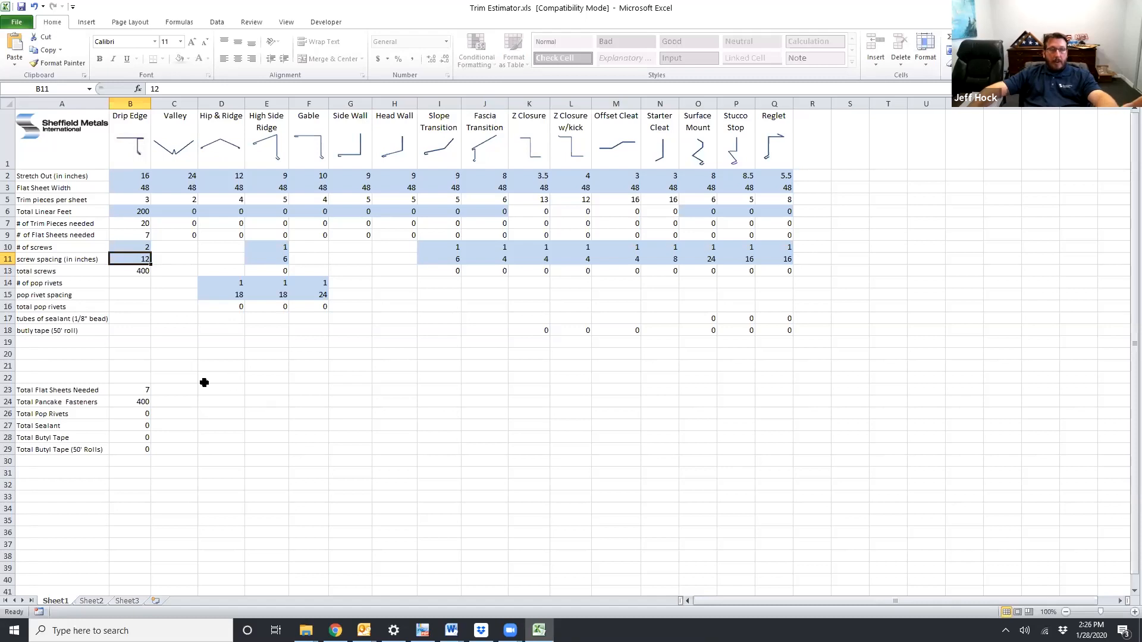
mouse_move(200, 383)
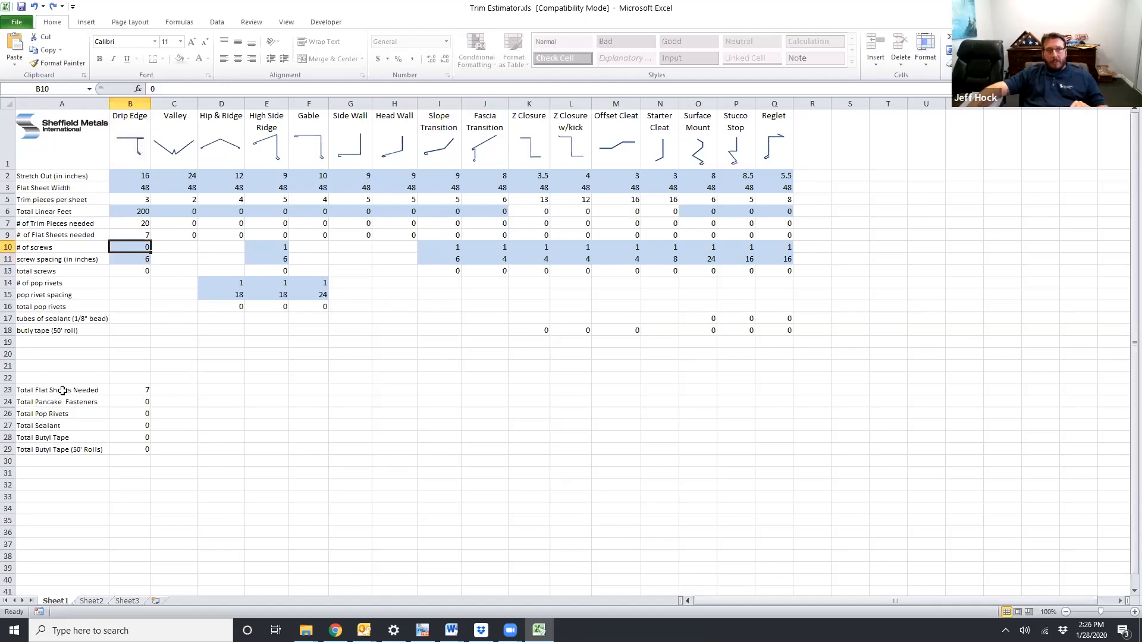
mouse_move(408, 591)
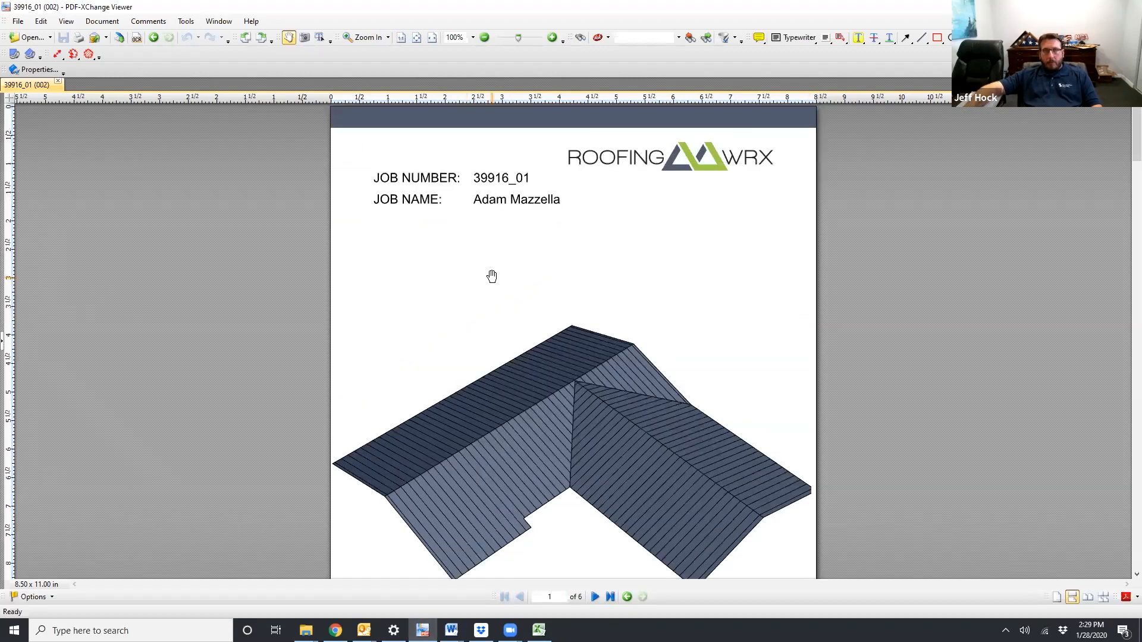
mouse_move(519, 225)
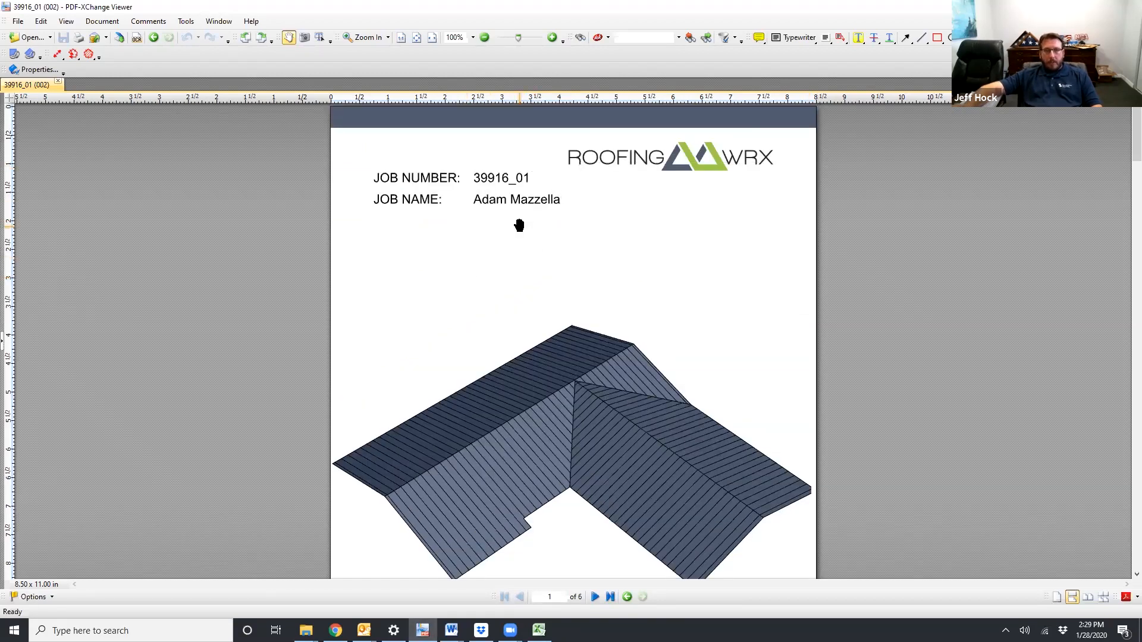
- Scroll the takeoff report down toward the flashings notes on its last page
scroll("down", 3)
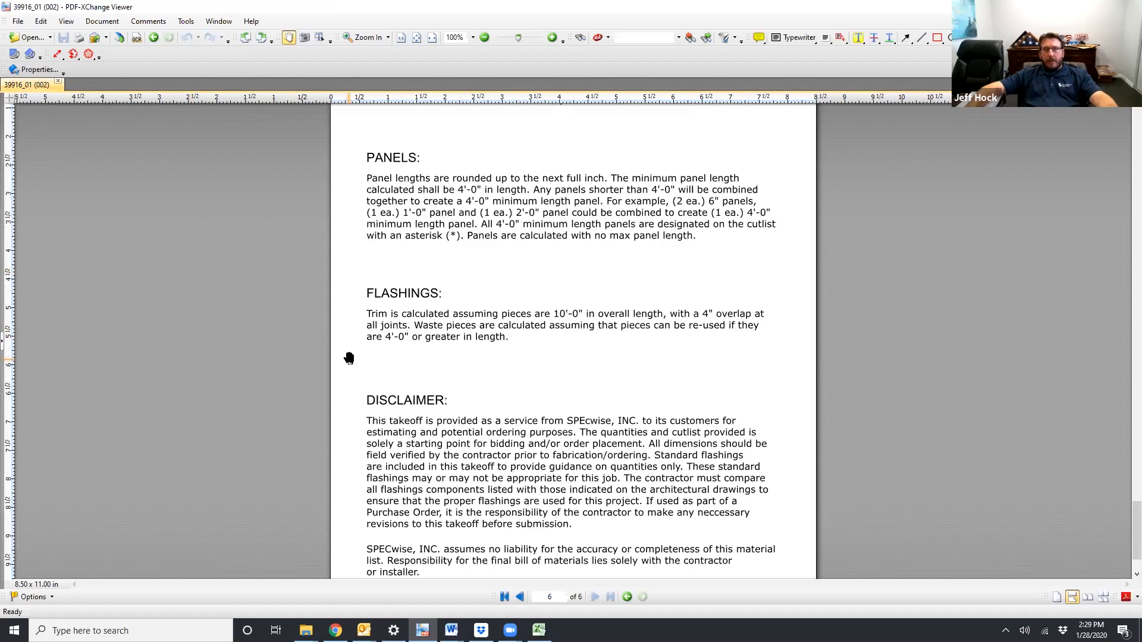
mouse_move(444, 302)
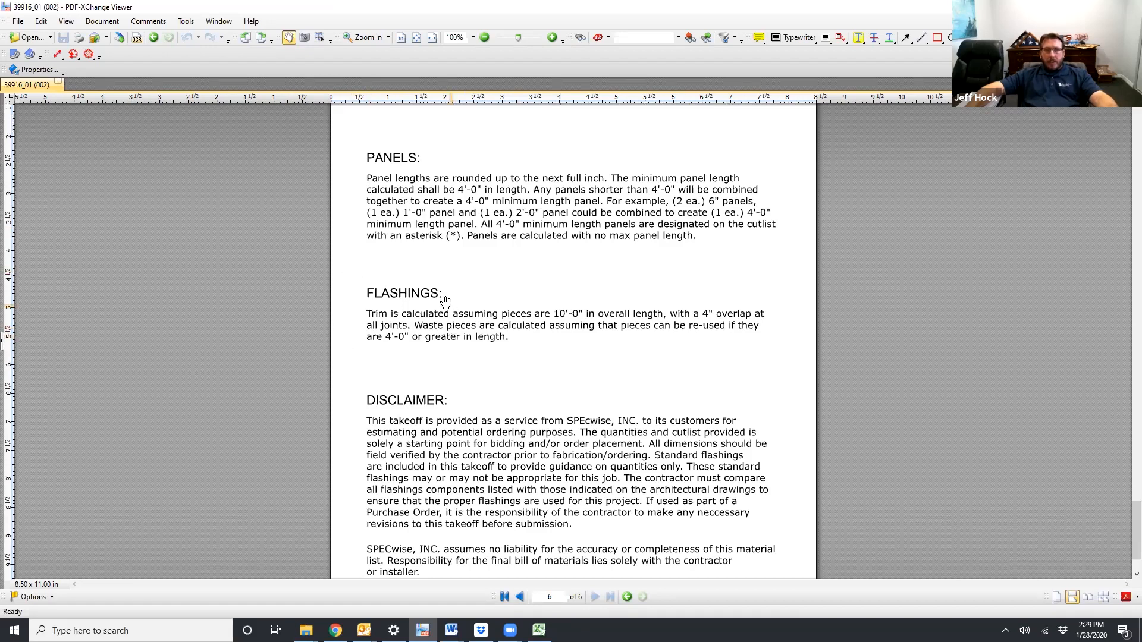
mouse_move(507, 327)
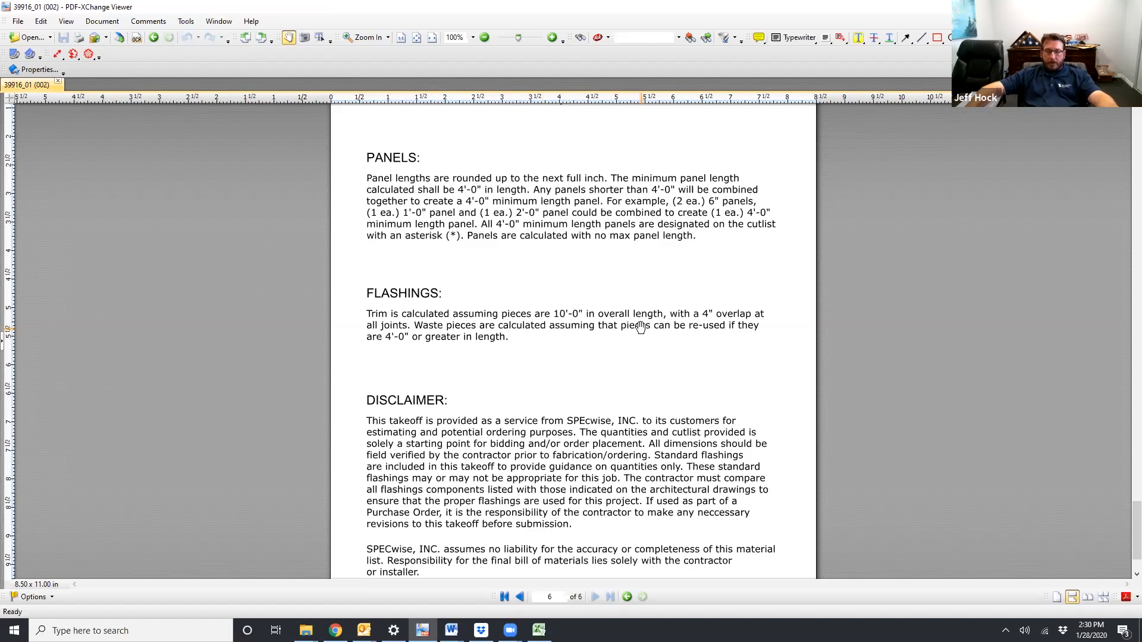
mouse_move(695, 348)
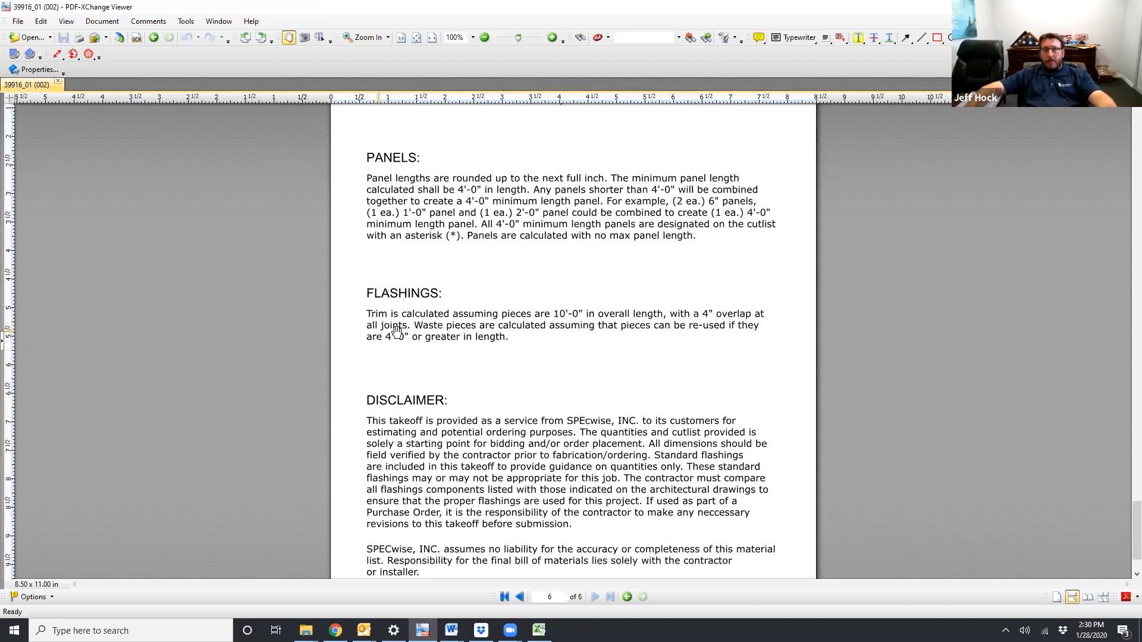
mouse_move(663, 381)
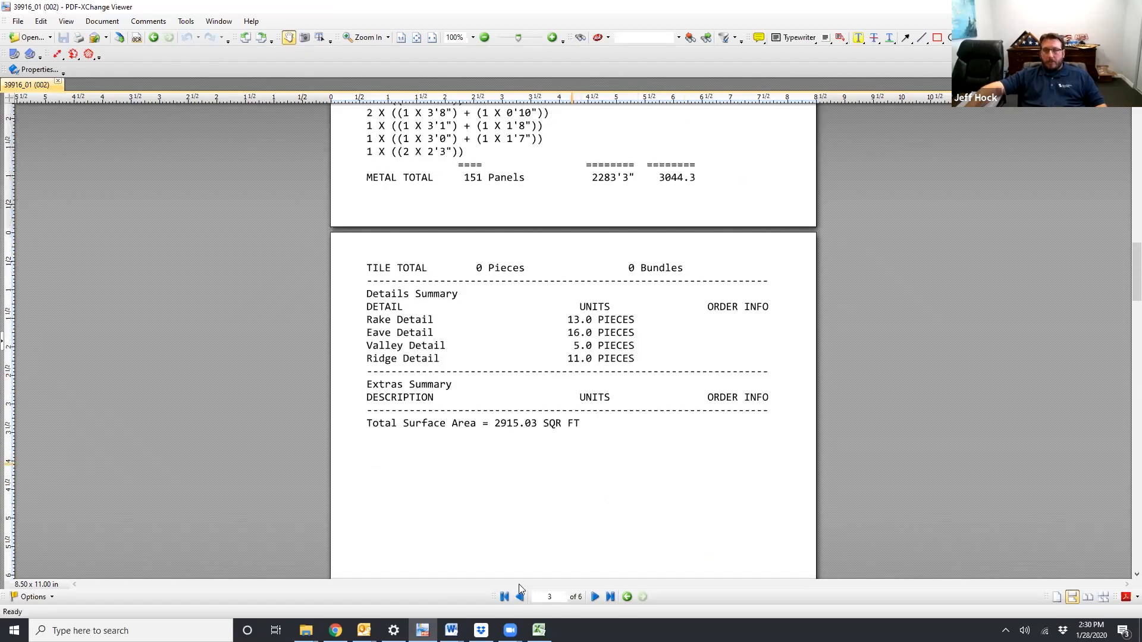
- Bring the Trim Estimator workbook back to the front from the taskbar
left_click(539, 630)
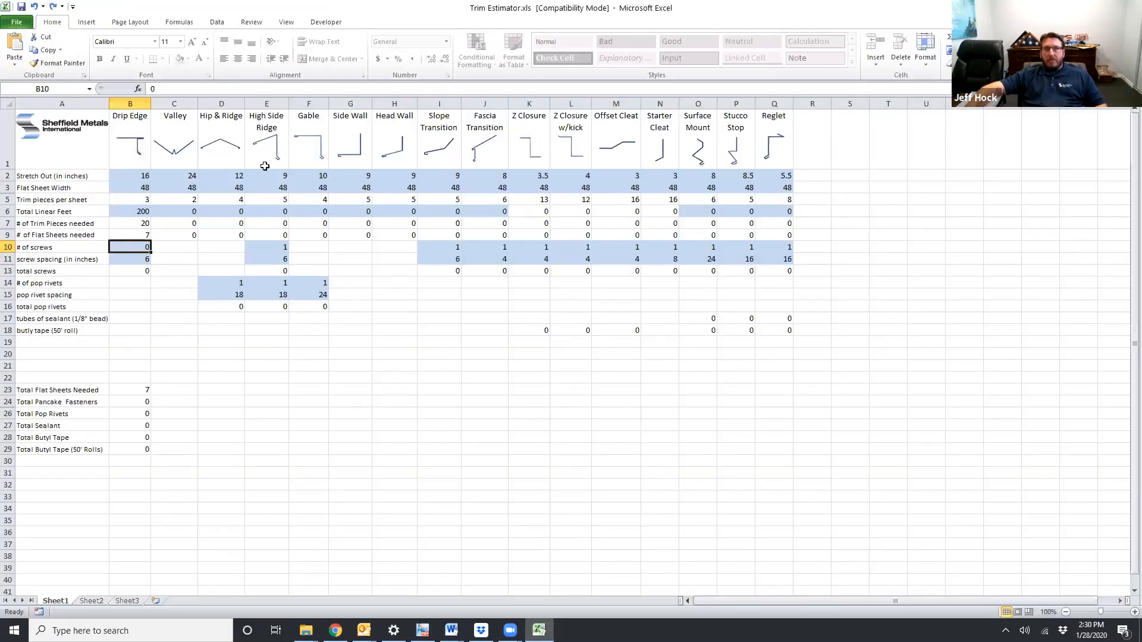
mouse_move(252, 167)
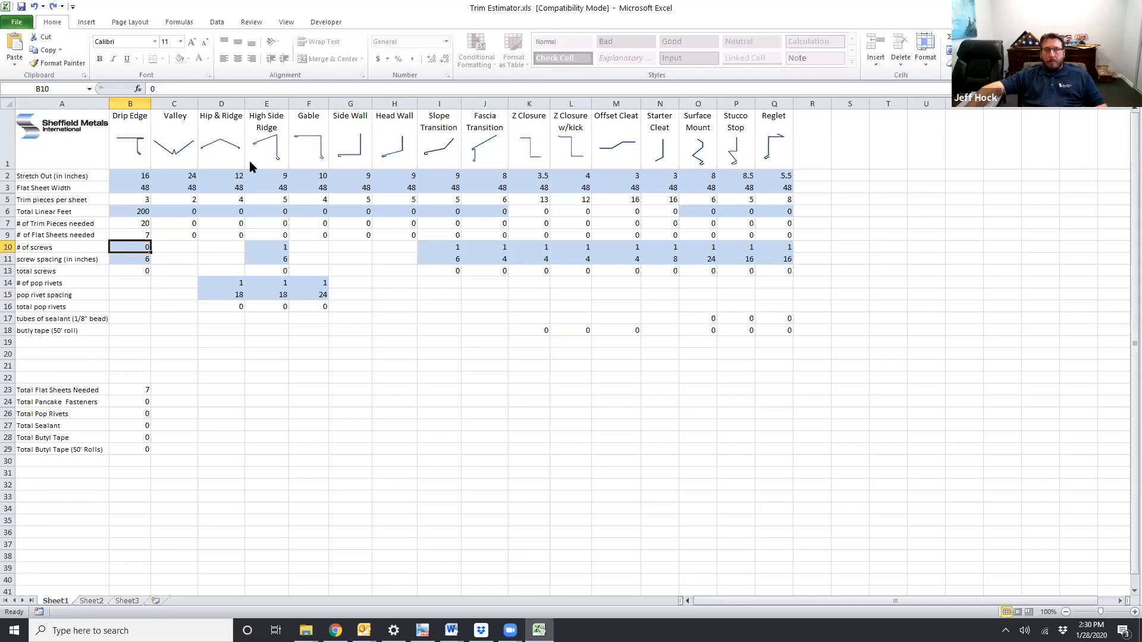
mouse_move(199, 173)
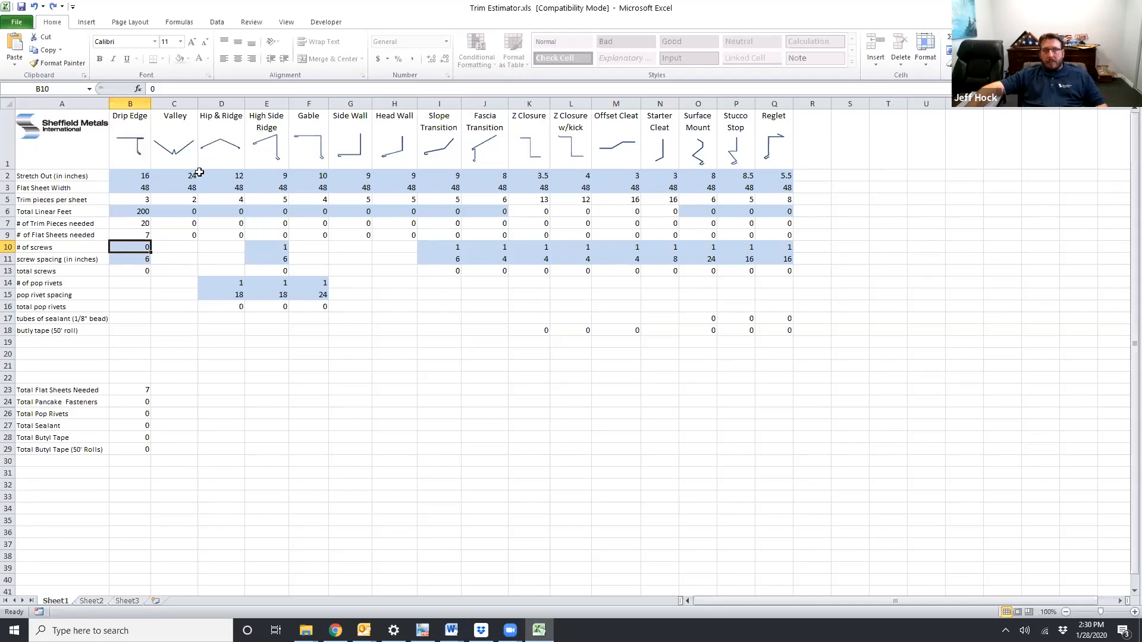
mouse_move(169, 184)
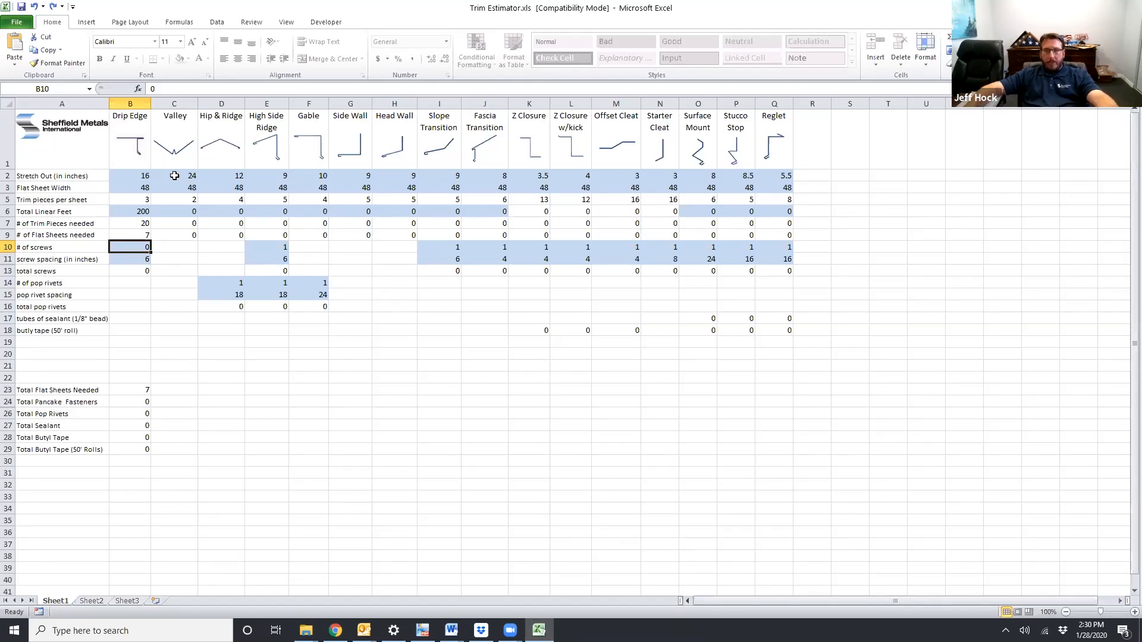
mouse_move(218, 200)
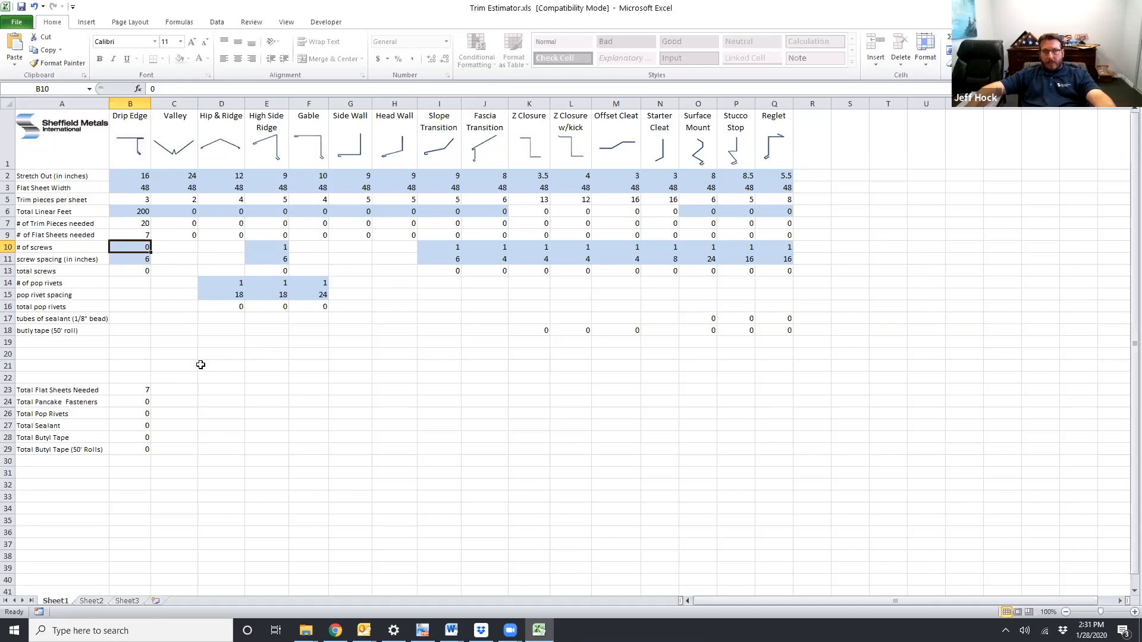
mouse_move(119, 461)
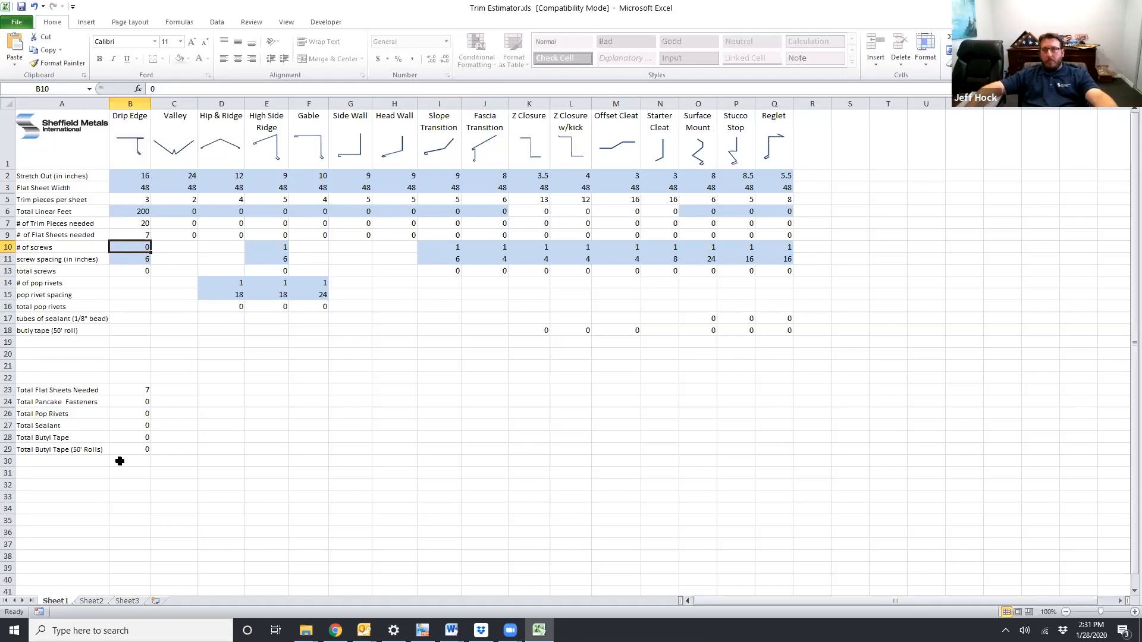
mouse_move(402, 205)
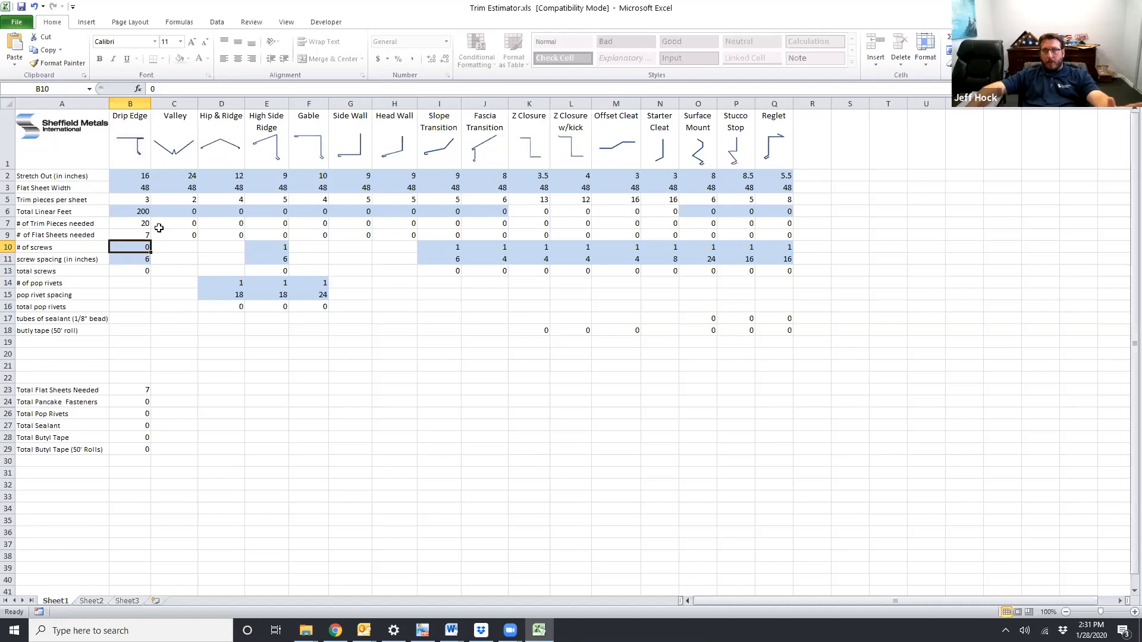
mouse_move(134, 236)
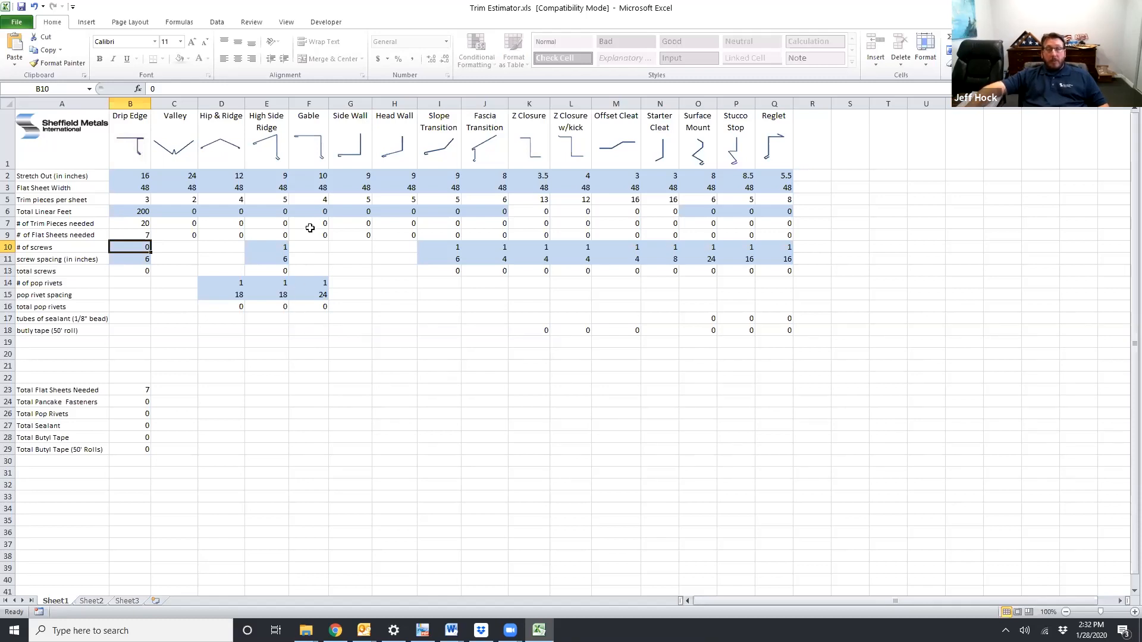
mouse_move(305, 191)
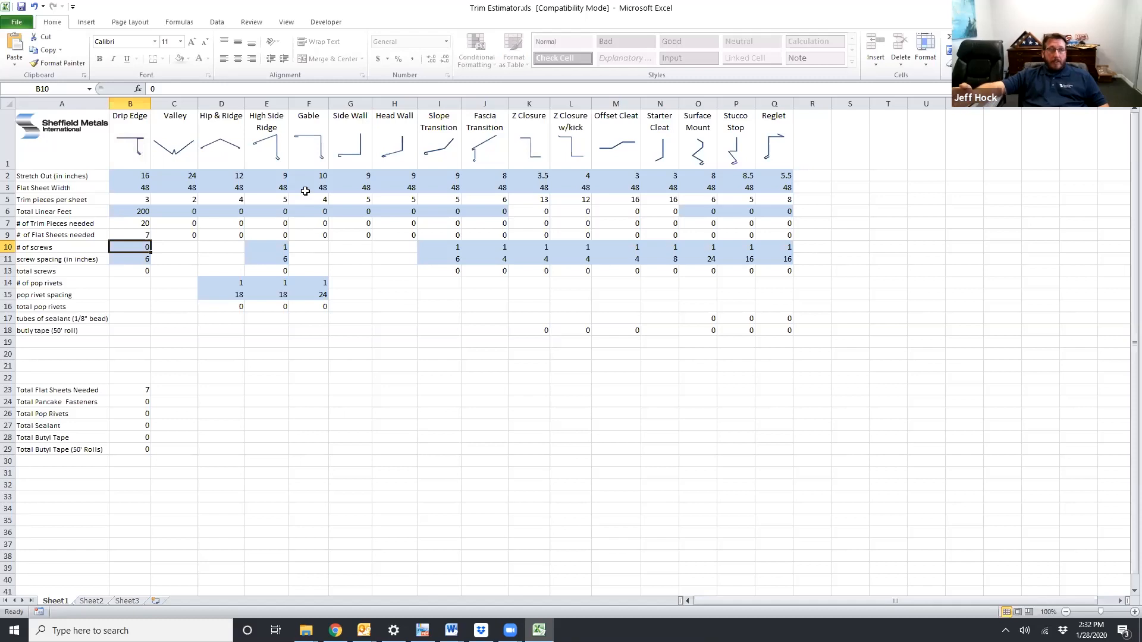
mouse_move(304, 172)
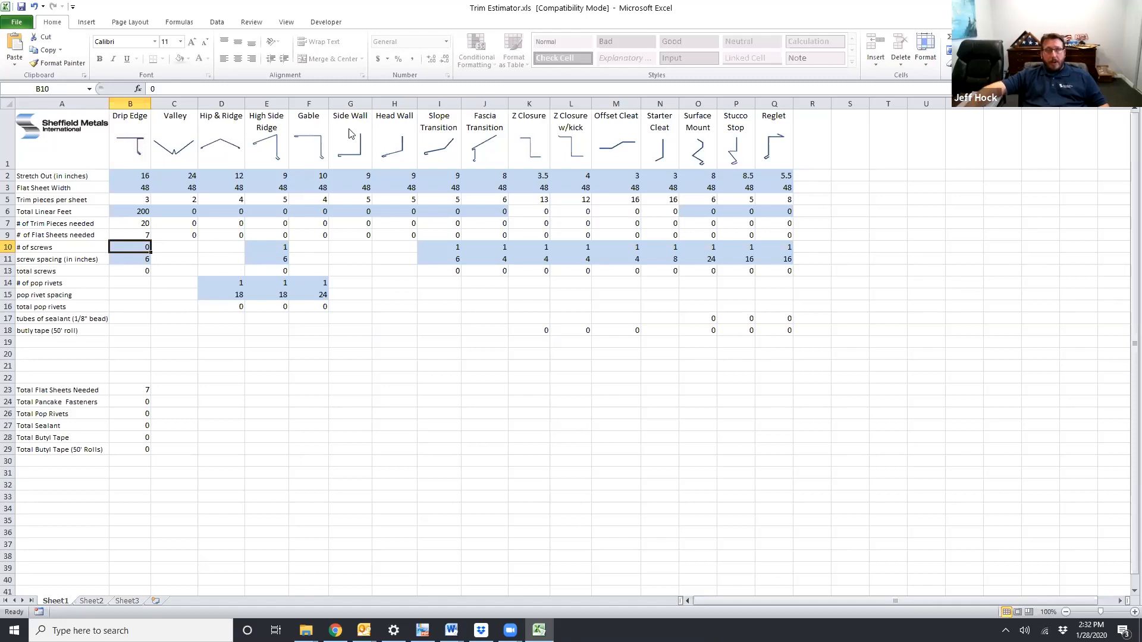
mouse_move(349, 126)
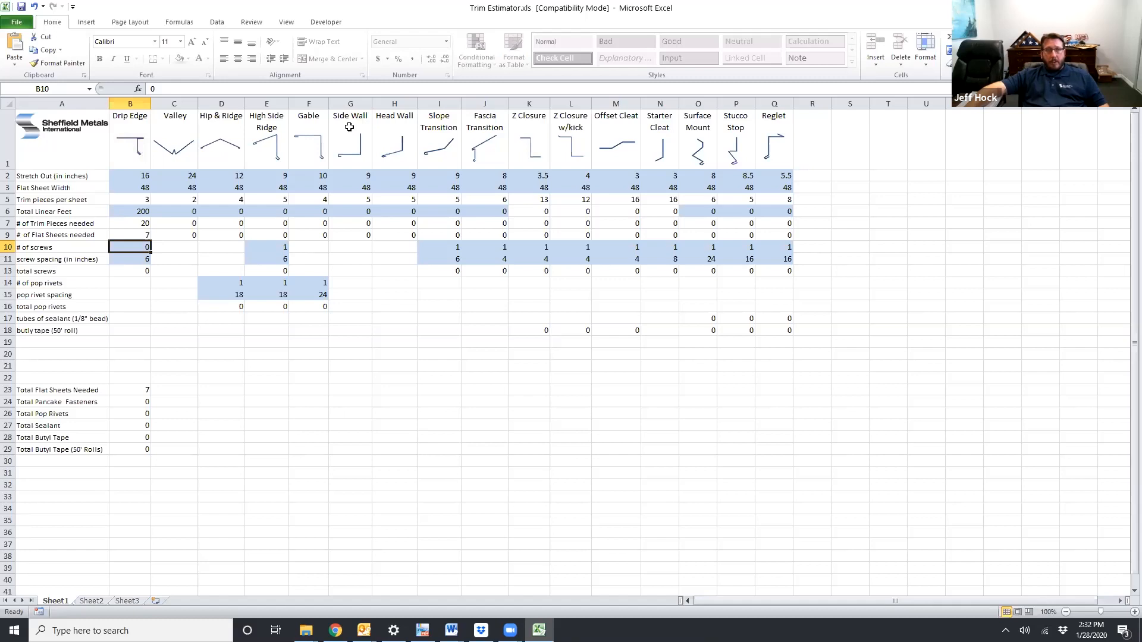
mouse_move(349, 132)
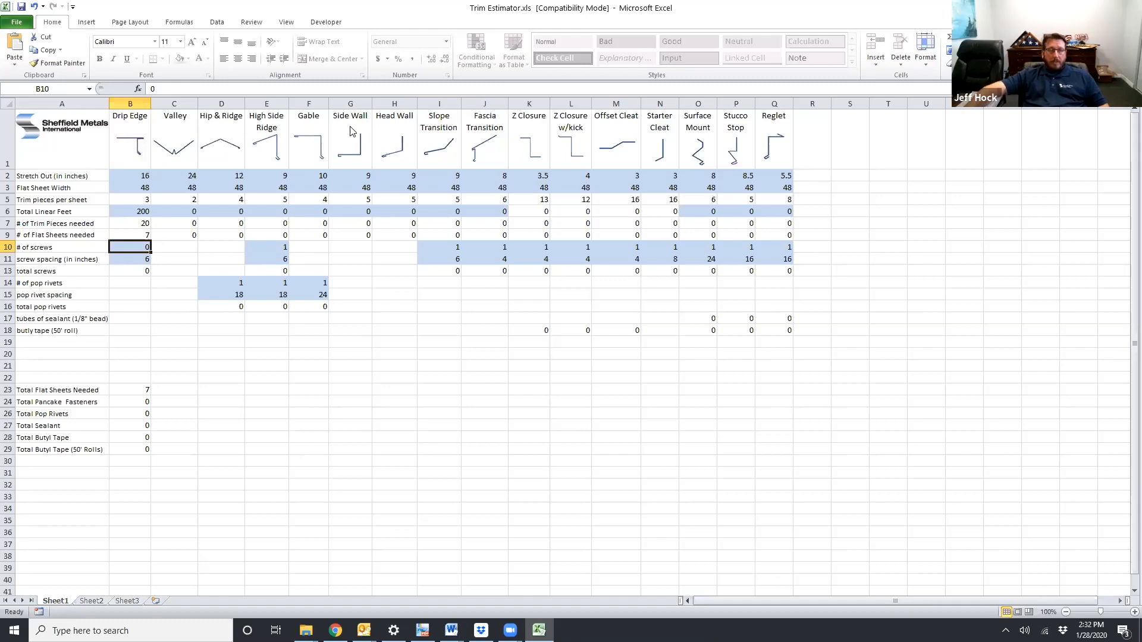